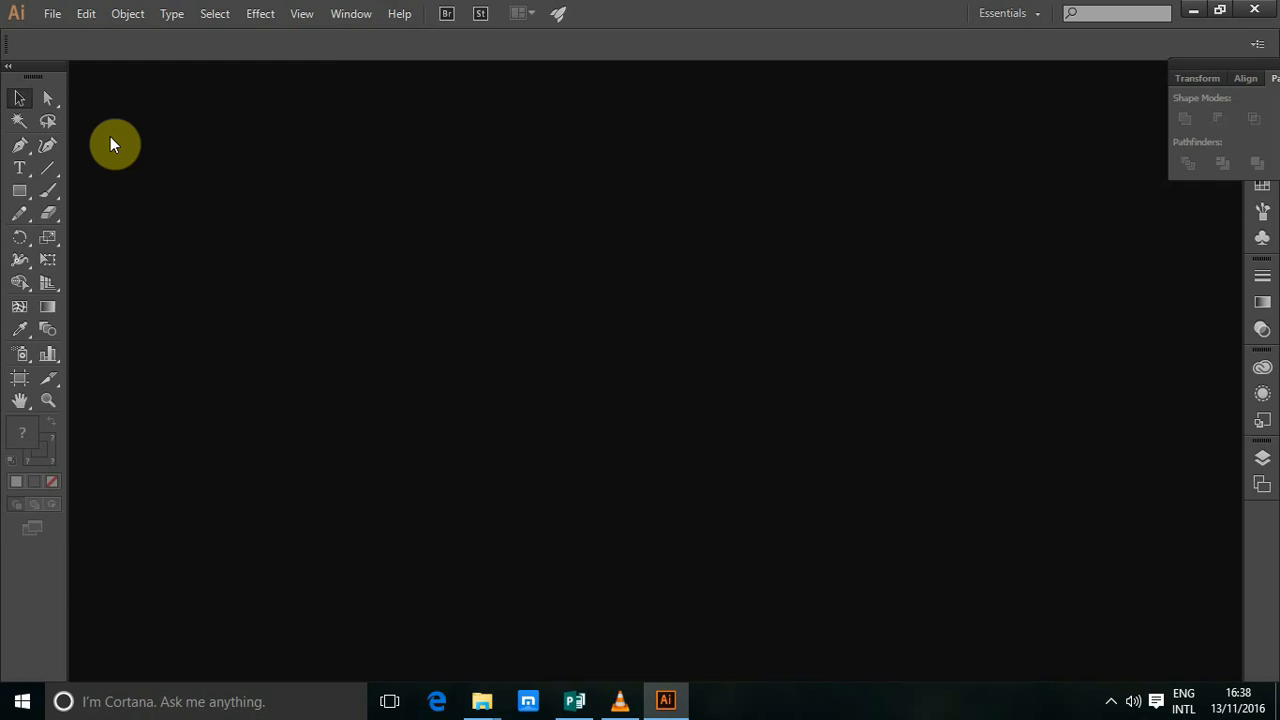
Create a new A4 document with units set to millimetres.
{"action": "left_click", "coordinate": [52, 12]}
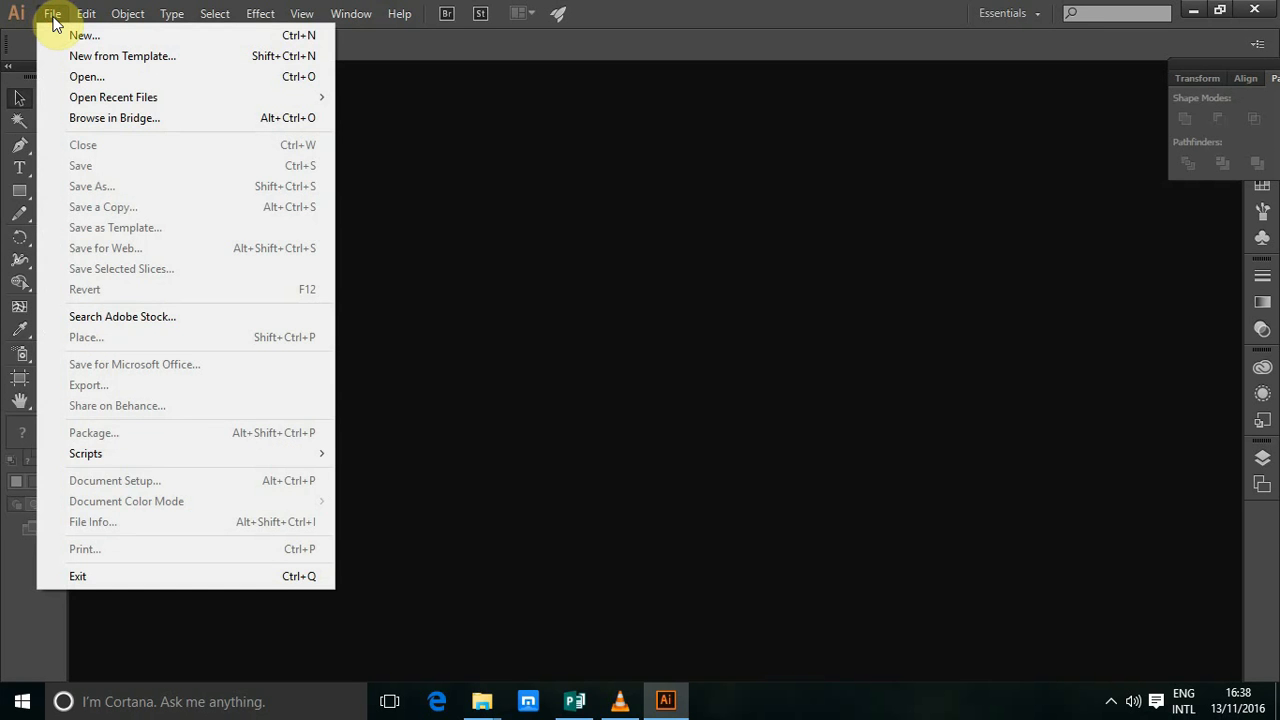
{"action": "left_click", "coordinate": [84, 36]}
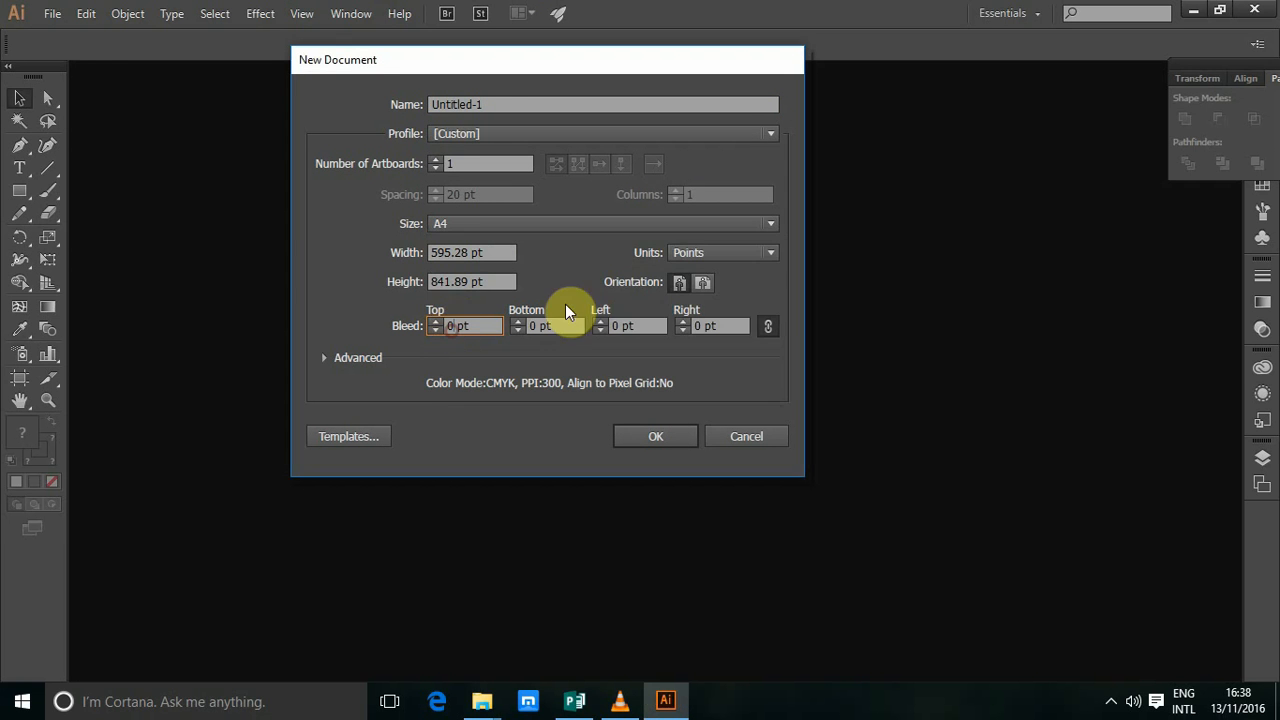
{"action": "left_click", "coordinate": [720, 252]}
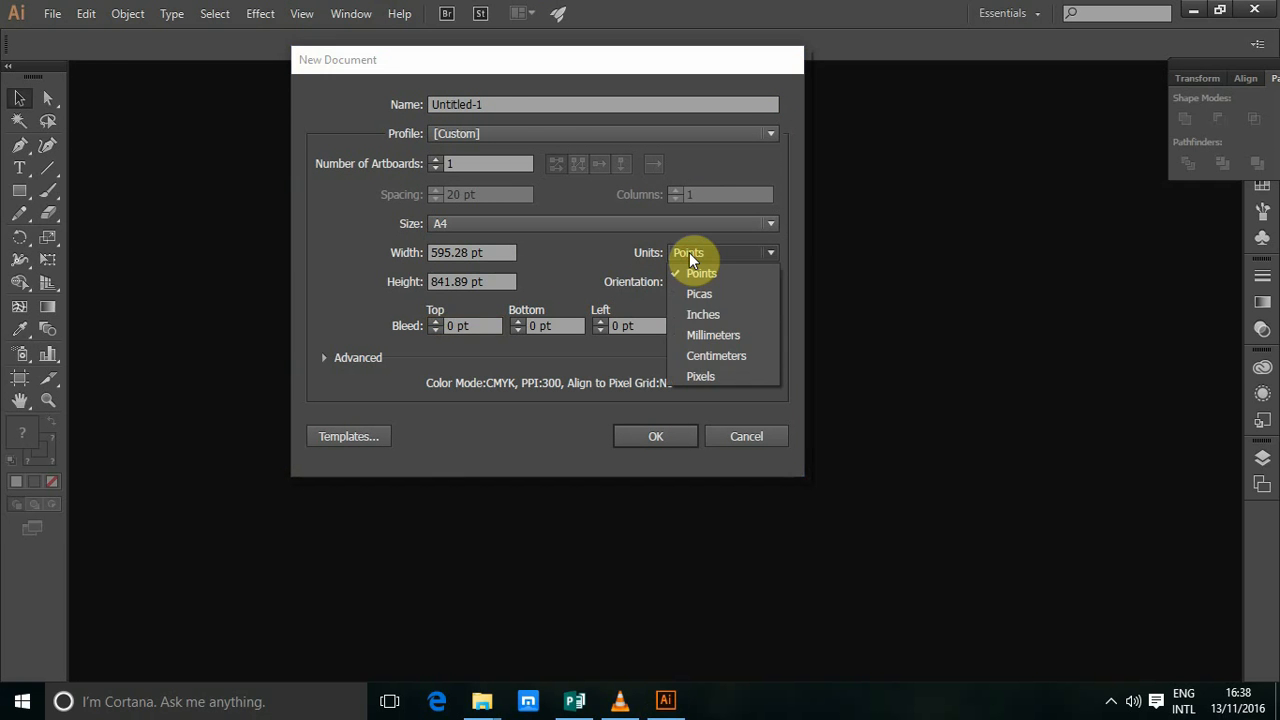
{"action": "mouse_move", "coordinate": [704, 314]}
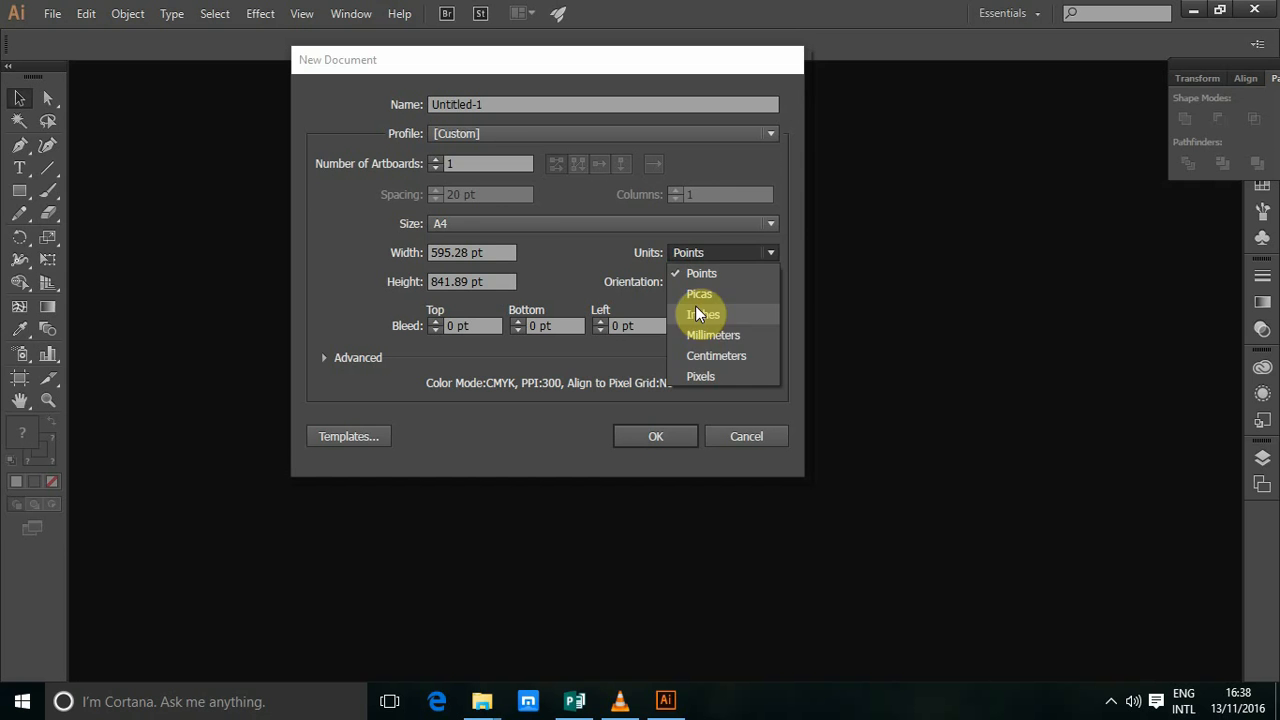
{"action": "left_click", "coordinate": [712, 336]}
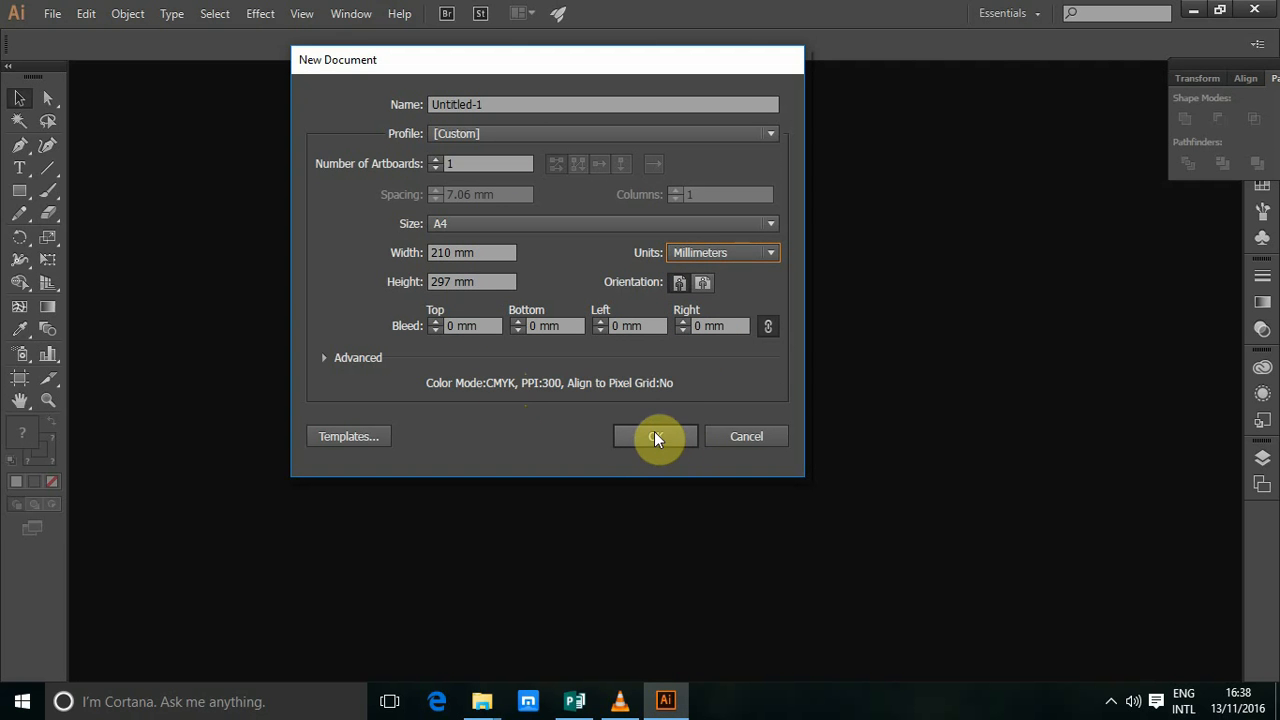
{"action": "left_click", "coordinate": [656, 436]}
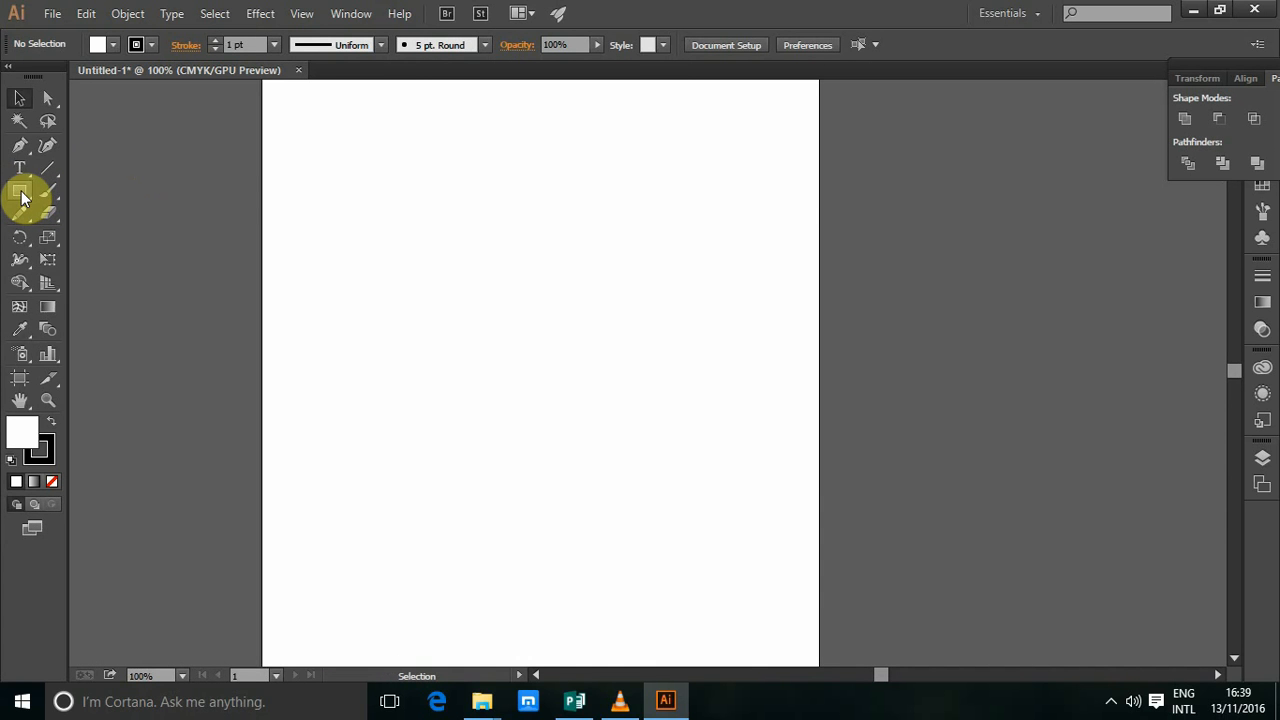
Draw a rectangle near the top of the page and nudge it up and to the right.
{"action": "left_click", "coordinate": [20, 192]}
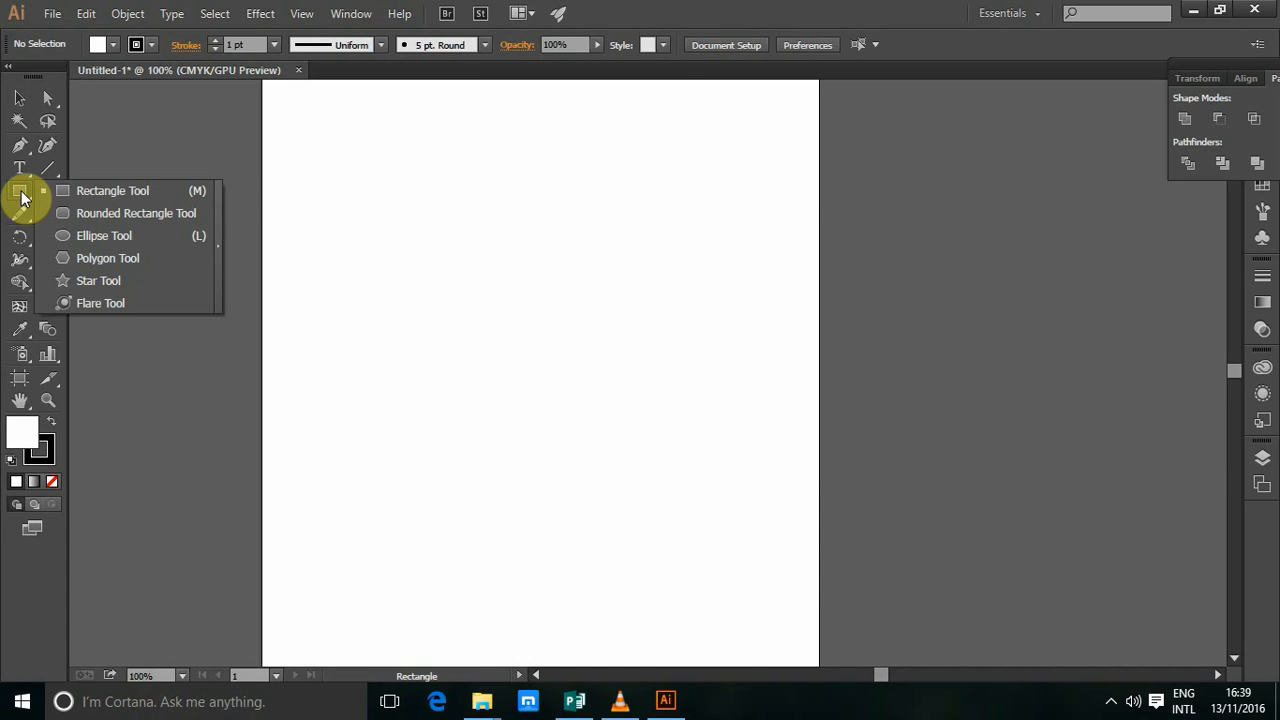
{"action": "mouse_move", "coordinate": [112, 192]}
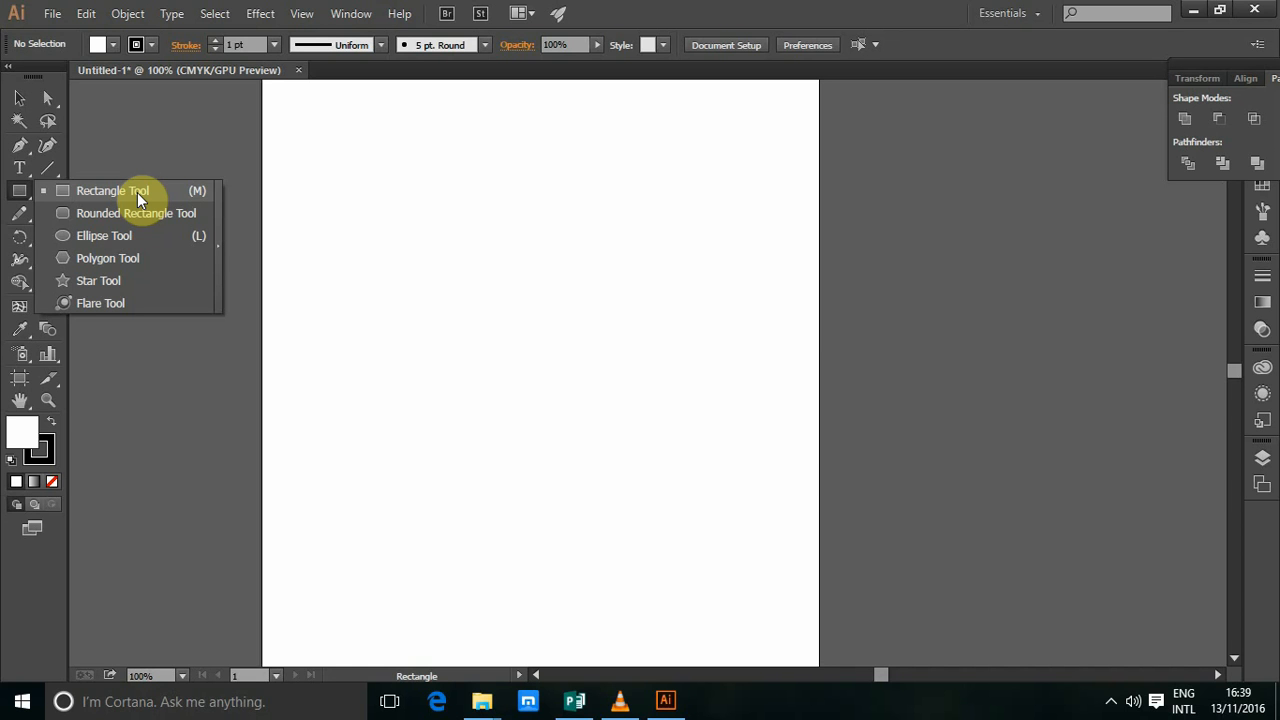
{"action": "left_click", "coordinate": [112, 190]}
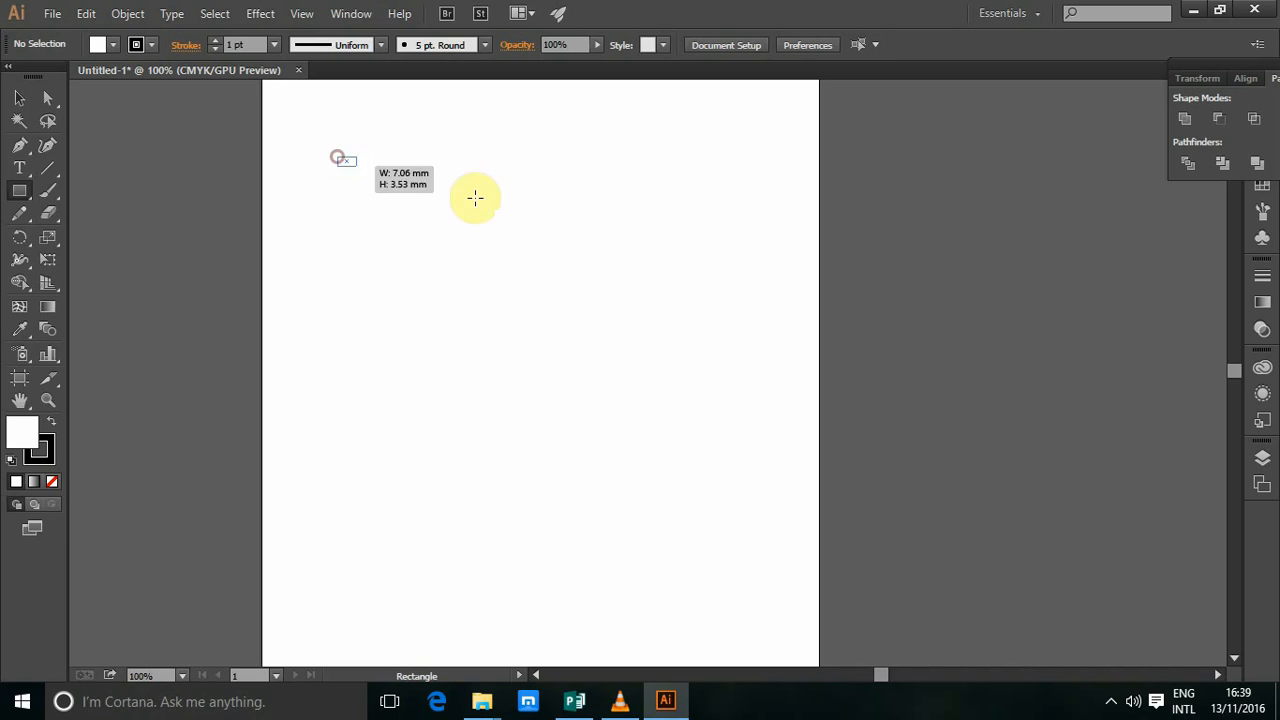
{"action": "left_click_drag", "start_coordinate": [338, 156], "coordinate": [604, 288]}
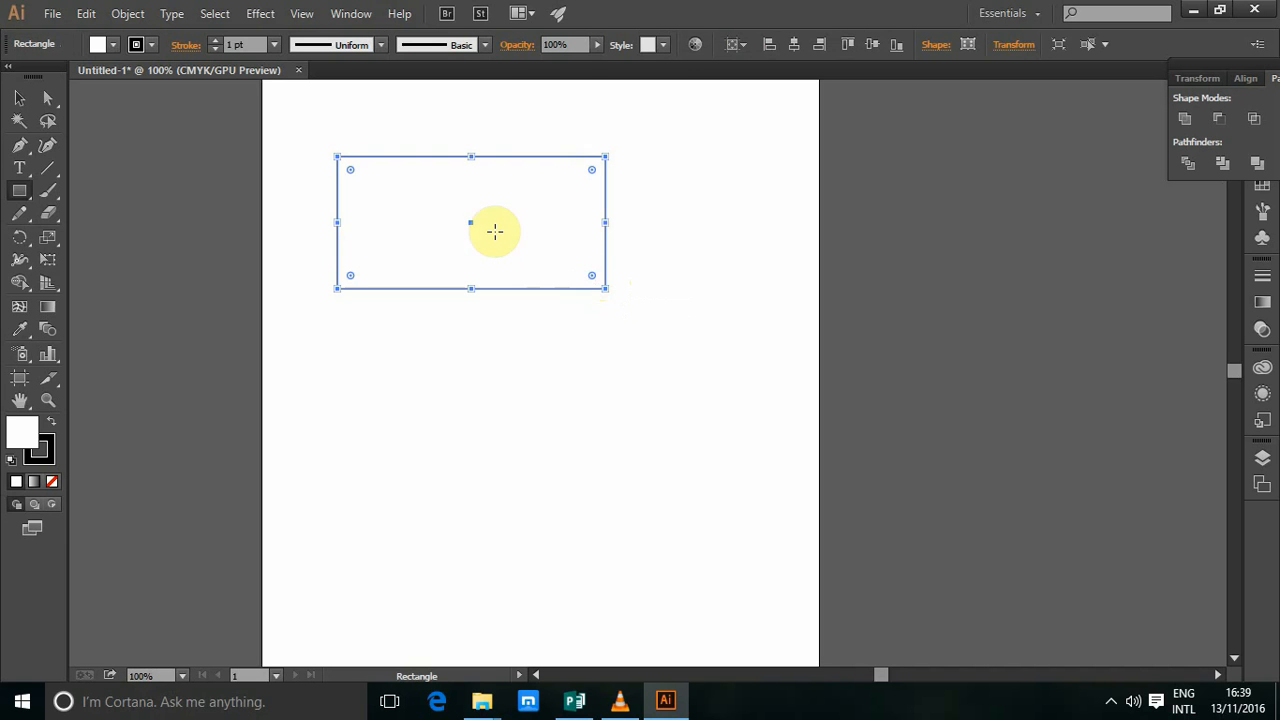
{"action": "left_click_drag", "start_coordinate": [470, 222], "coordinate": [508, 192]}
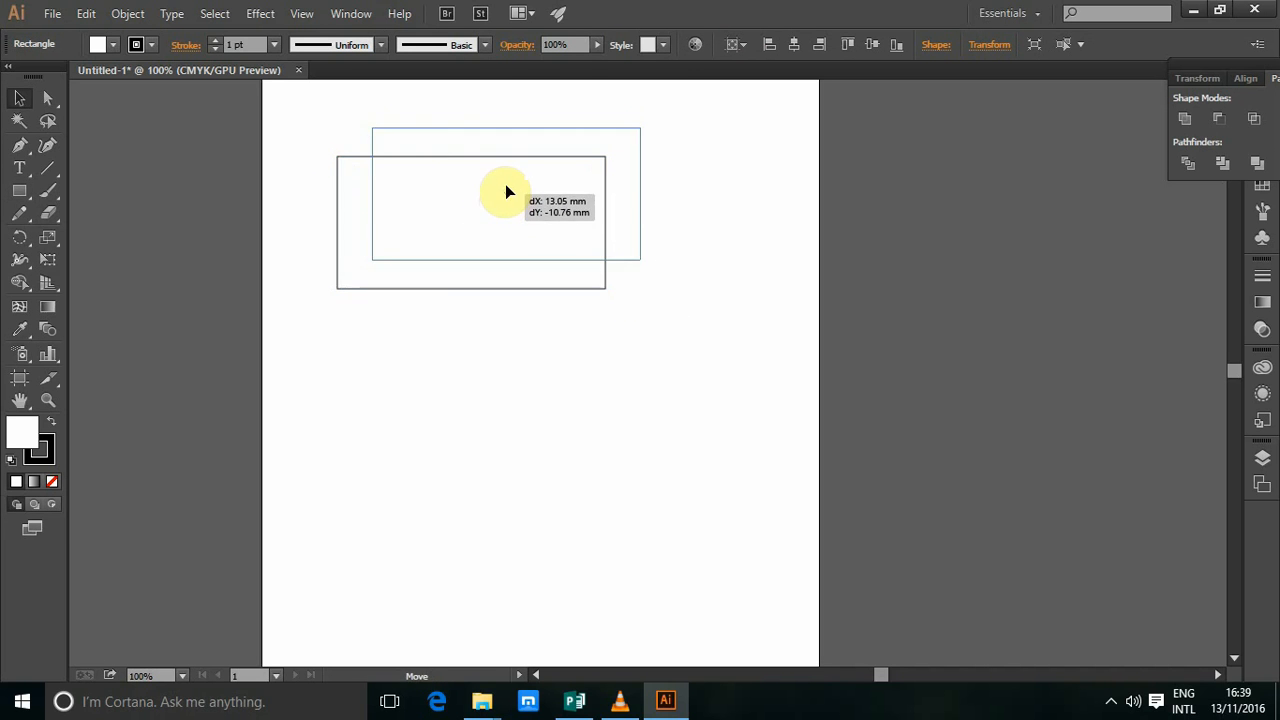
Draw an ellipse below the rectangle and reshape it into a perfect circle.
{"action": "left_click", "coordinate": [20, 190]}
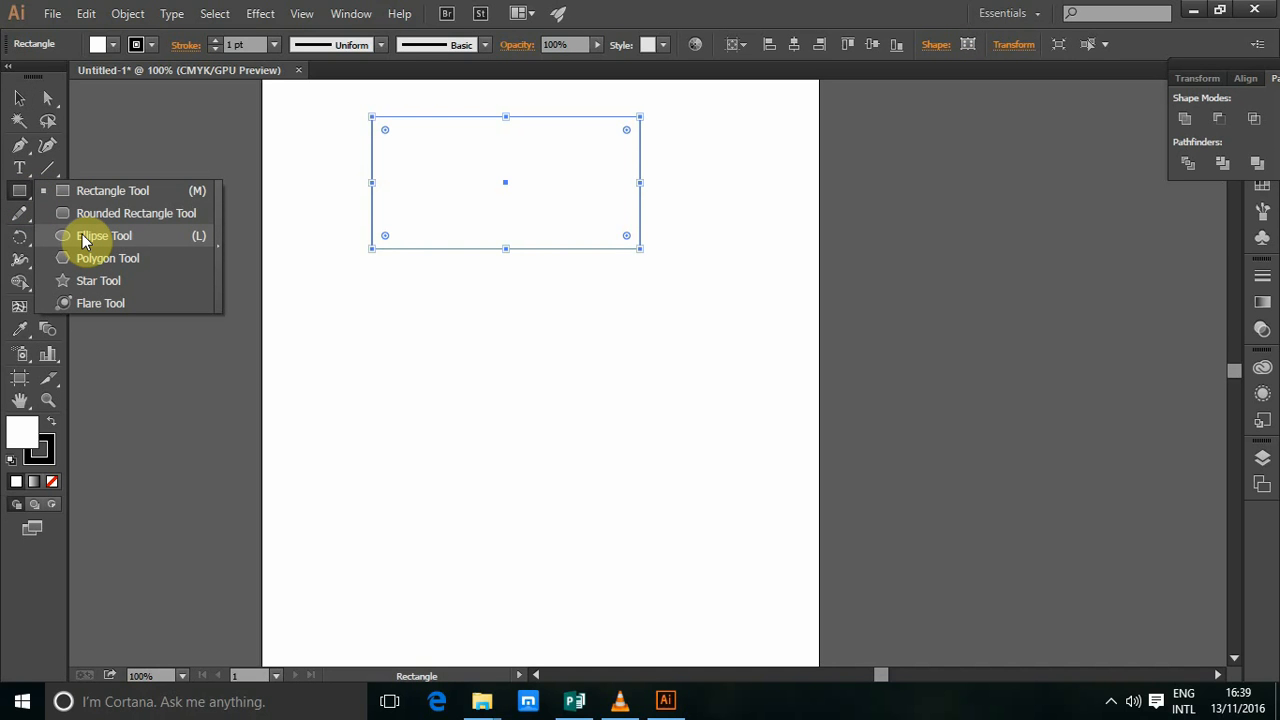
{"action": "left_click", "coordinate": [104, 236]}
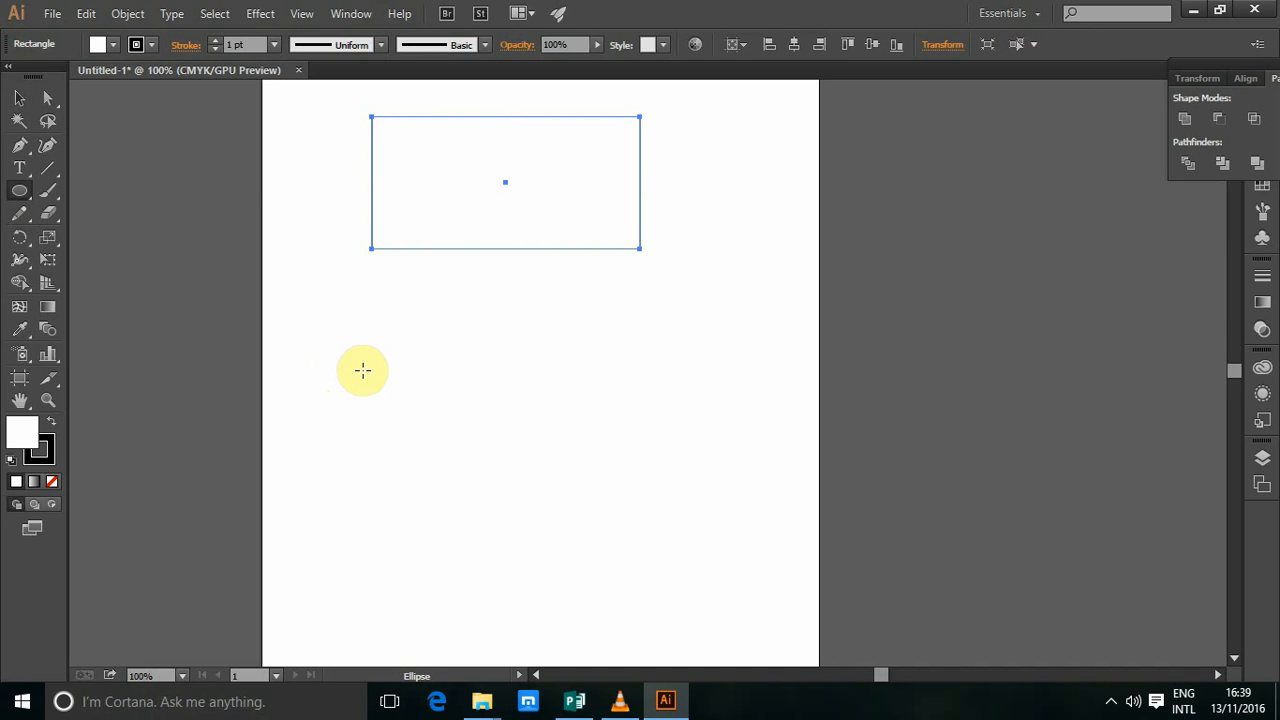
{"action": "left_click_drag", "start_coordinate": [364, 370], "coordinate": [676, 544]}
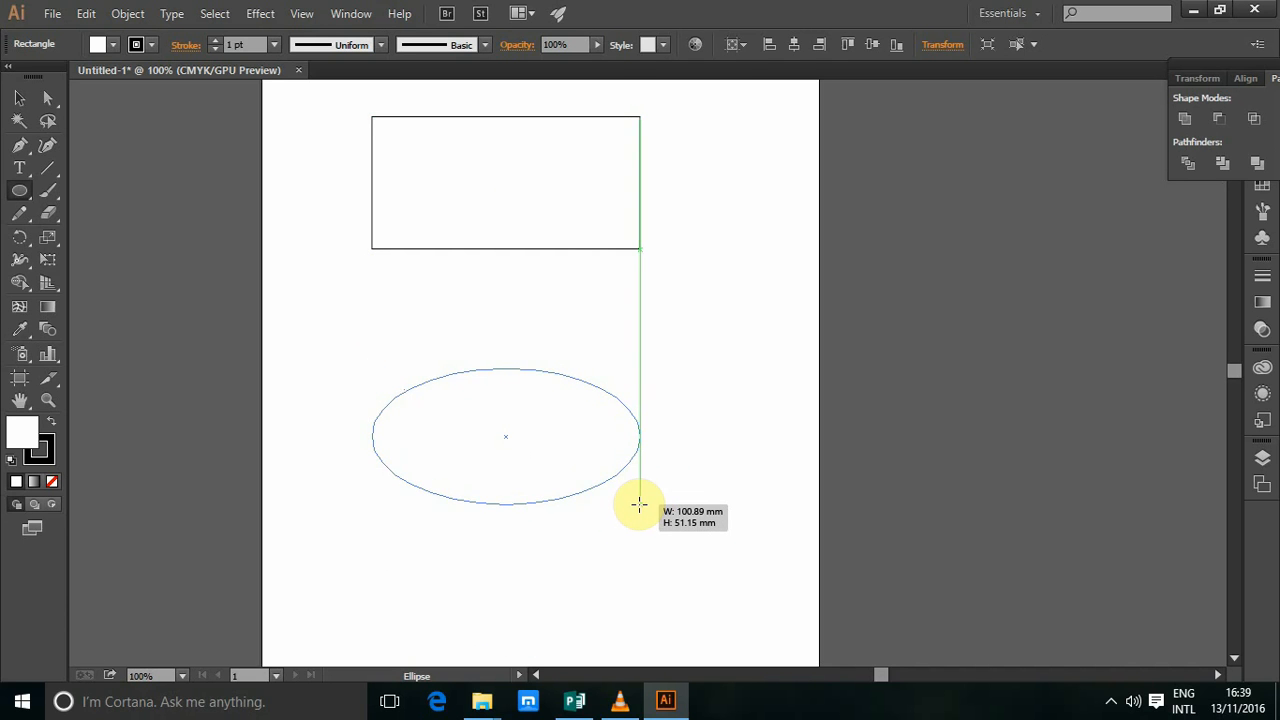
{"action": "left_click_drag", "start_coordinate": [638, 504], "coordinate": [644, 512]}
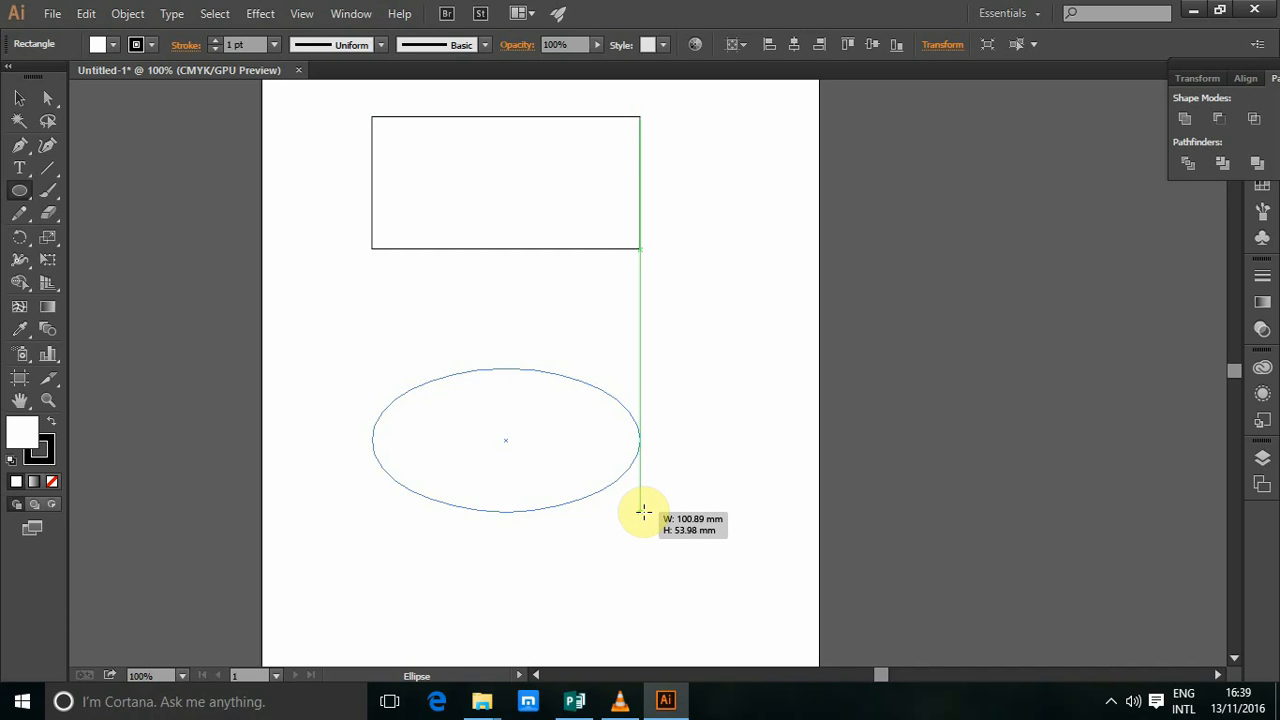
{"action": "left_click_drag", "start_coordinate": [644, 512], "coordinate": [578, 488]}
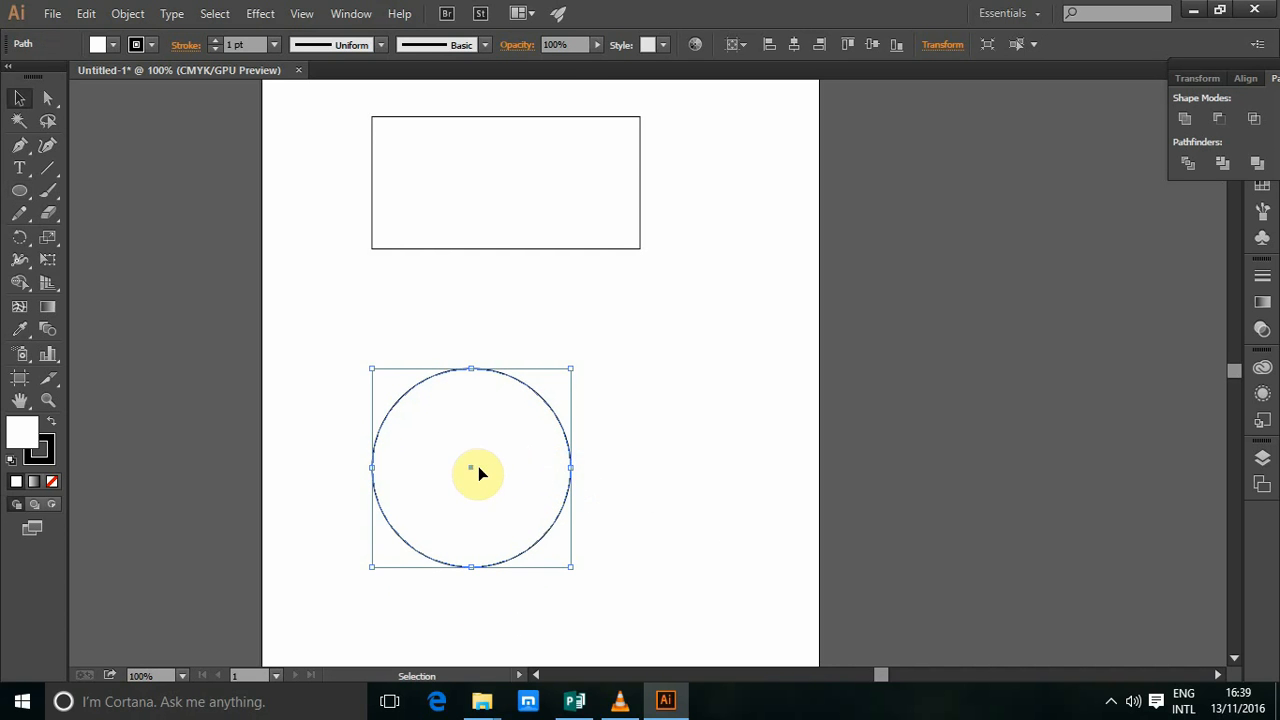
{"action": "left_click_drag", "start_coordinate": [470, 470], "coordinate": [508, 364]}
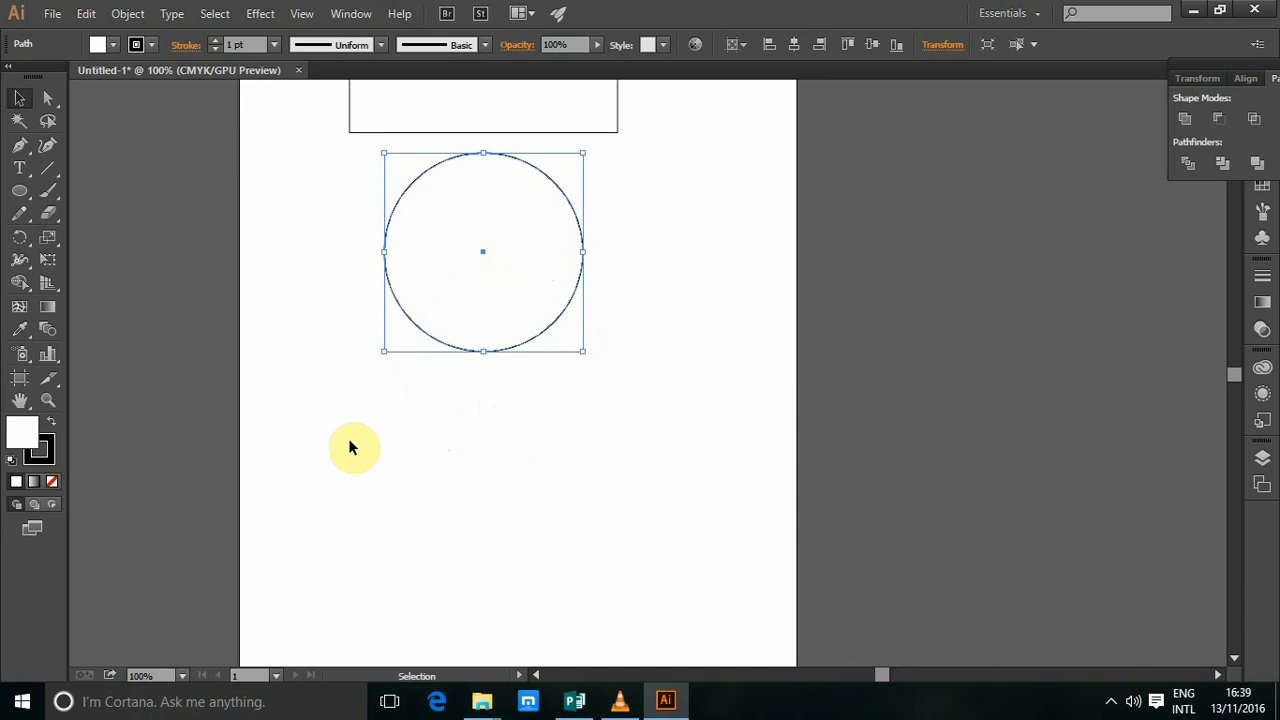
Draw a wide horizontal ellipse below the circle.
{"action": "left_click", "coordinate": [20, 190]}
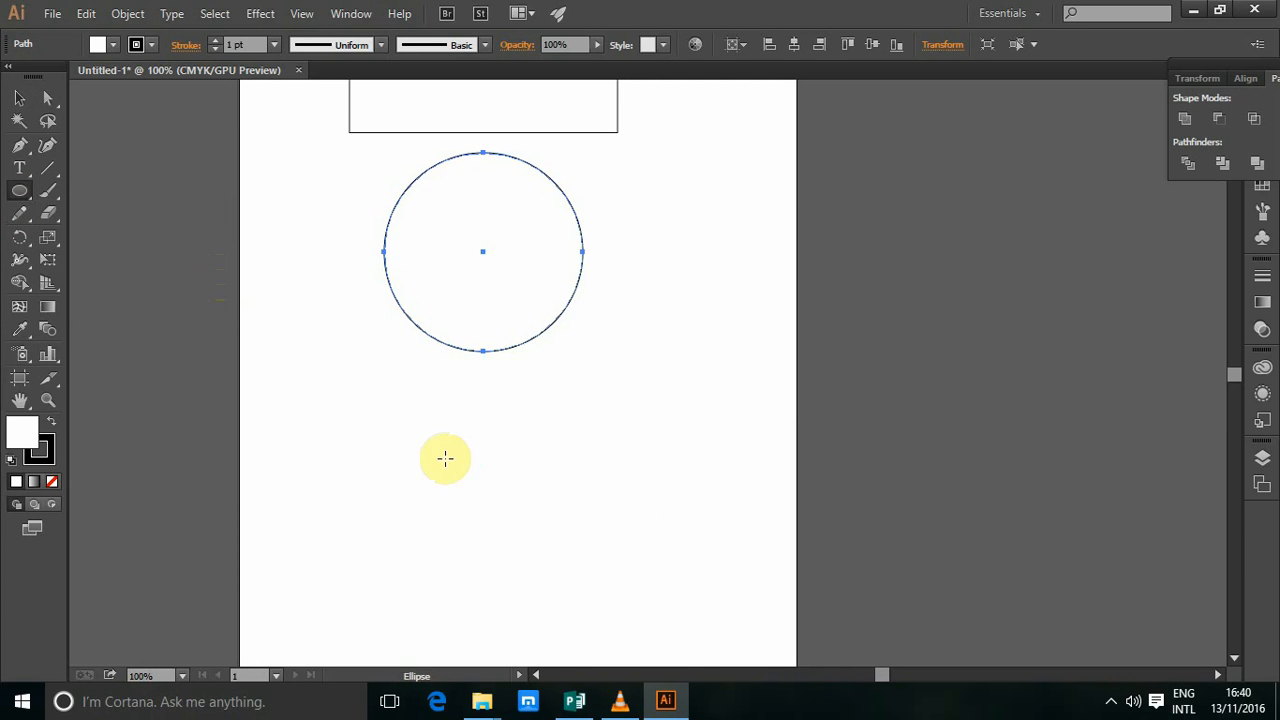
{"action": "left_click_drag", "start_coordinate": [444, 458], "coordinate": [680, 530]}
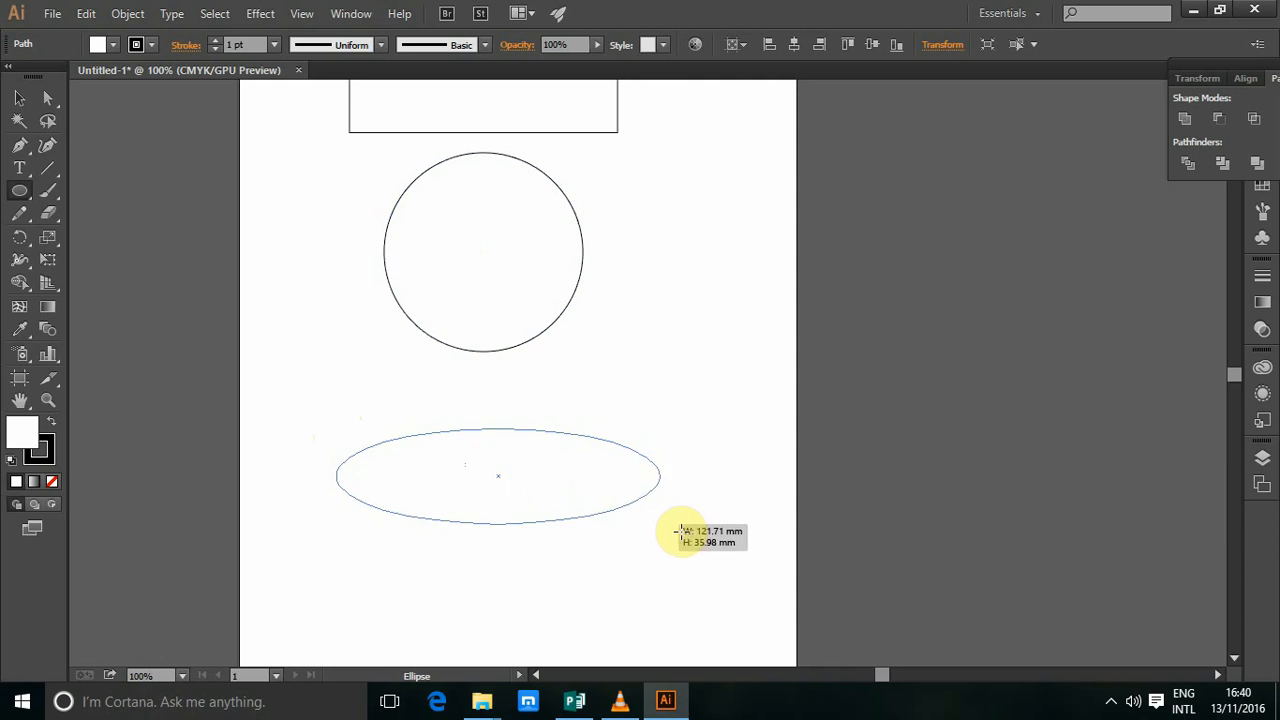
{"action": "left_click_drag", "start_coordinate": [680, 530], "coordinate": [684, 536]}
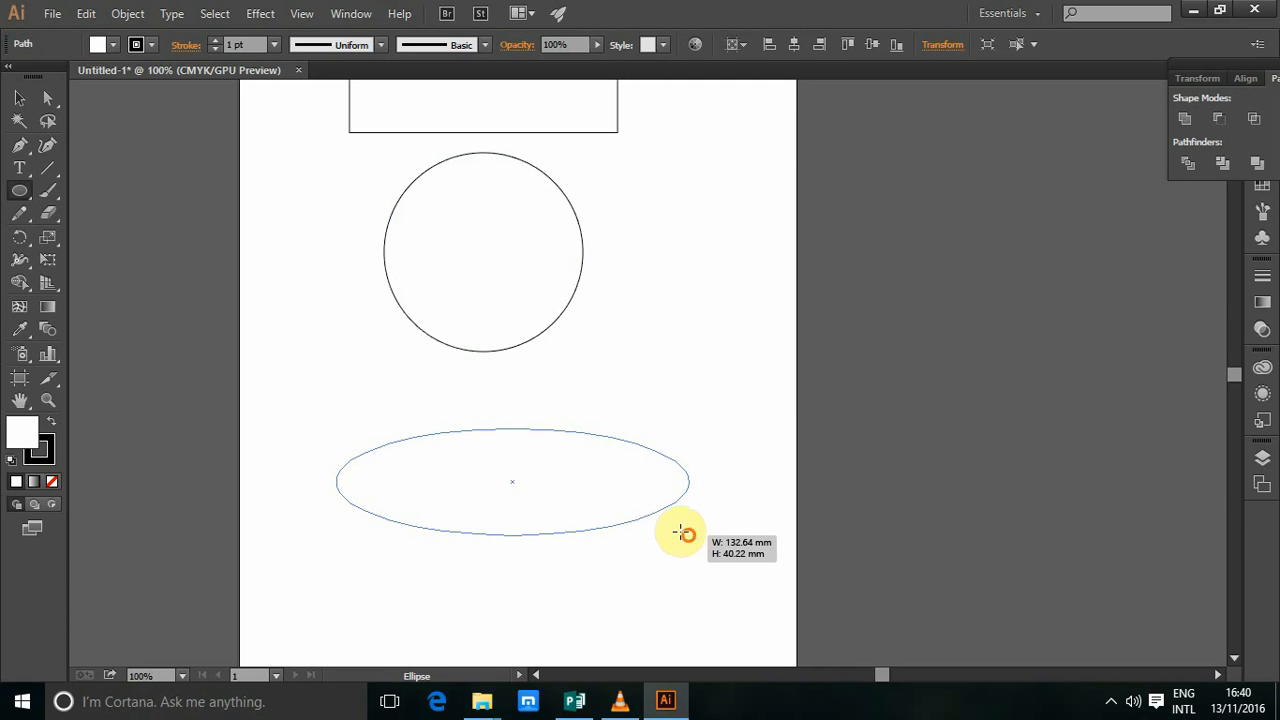
{"action": "left_click_drag", "start_coordinate": [680, 532], "coordinate": [512, 404]}
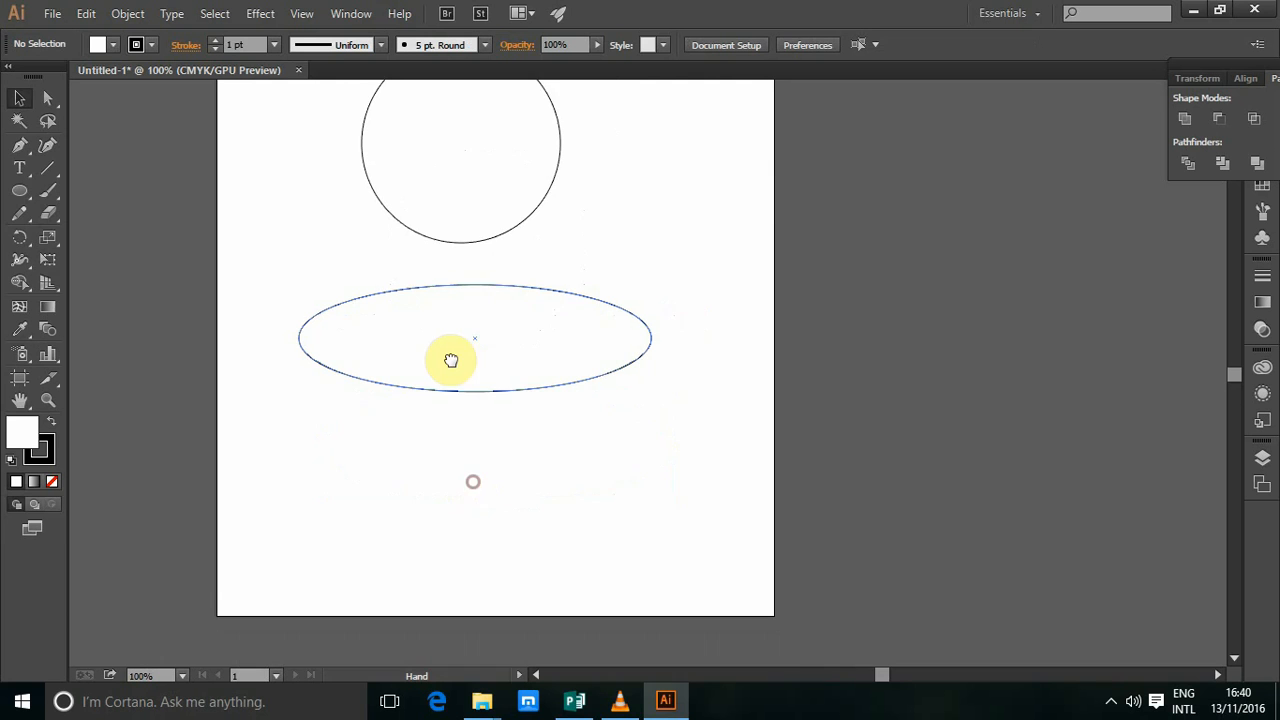
Draw a five-pointed star below the wide ellipse with the Star tool.
{"action": "left_click", "coordinate": [20, 190]}
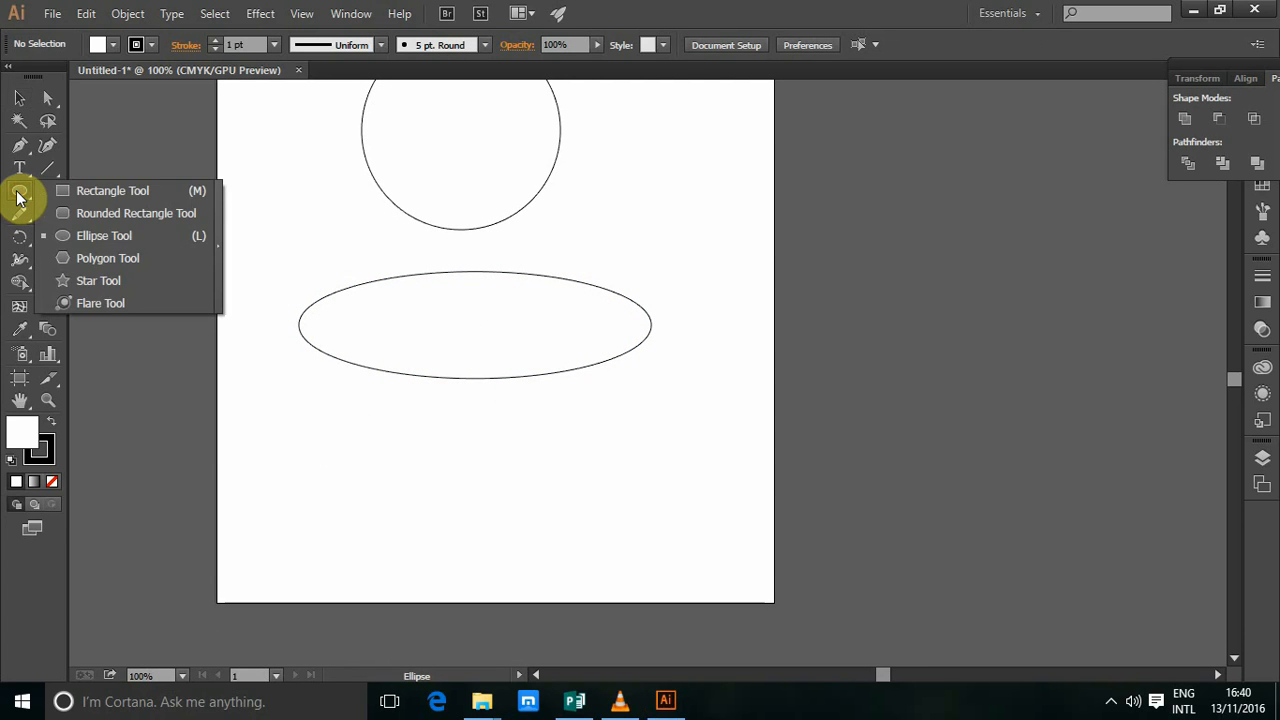
{"action": "mouse_move", "coordinate": [98, 280]}
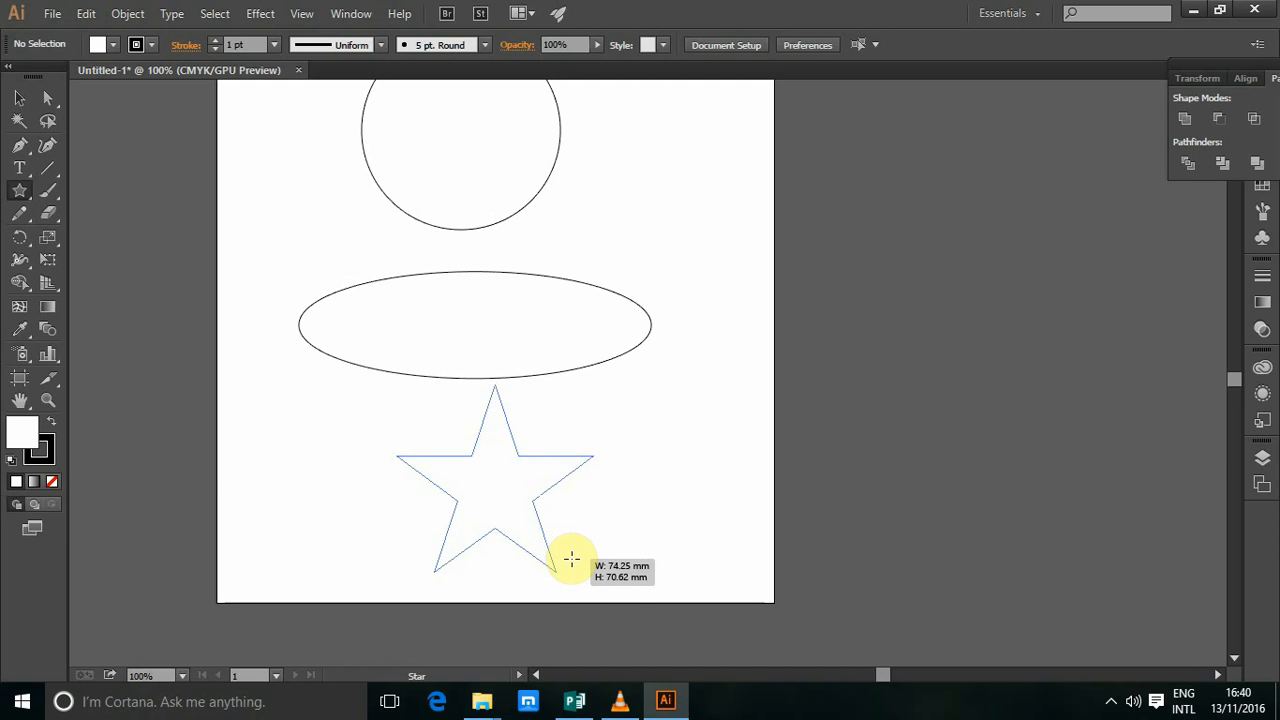
{"action": "left_click_drag", "start_coordinate": [572, 558], "coordinate": [556, 544]}
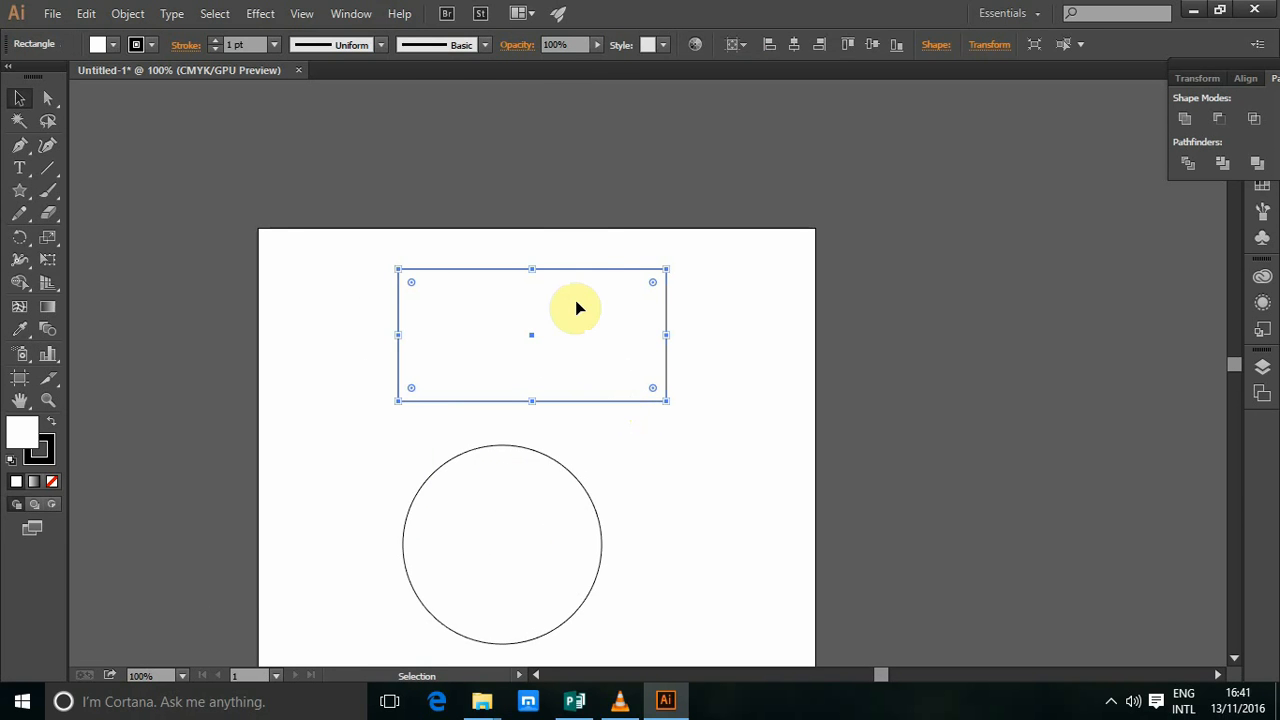
Show the Gradient panel from the Window menu.
{"action": "left_click", "coordinate": [352, 12]}
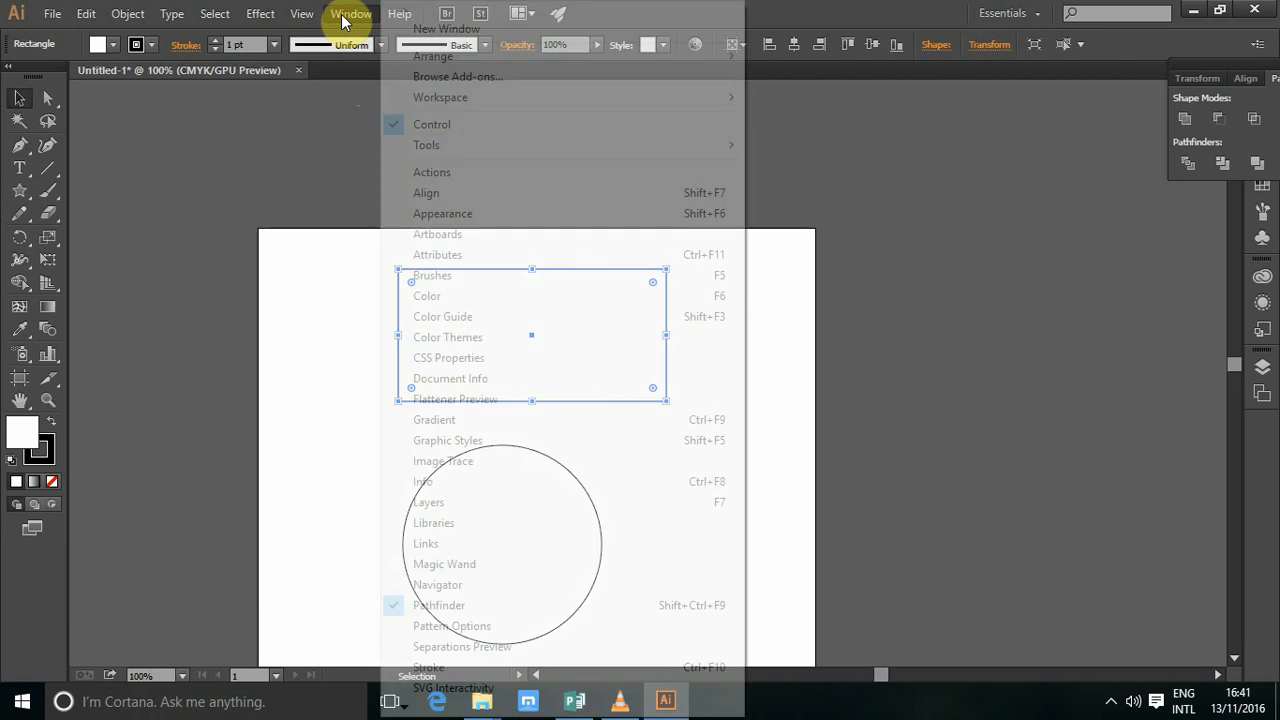
{"action": "mouse_move", "coordinate": [448, 440]}
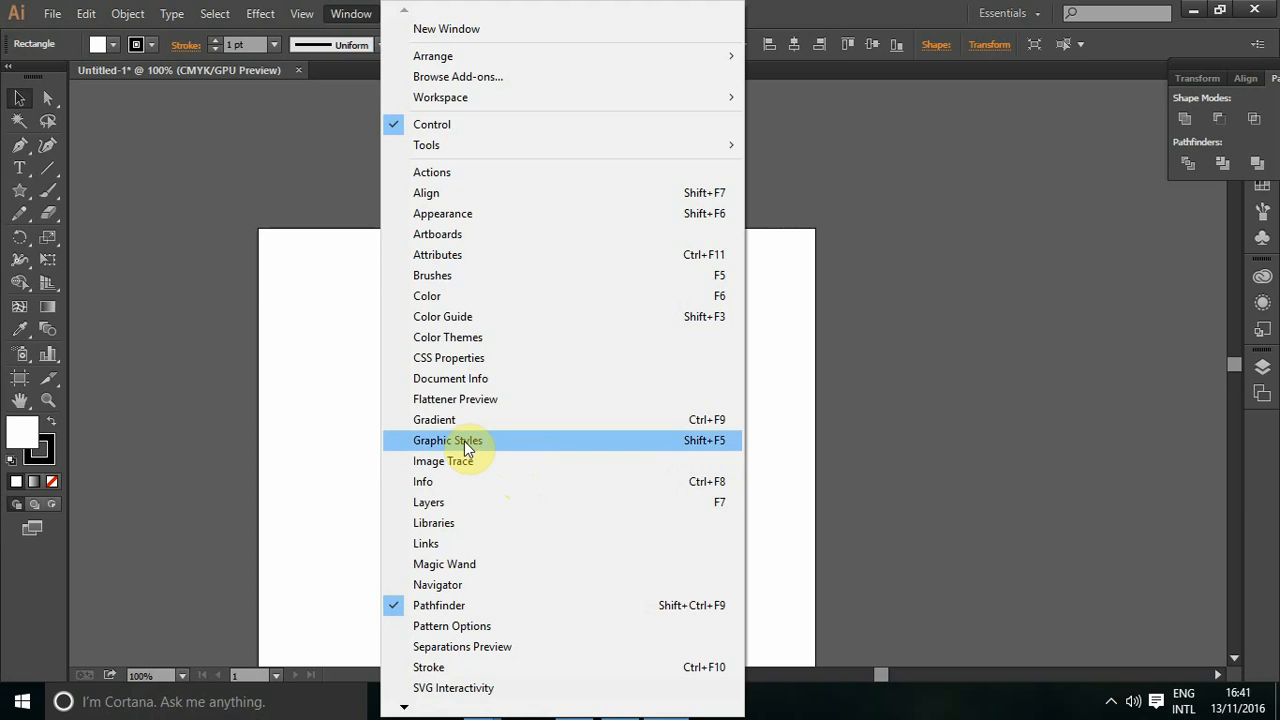
{"action": "mouse_move", "coordinate": [434, 420]}
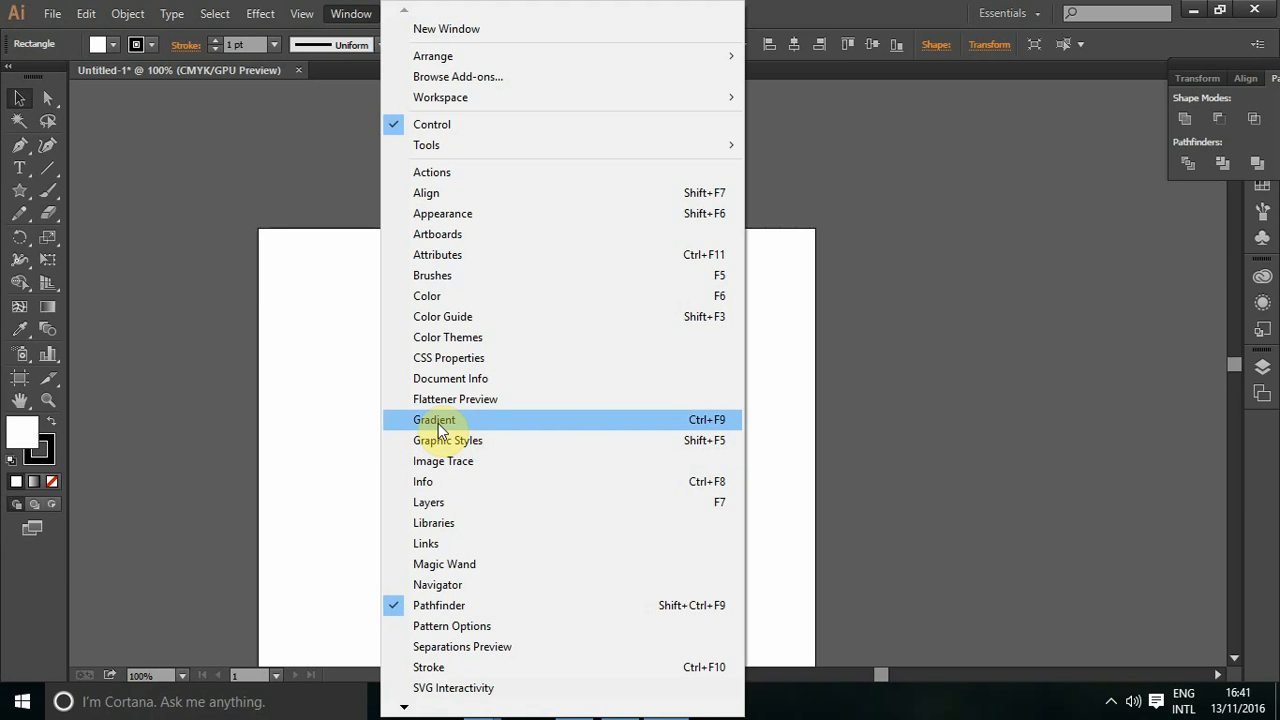
{"action": "left_click", "coordinate": [434, 420]}
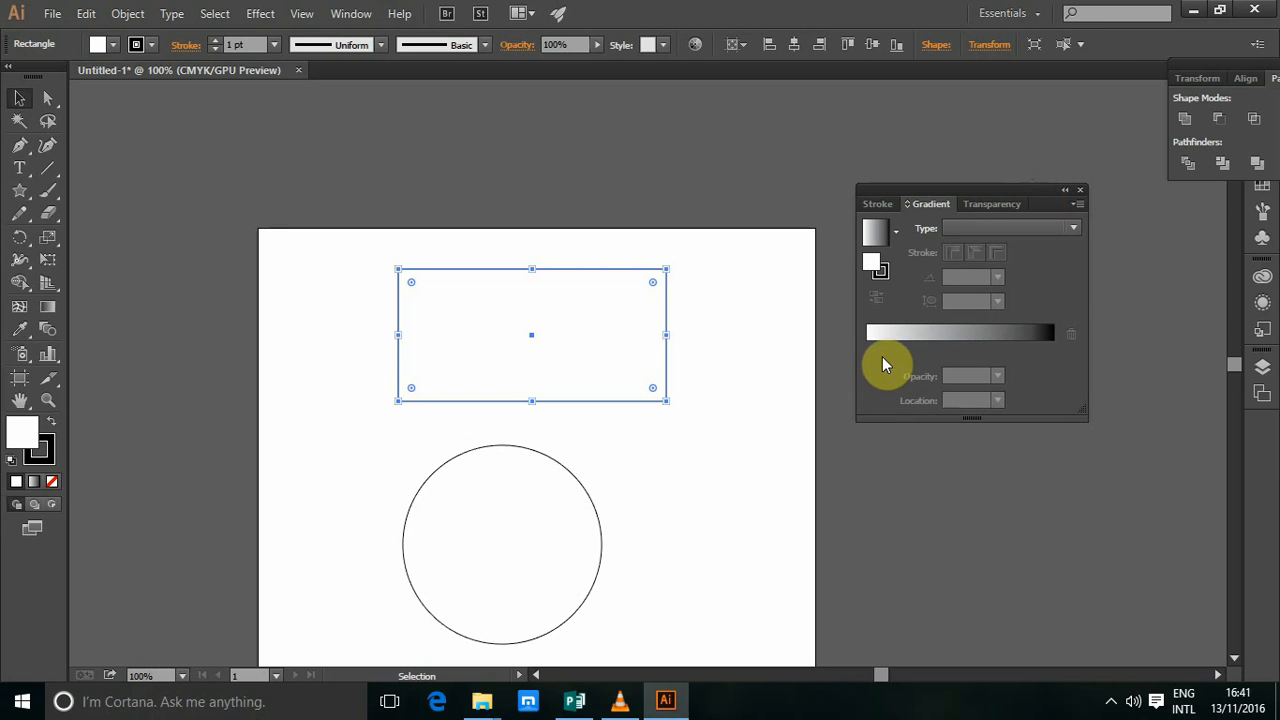
{"action": "mouse_move", "coordinate": [880, 362]}
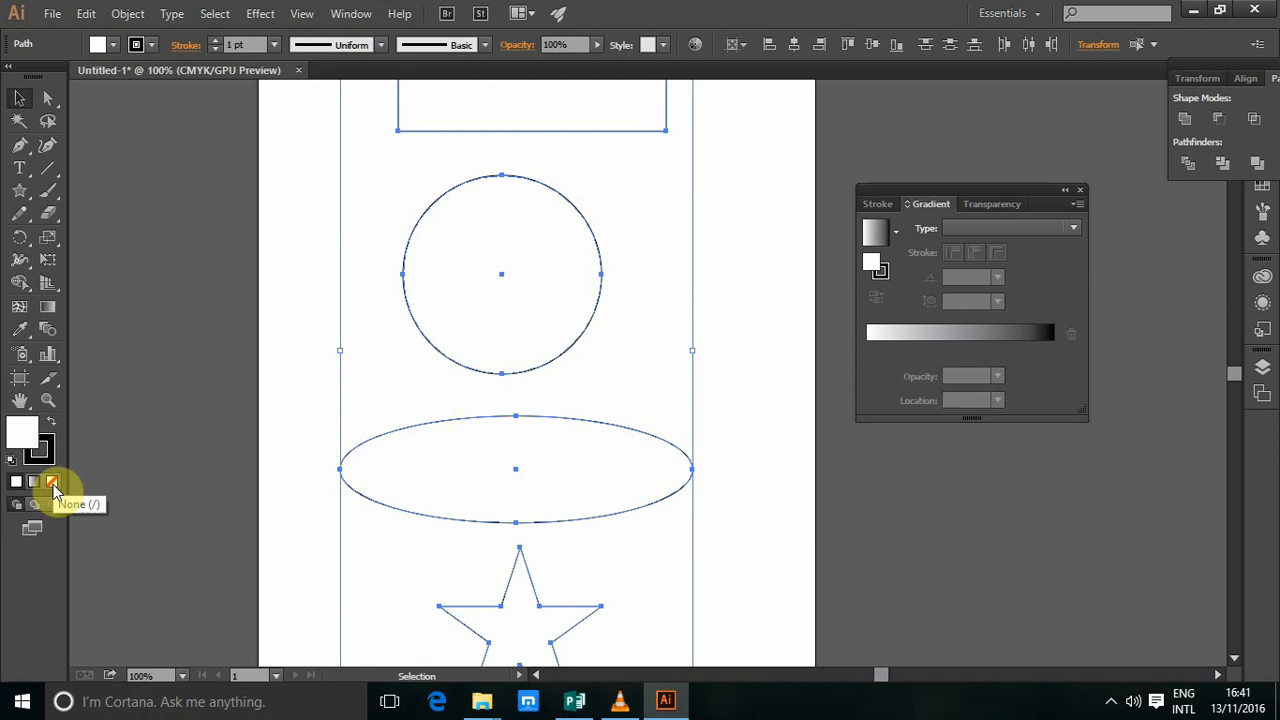
{"action": "mouse_move", "coordinate": [36, 468]}
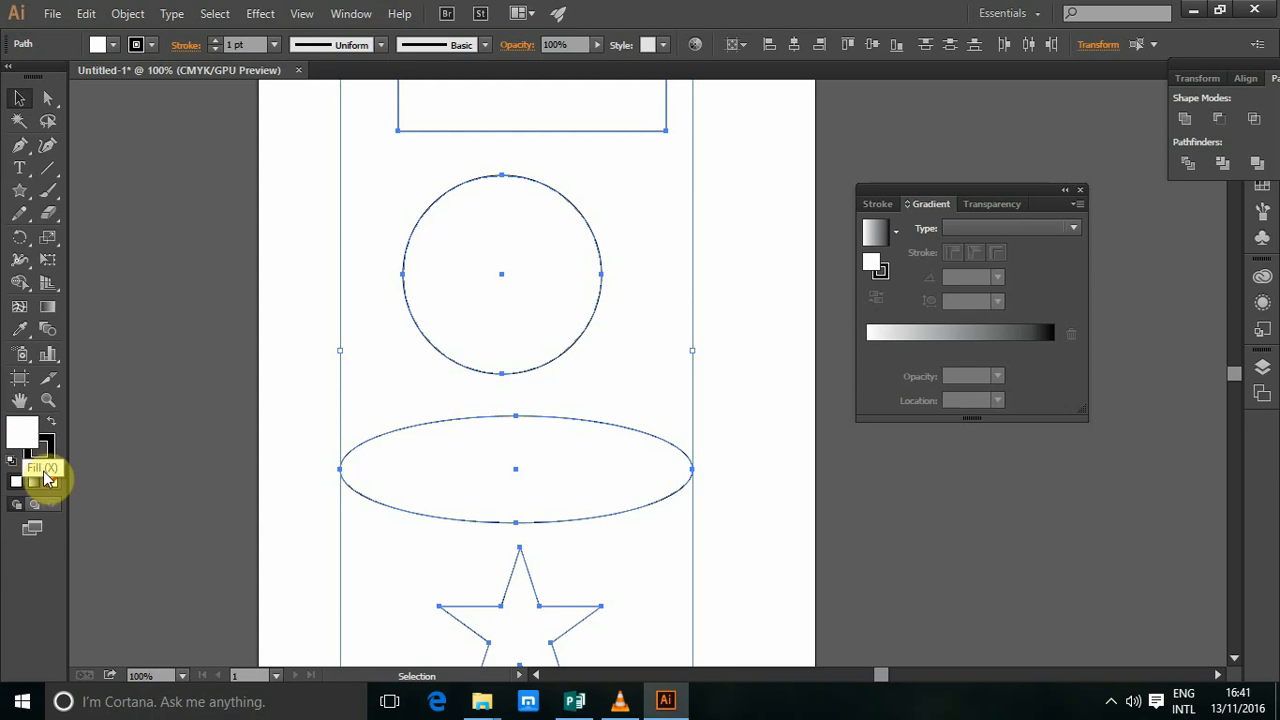
{"action": "mouse_move", "coordinate": [48, 424]}
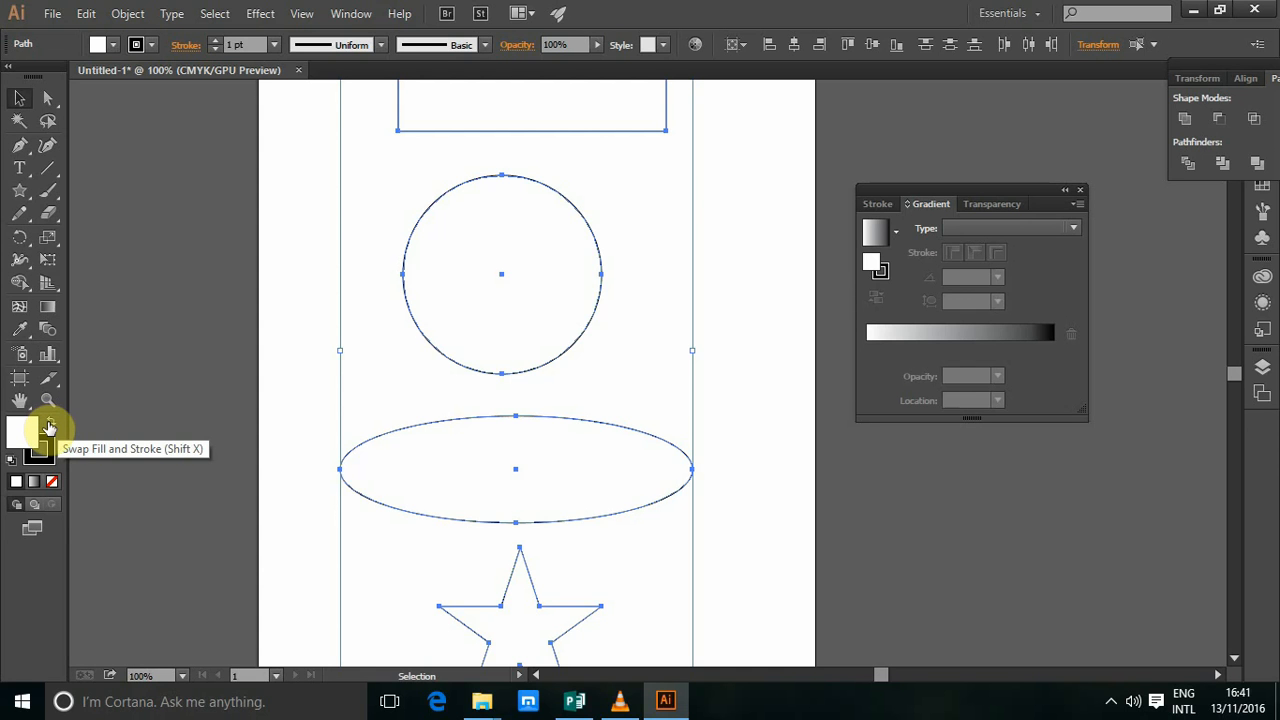
Swap fill and stroke so the shapes are solid black, then set stroke to None.
{"action": "left_click", "coordinate": [22, 432]}
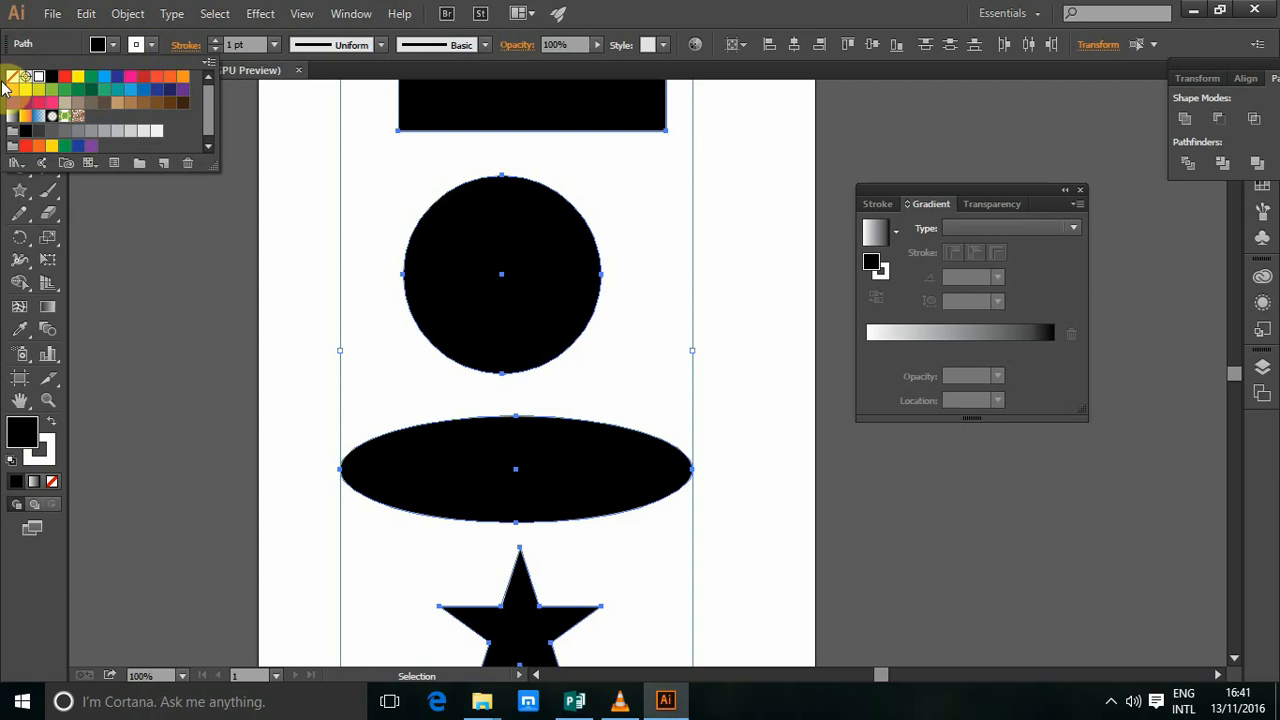
{"action": "left_click", "coordinate": [12, 76]}
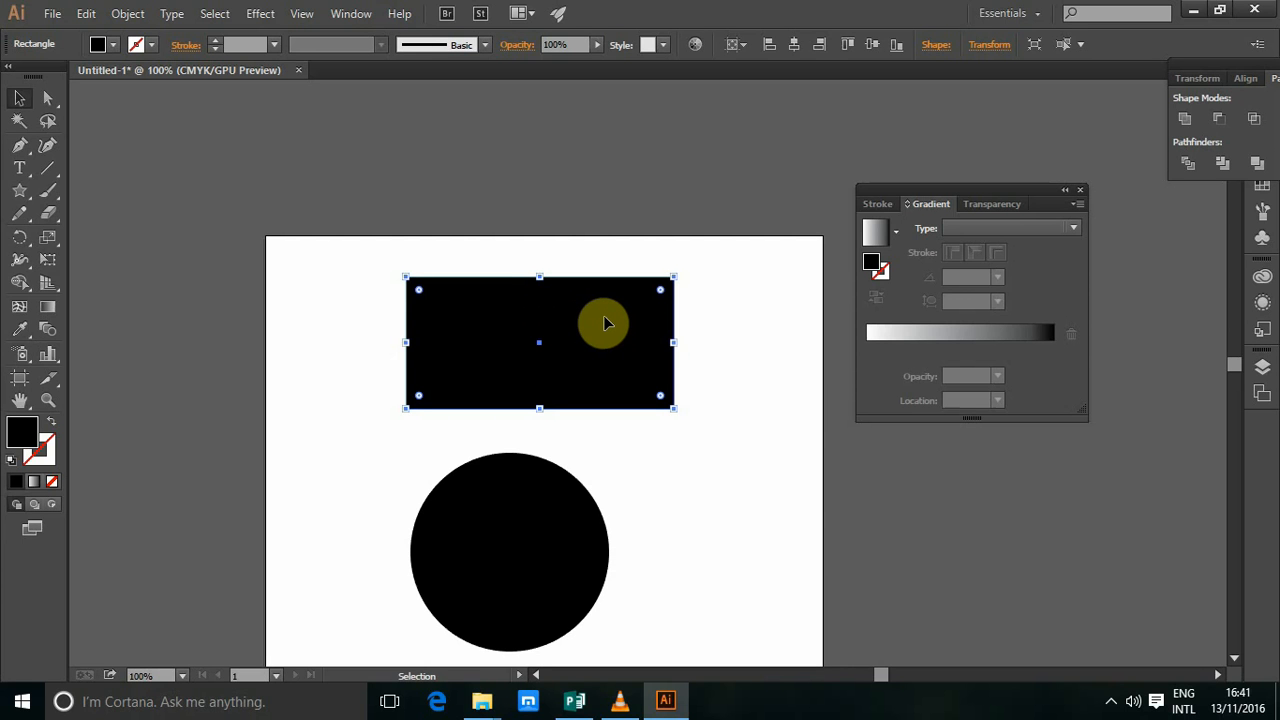
{"action": "mouse_move", "coordinate": [950, 350]}
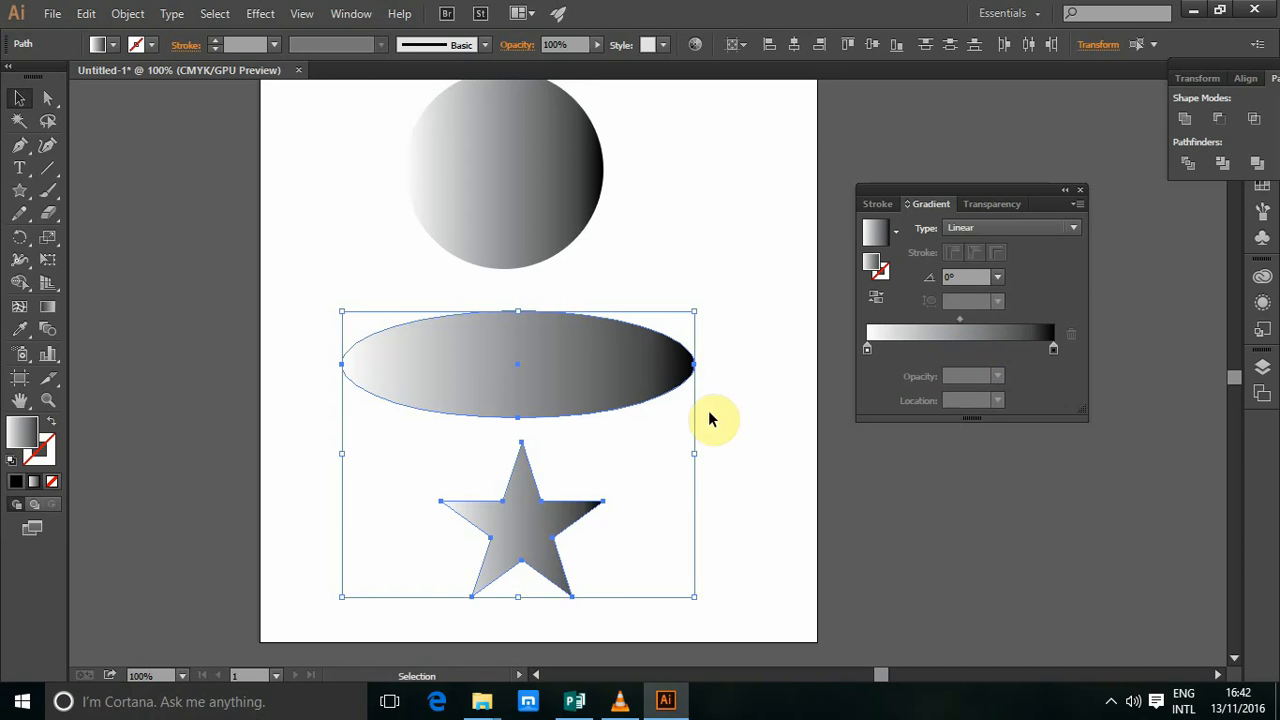
Apply the default white-to-black linear gradient fill to all shapes.
{"action": "left_click_drag", "start_coordinate": [710, 420], "coordinate": [730, 364]}
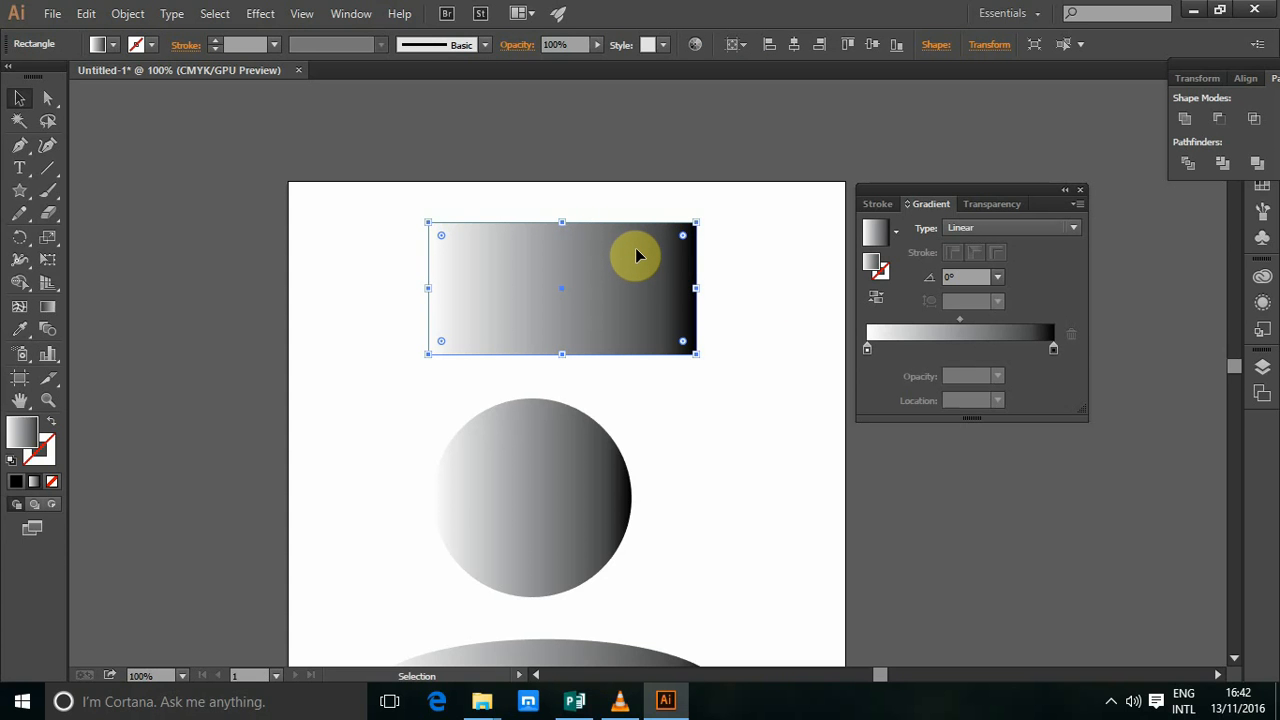
{"action": "mouse_move", "coordinate": [636, 256]}
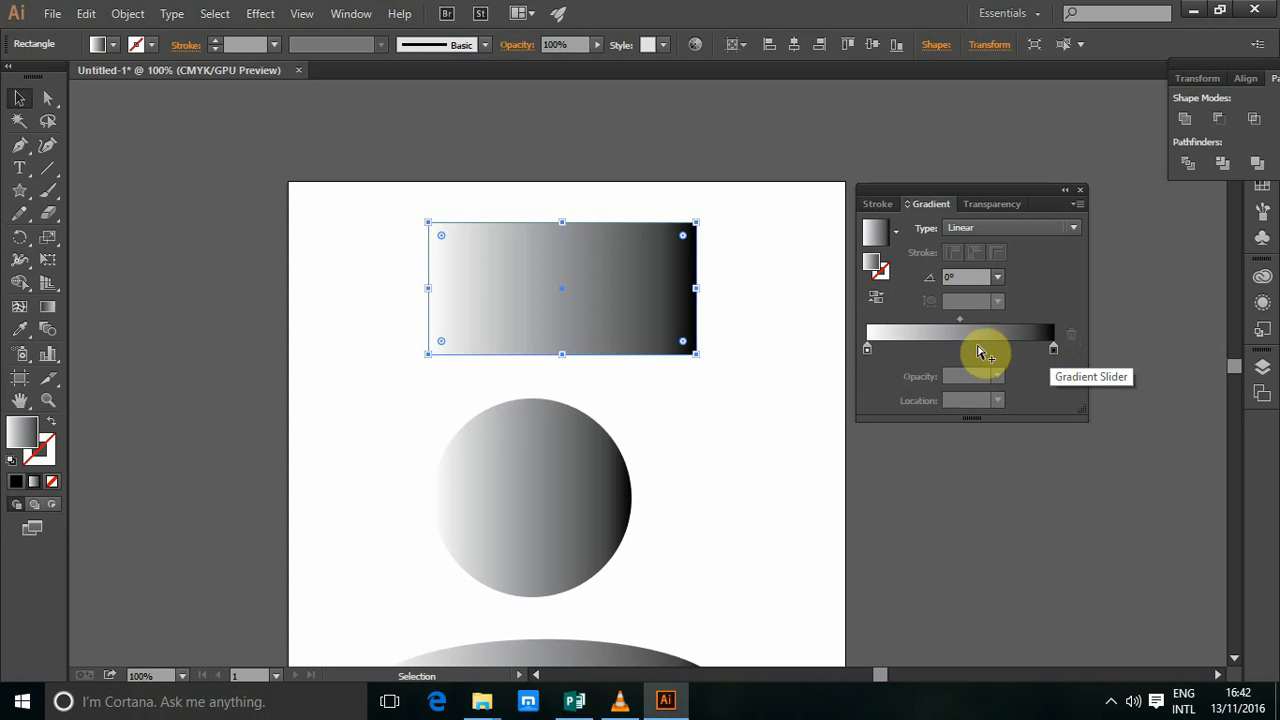
{"action": "mouse_move", "coordinate": [930, 370]}
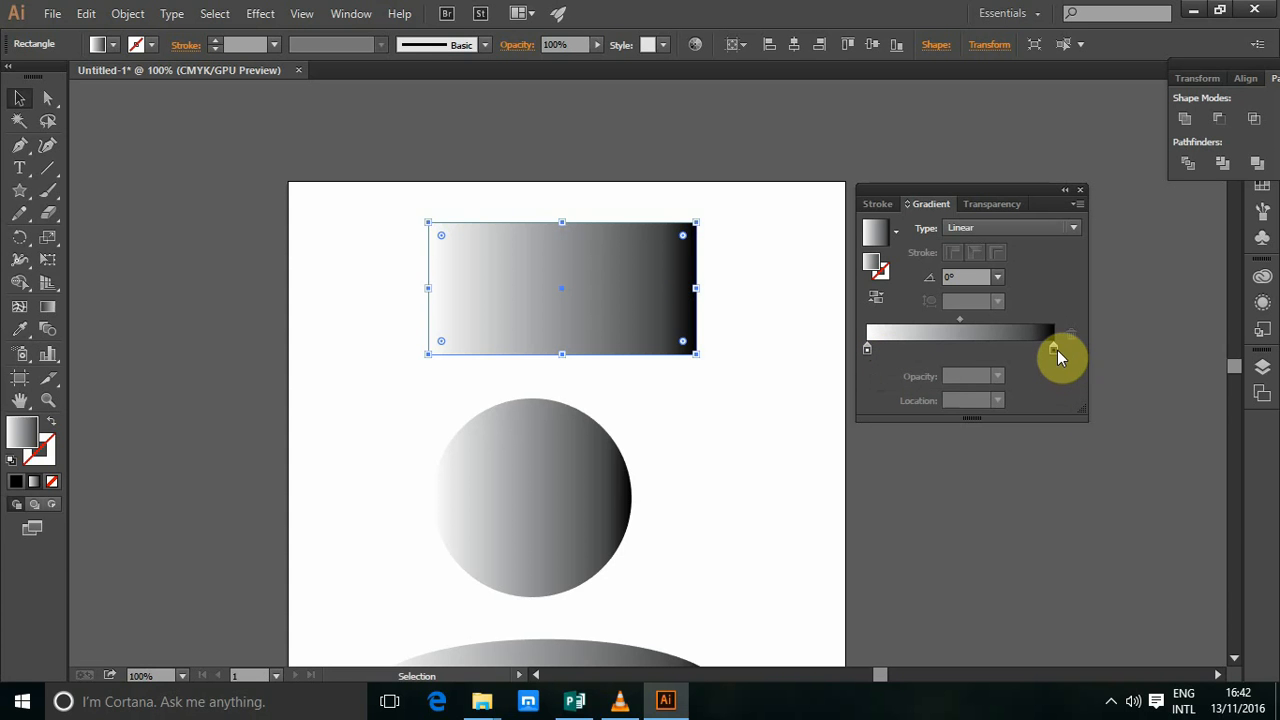
{"action": "mouse_move", "coordinate": [1052, 352]}
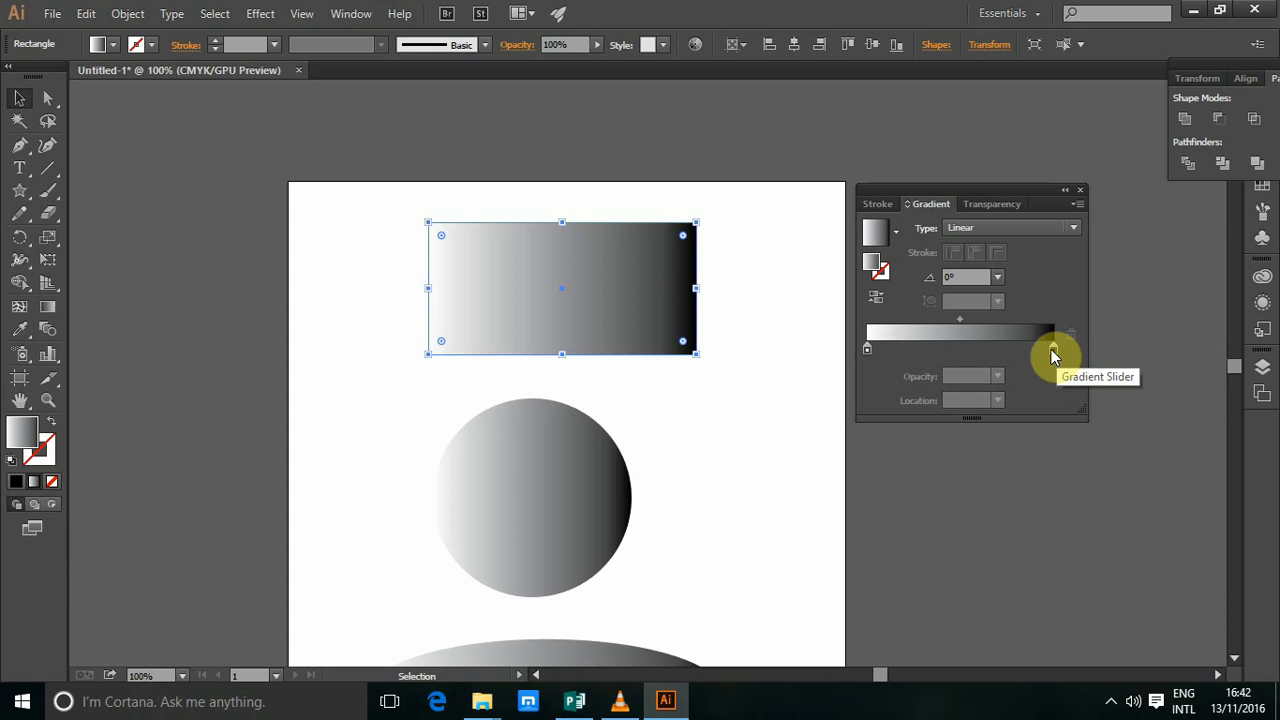
Select the rectangle's dark gradient stop and try radial, then revert to linear.
{"action": "left_click", "coordinate": [1052, 348]}
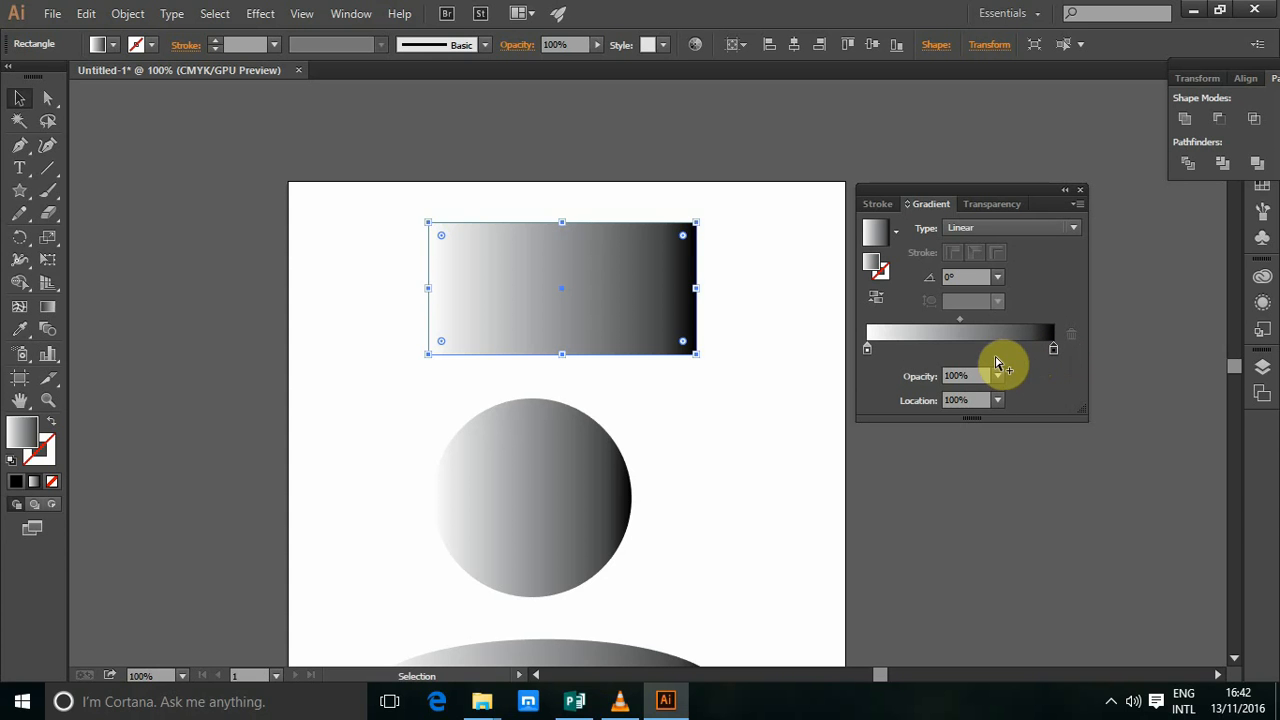
{"action": "left_click", "coordinate": [956, 400]}
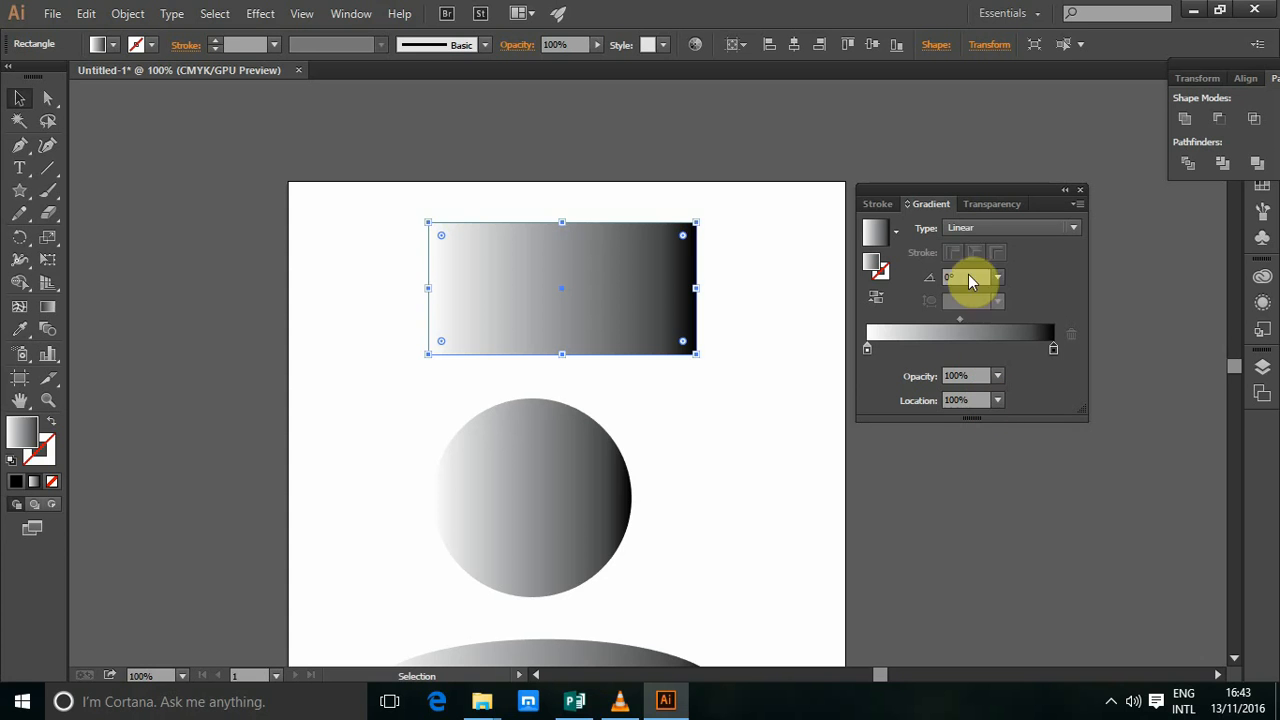
{"action": "mouse_move", "coordinate": [964, 276]}
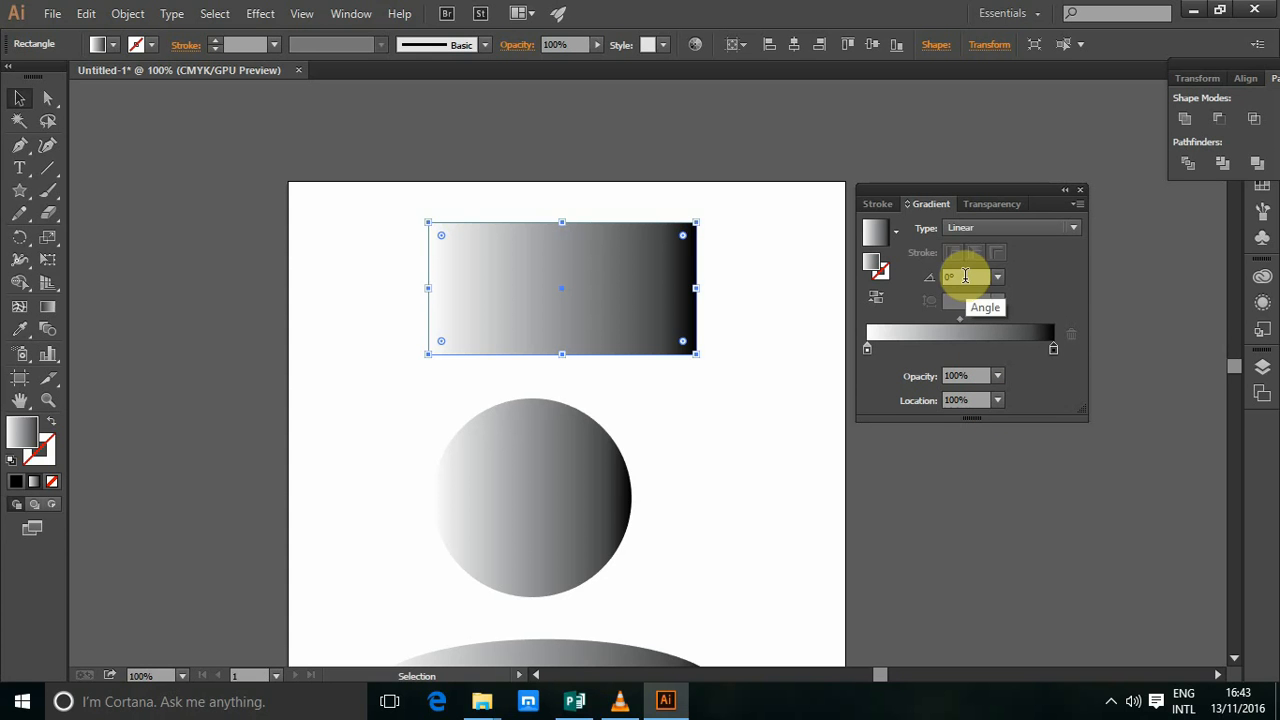
{"action": "mouse_move", "coordinate": [936, 238]}
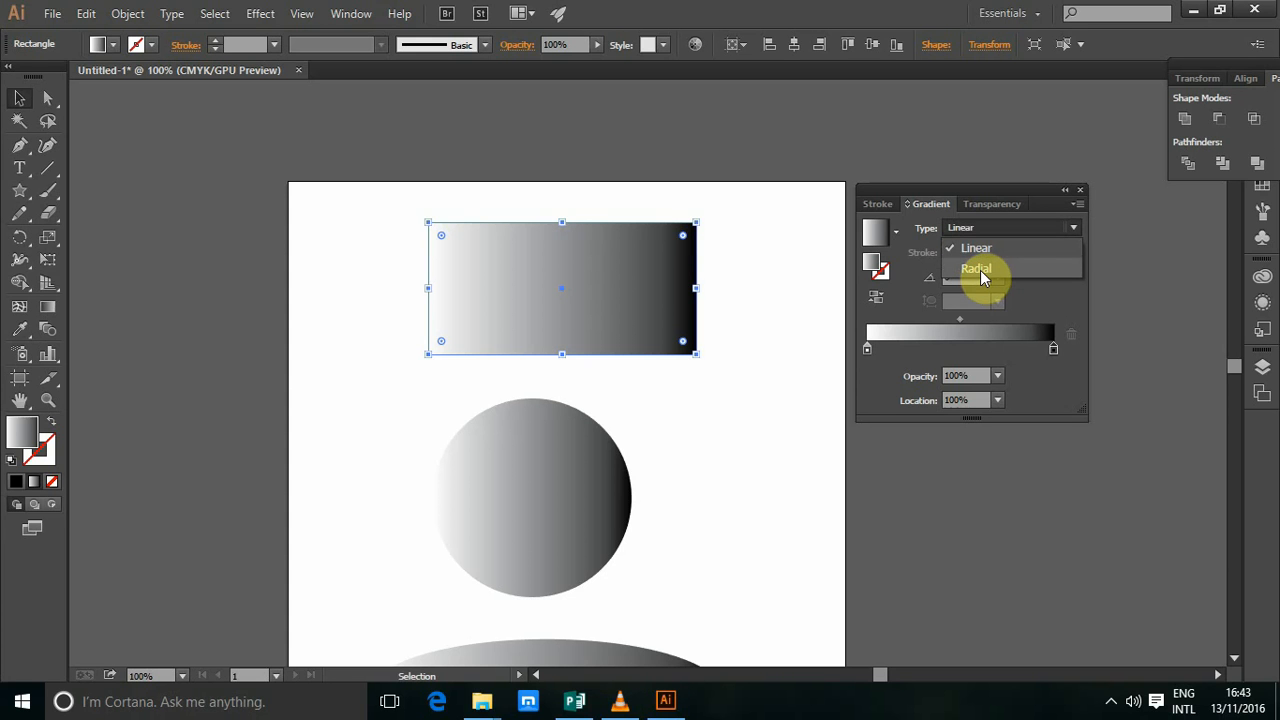
{"action": "left_click", "coordinate": [976, 268]}
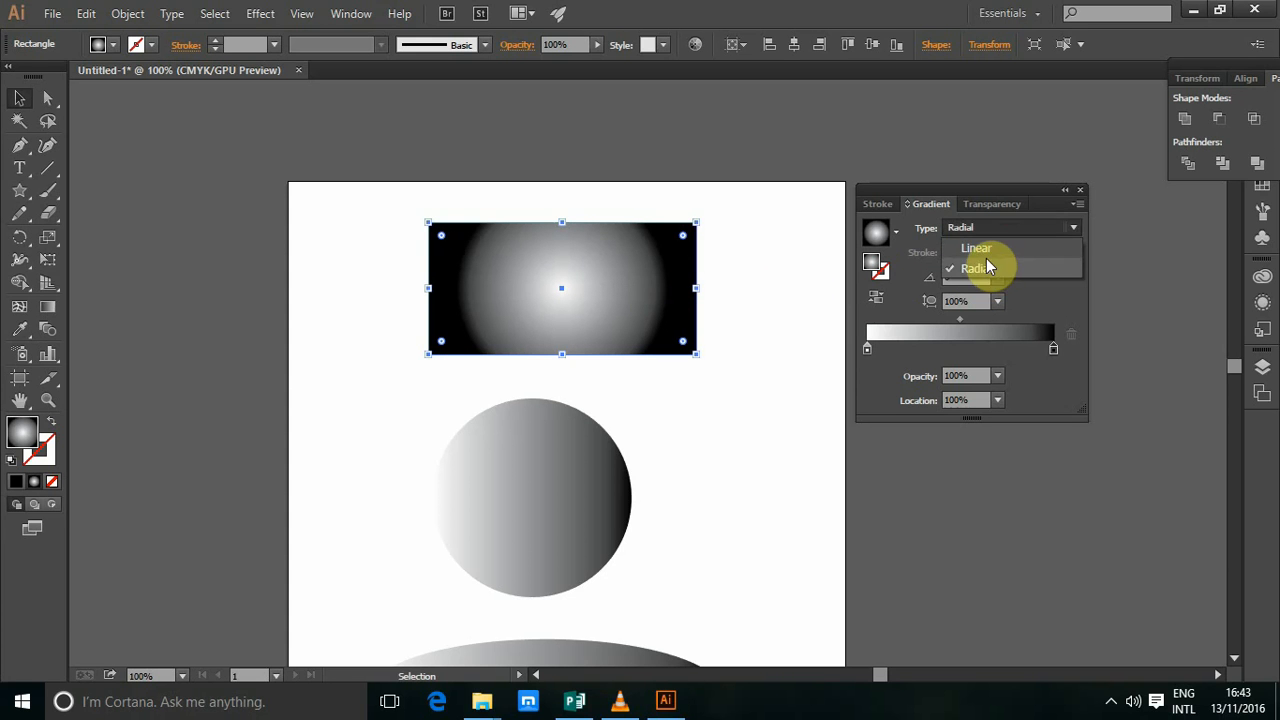
{"action": "left_click", "coordinate": [976, 248]}
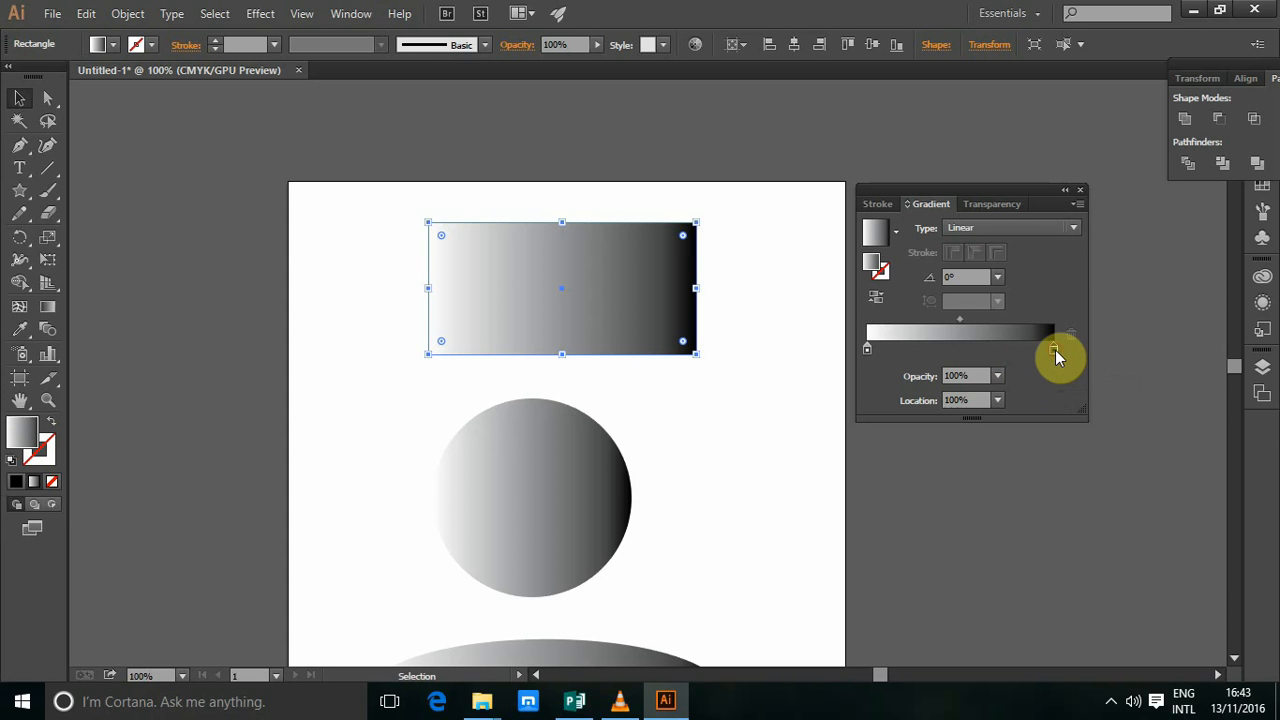
Recolour the gradient stops to dark blue on the right and bright blue on the left.
{"action": "left_click", "coordinate": [1052, 348]}
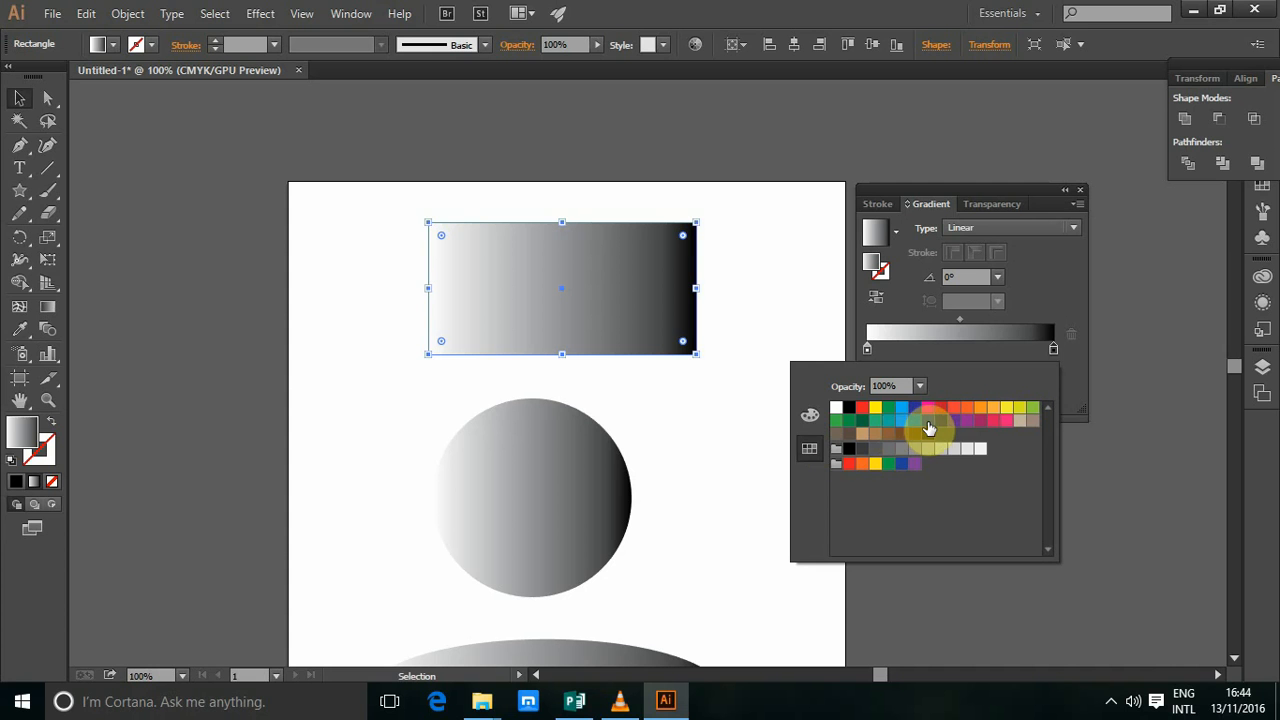
{"action": "mouse_move", "coordinate": [922, 428]}
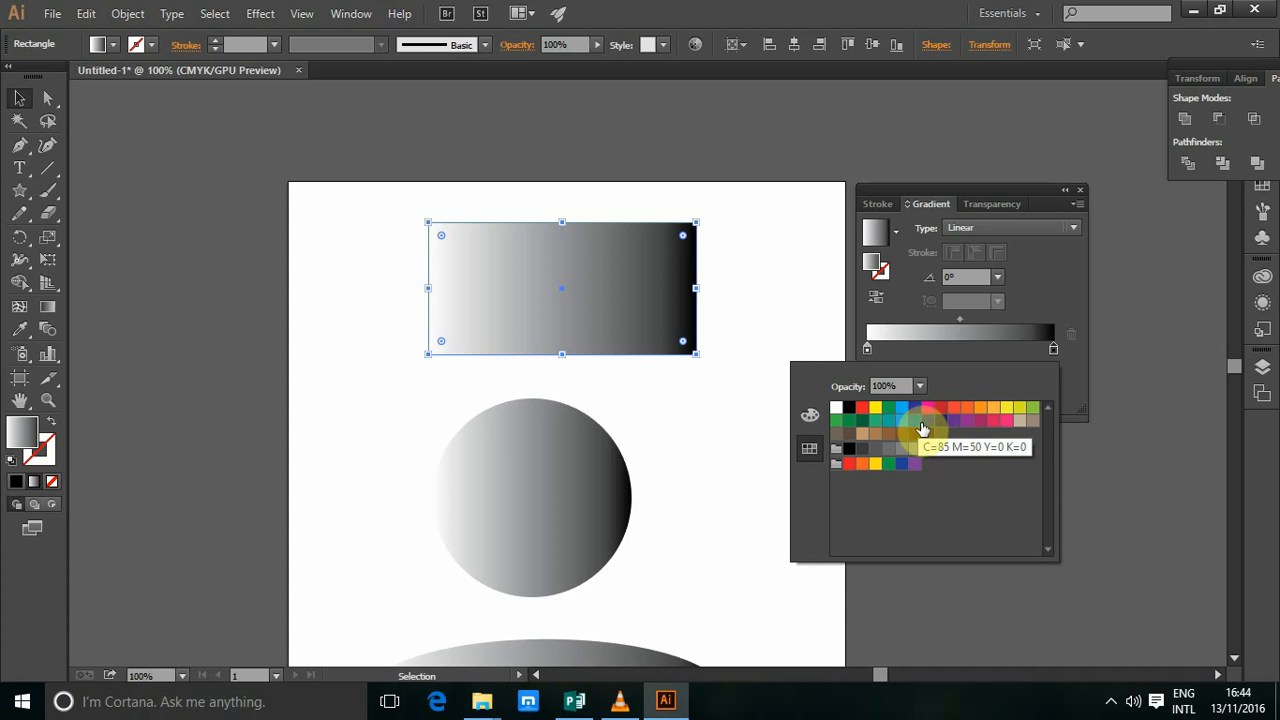
{"action": "mouse_move", "coordinate": [928, 428]}
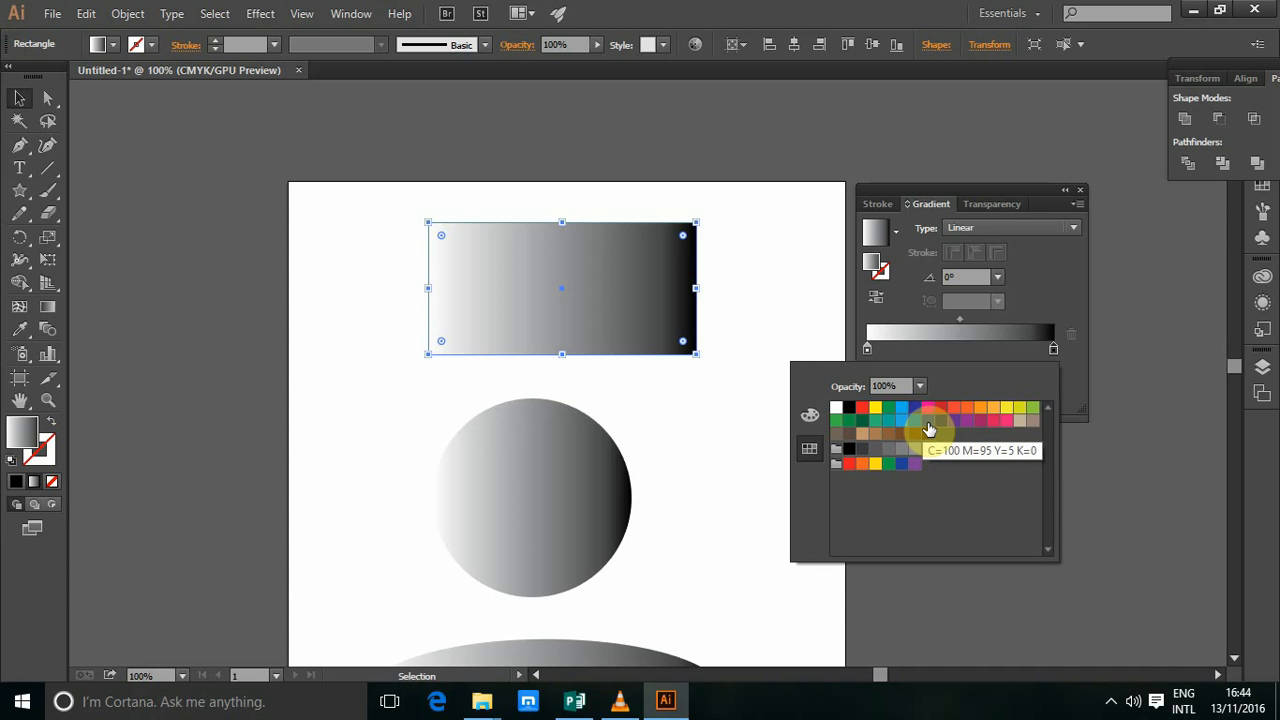
{"action": "left_click", "coordinate": [928, 420]}
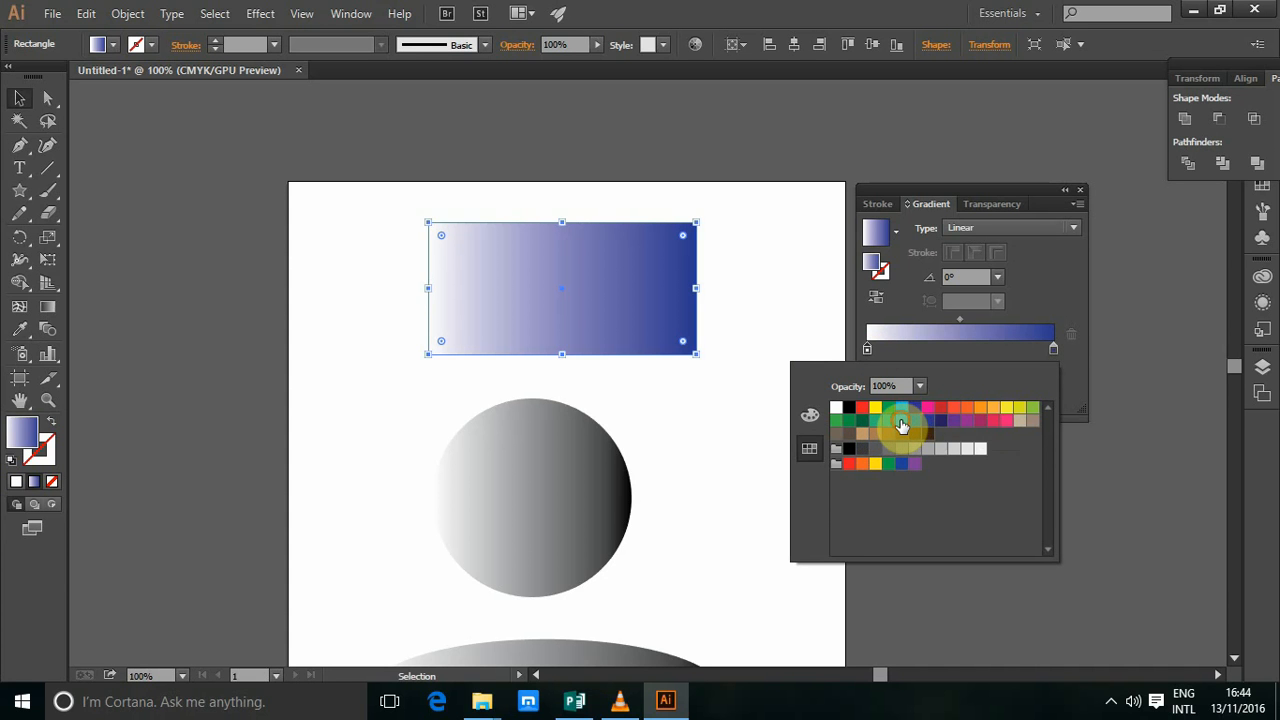
{"action": "left_click", "coordinate": [900, 424]}
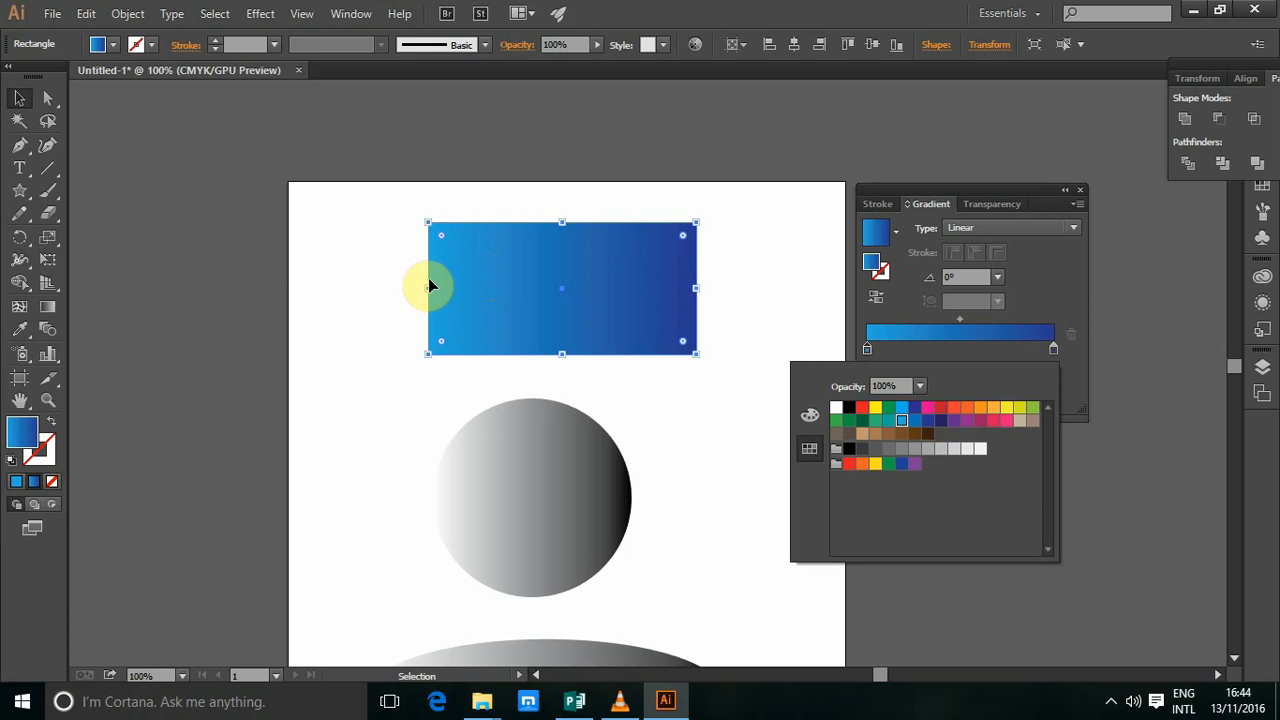
{"action": "mouse_move", "coordinate": [484, 296]}
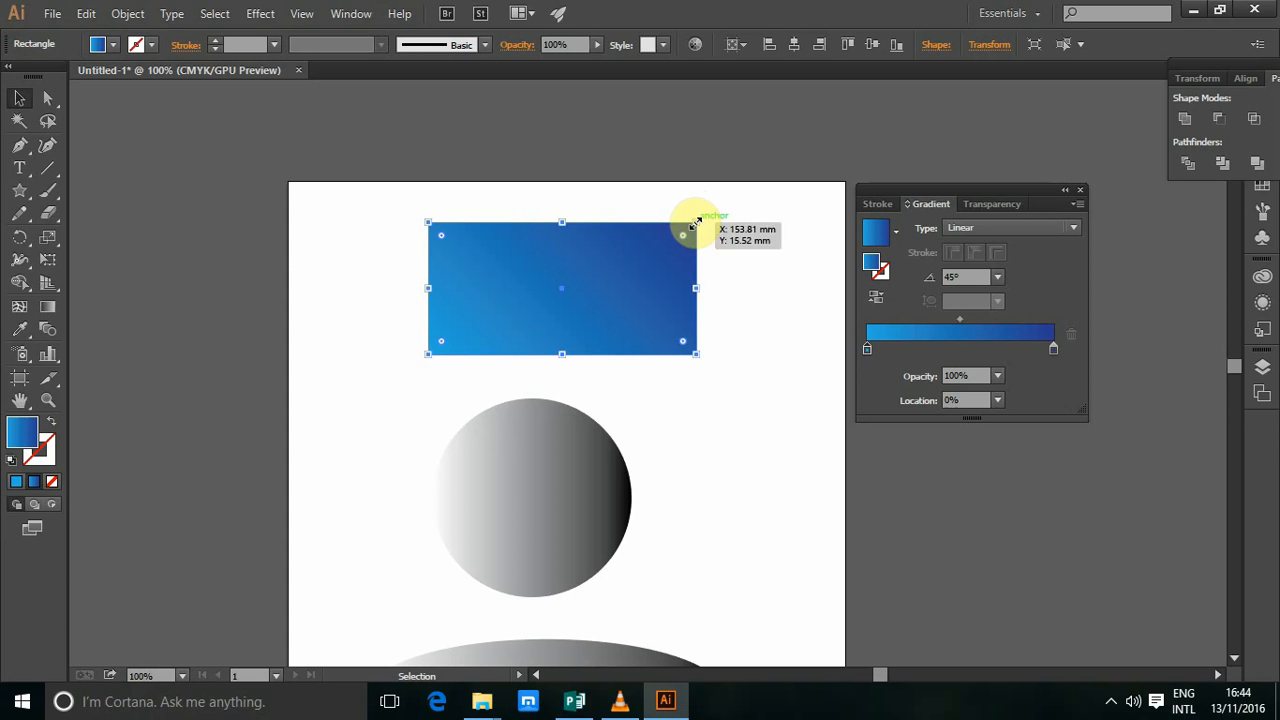
{"action": "mouse_move", "coordinate": [376, 364]}
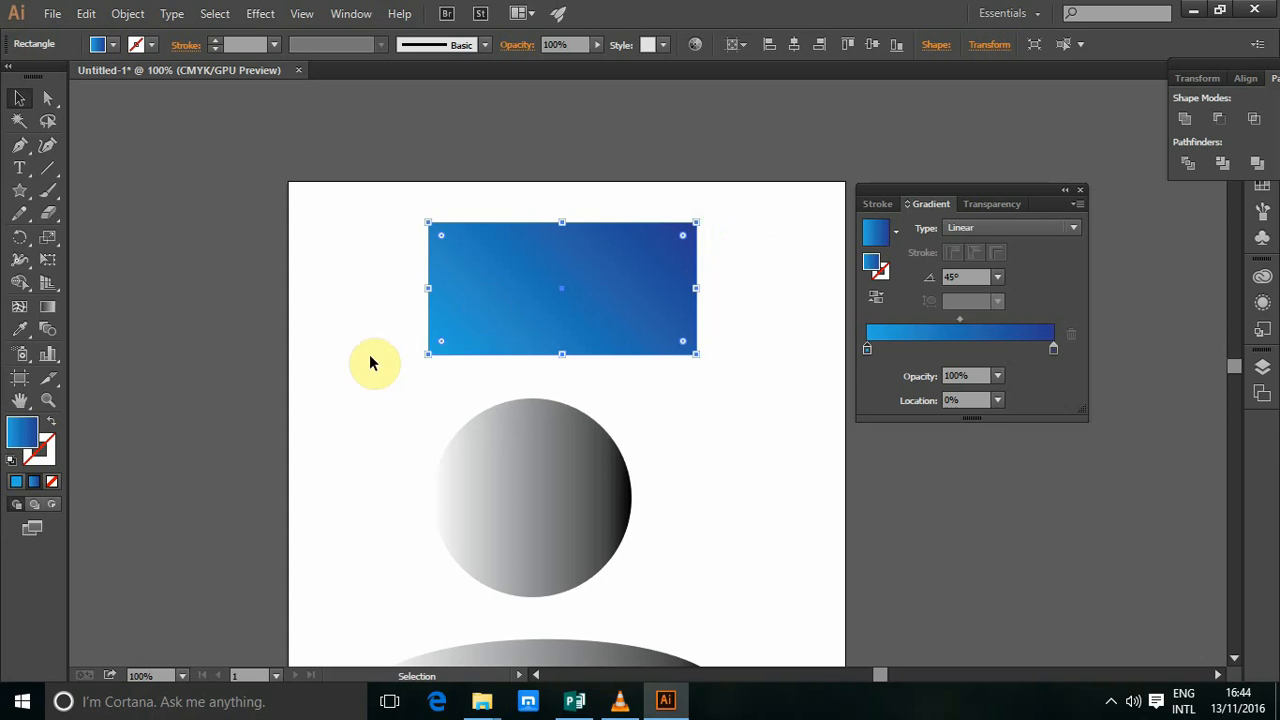
{"action": "mouse_move", "coordinate": [716, 250]}
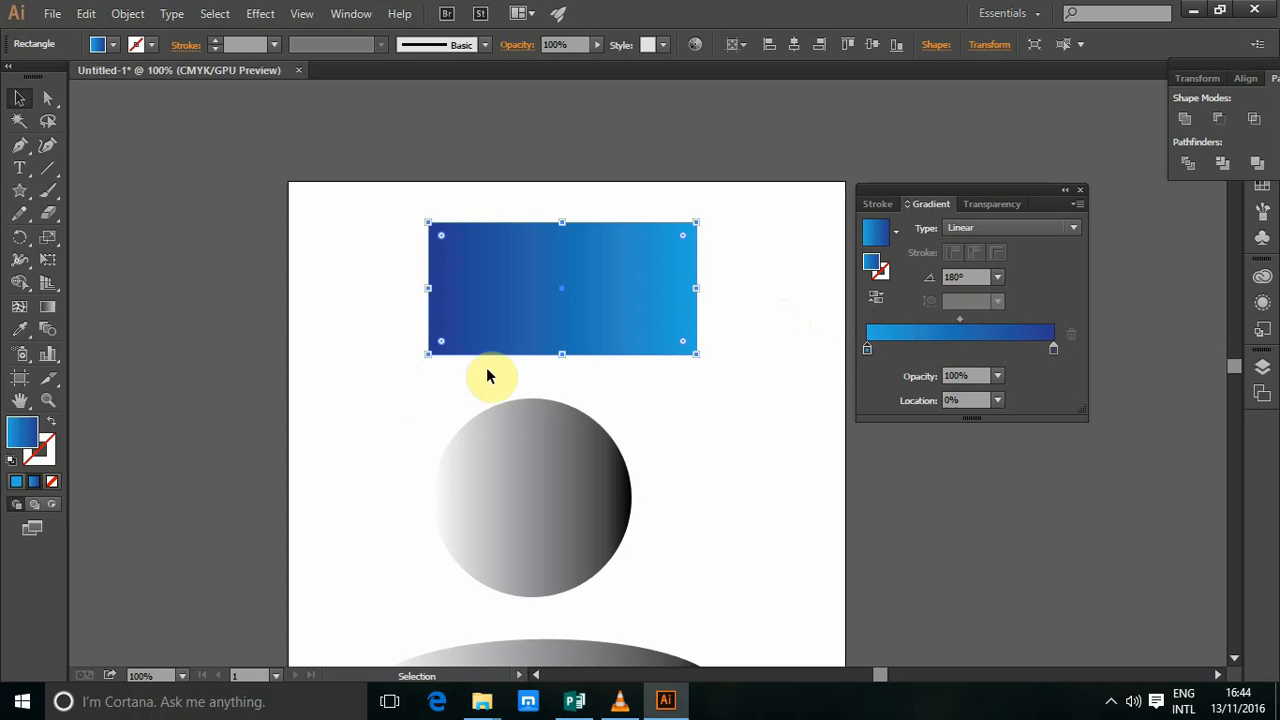
{"action": "mouse_move", "coordinate": [752, 402]}
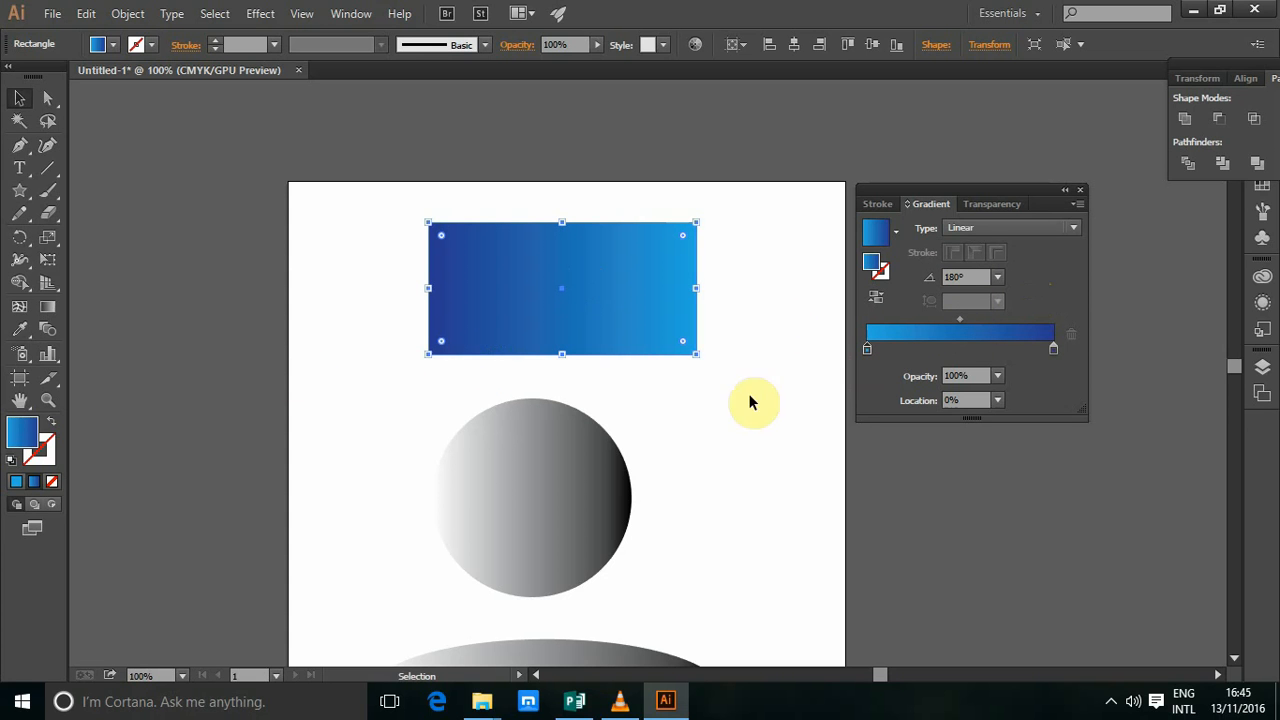
{"action": "mouse_move", "coordinate": [756, 304]}
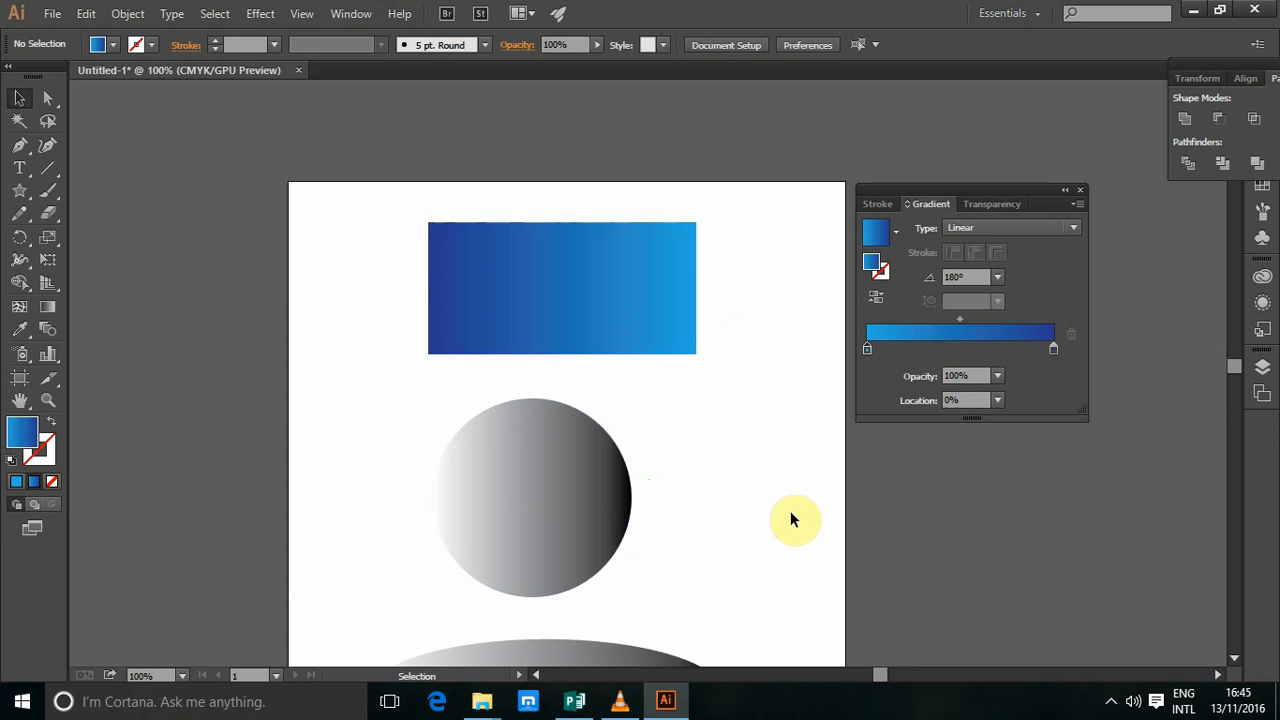
{"action": "mouse_move", "coordinate": [756, 490]}
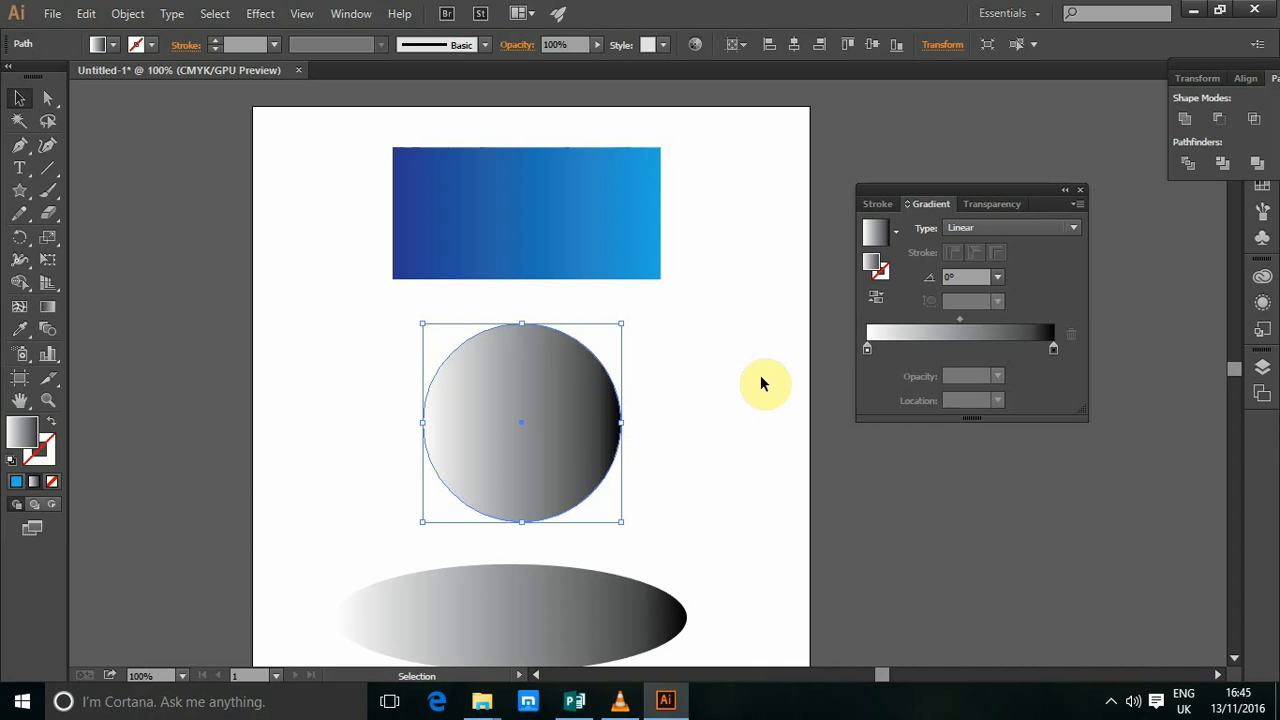
{"action": "mouse_move", "coordinate": [560, 442]}
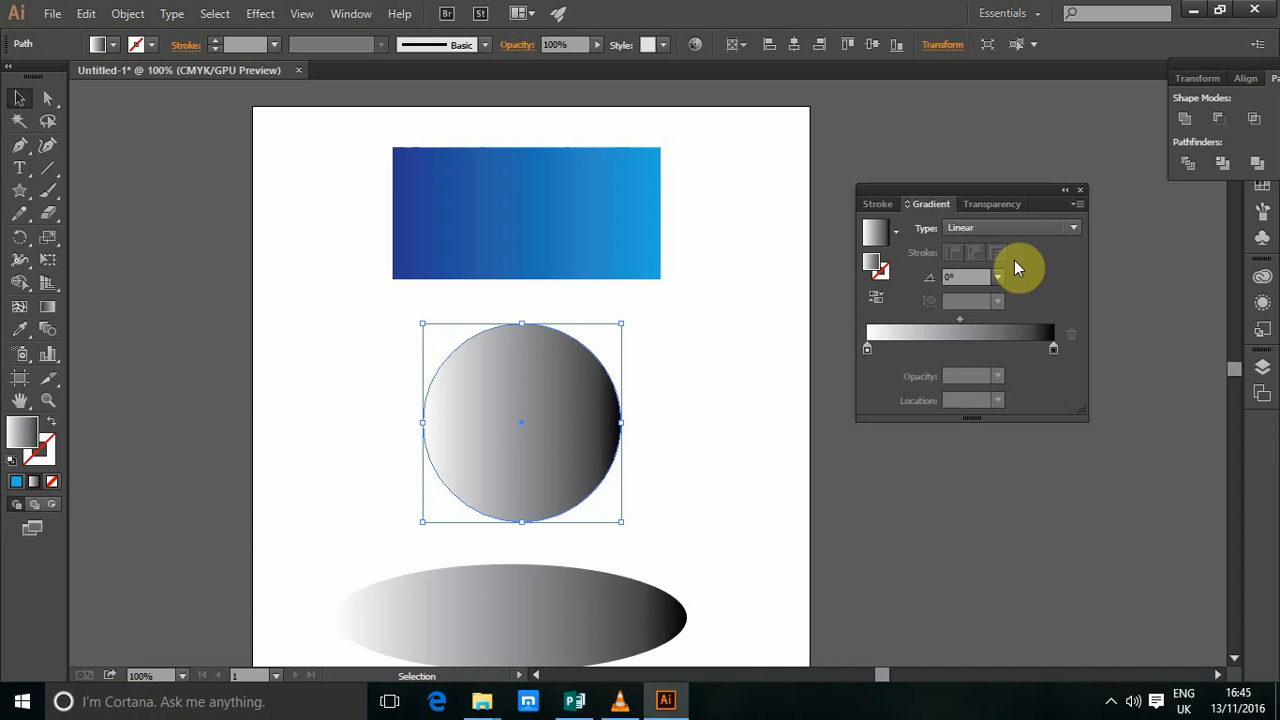
{"action": "mouse_move", "coordinate": [1004, 236]}
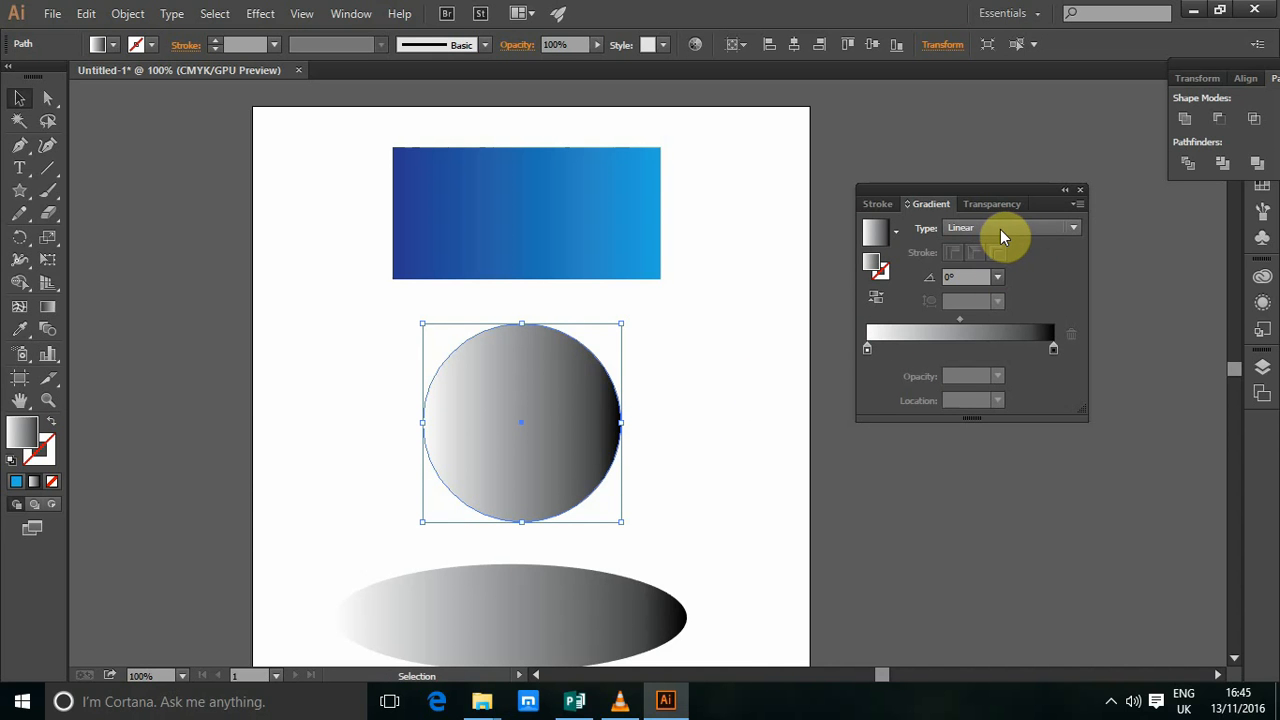
Set the circle's gradient type to Radial.
{"action": "left_click", "coordinate": [1072, 228]}
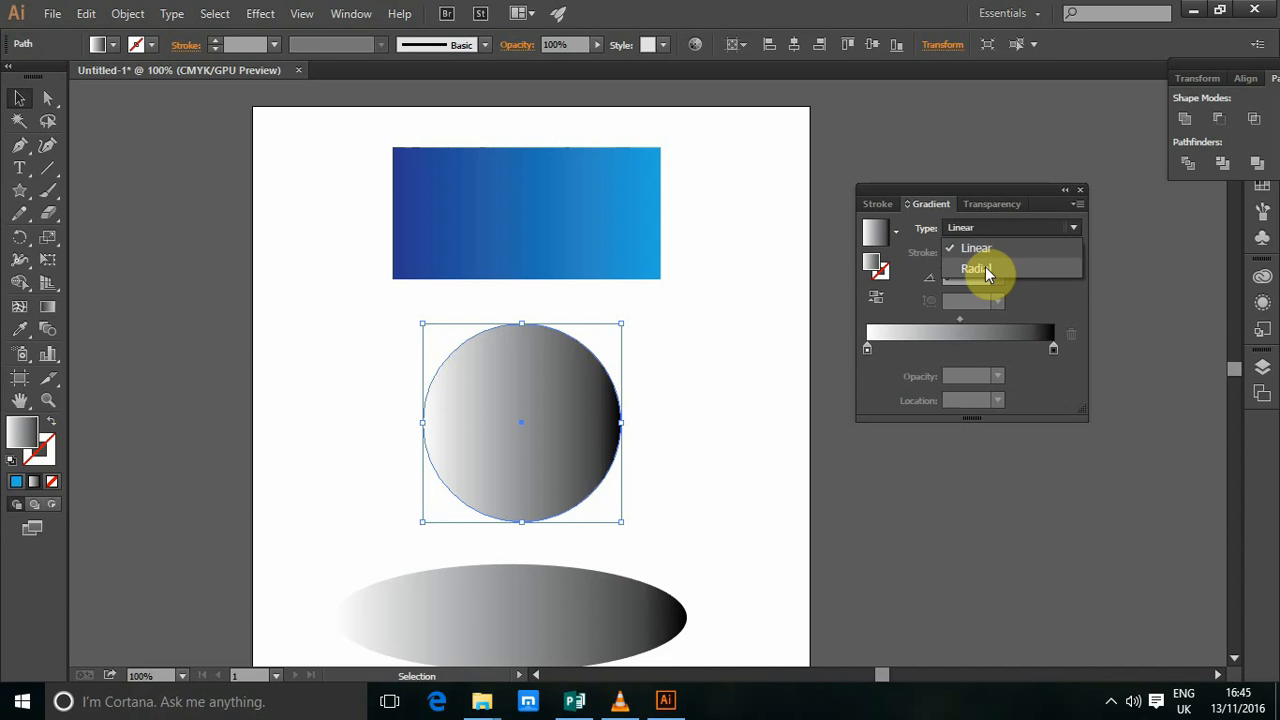
{"action": "left_click", "coordinate": [974, 268]}
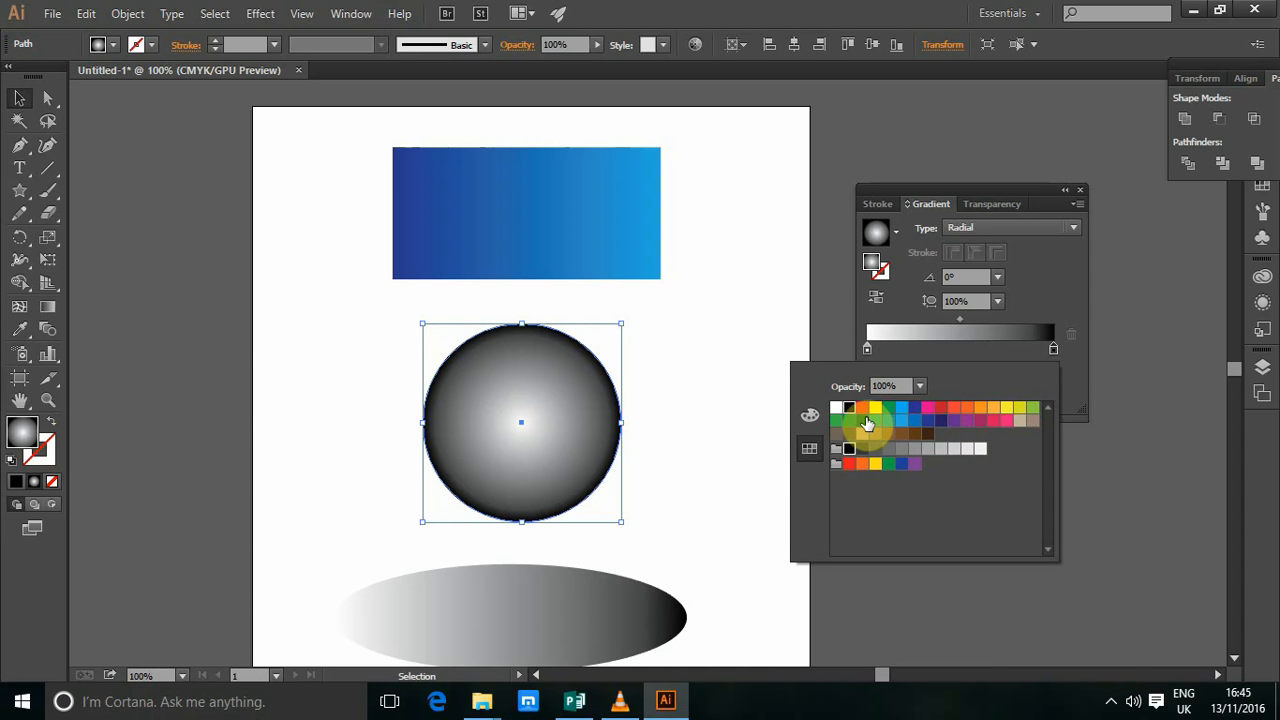
Colour the outer stop dark green and the centre stop light yellow-green.
{"action": "left_click", "coordinate": [844, 420]}
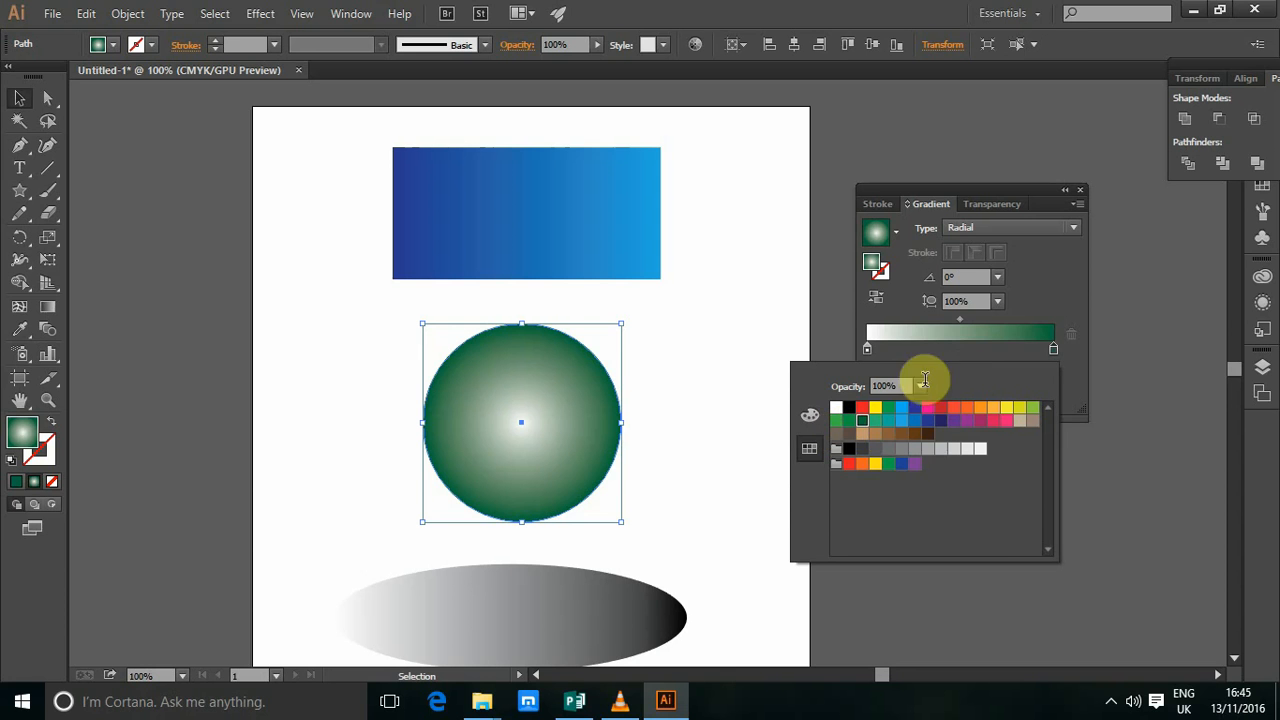
{"action": "left_click", "coordinate": [868, 348]}
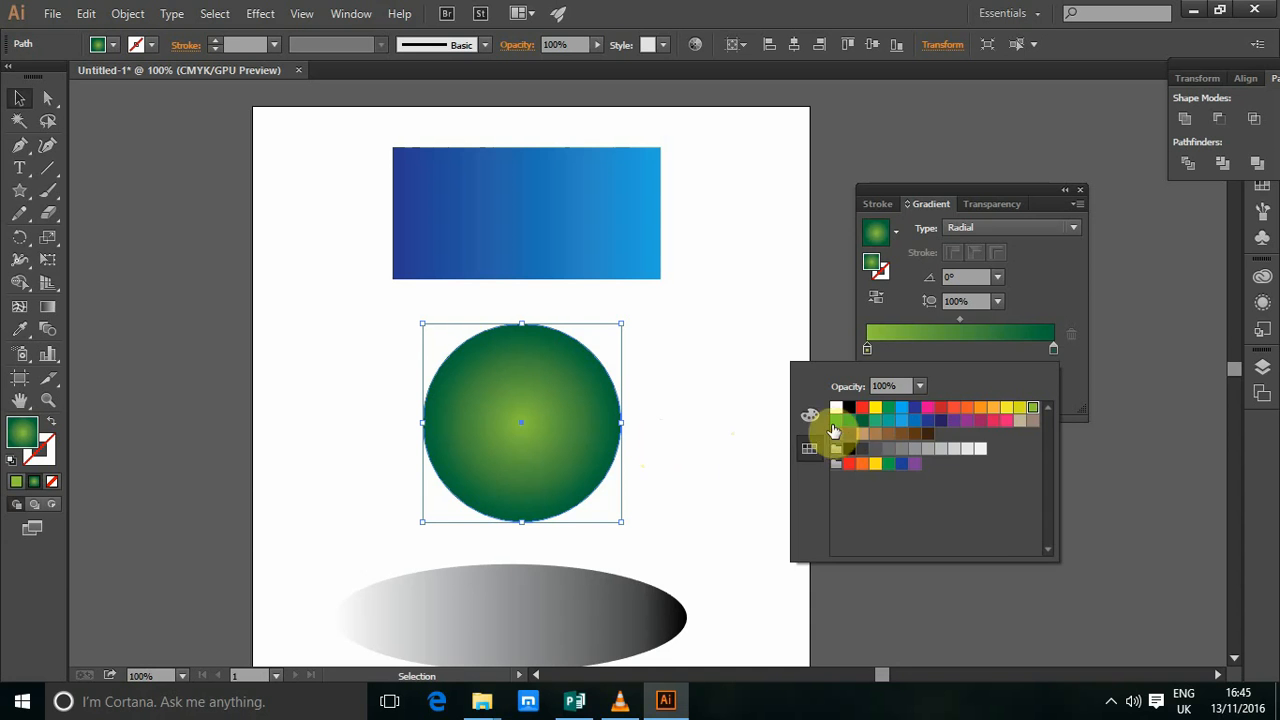
{"action": "left_click", "coordinate": [868, 348]}
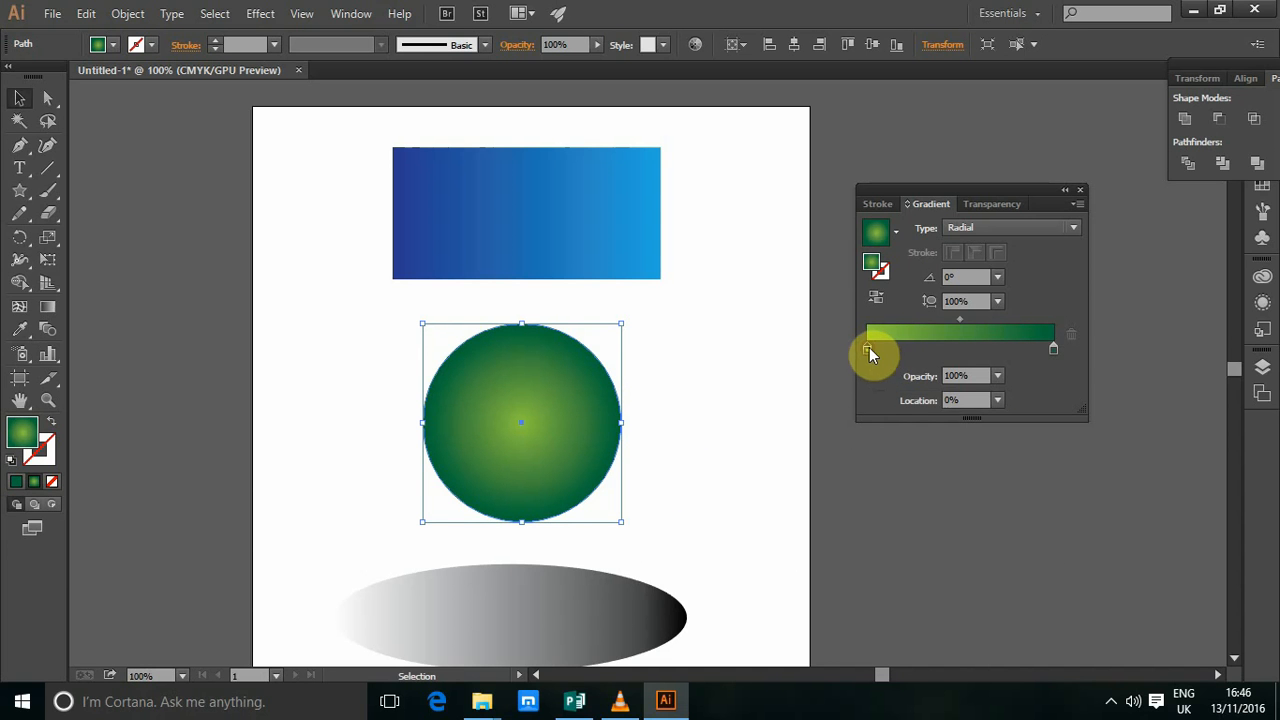
Slide the stops and midpoint to widen the light centre and settle the green blend.
{"action": "left_click_drag", "start_coordinate": [870, 350], "coordinate": [898, 350]}
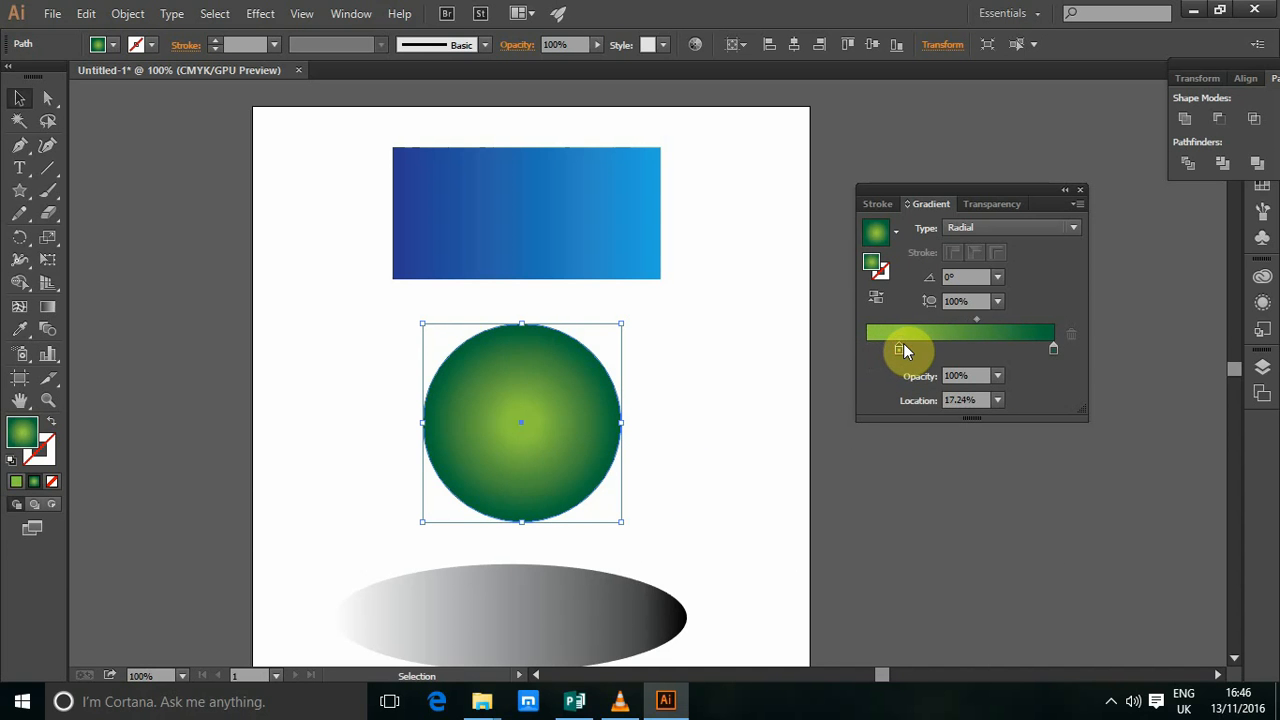
{"action": "left_click_drag", "start_coordinate": [898, 350], "coordinate": [1040, 350]}
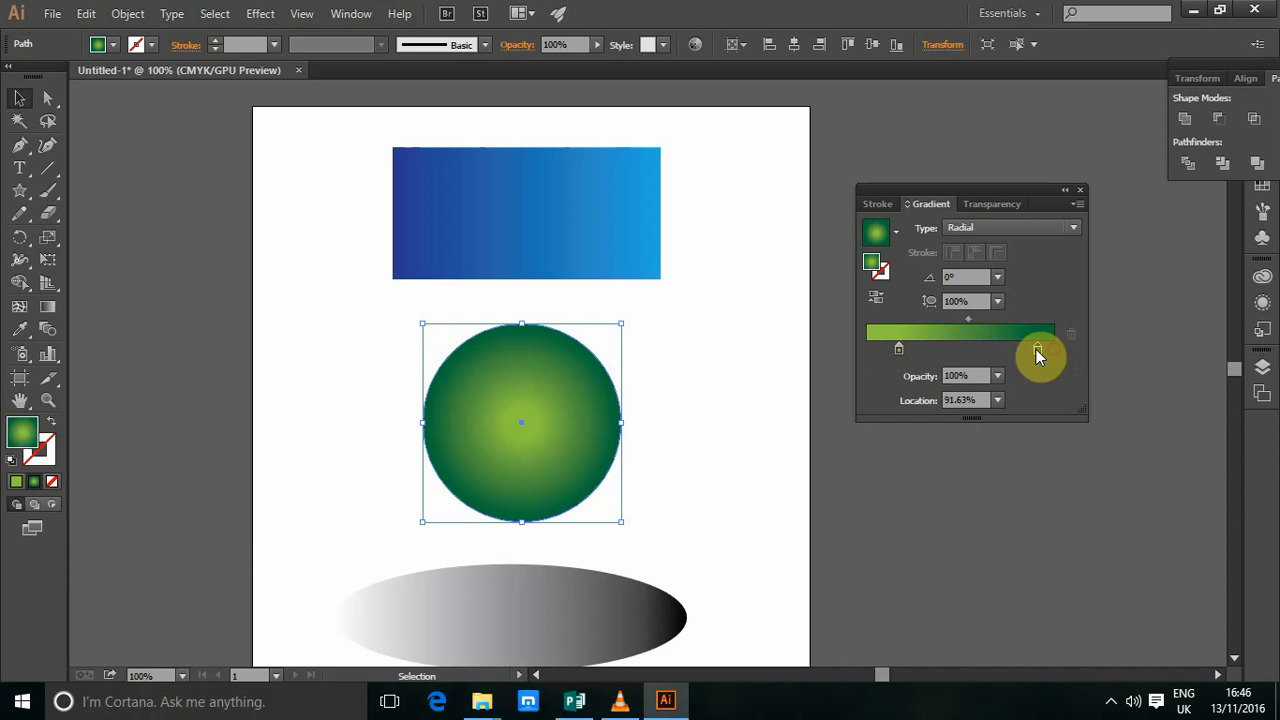
{"action": "left_click_drag", "start_coordinate": [1038, 348], "coordinate": [968, 324]}
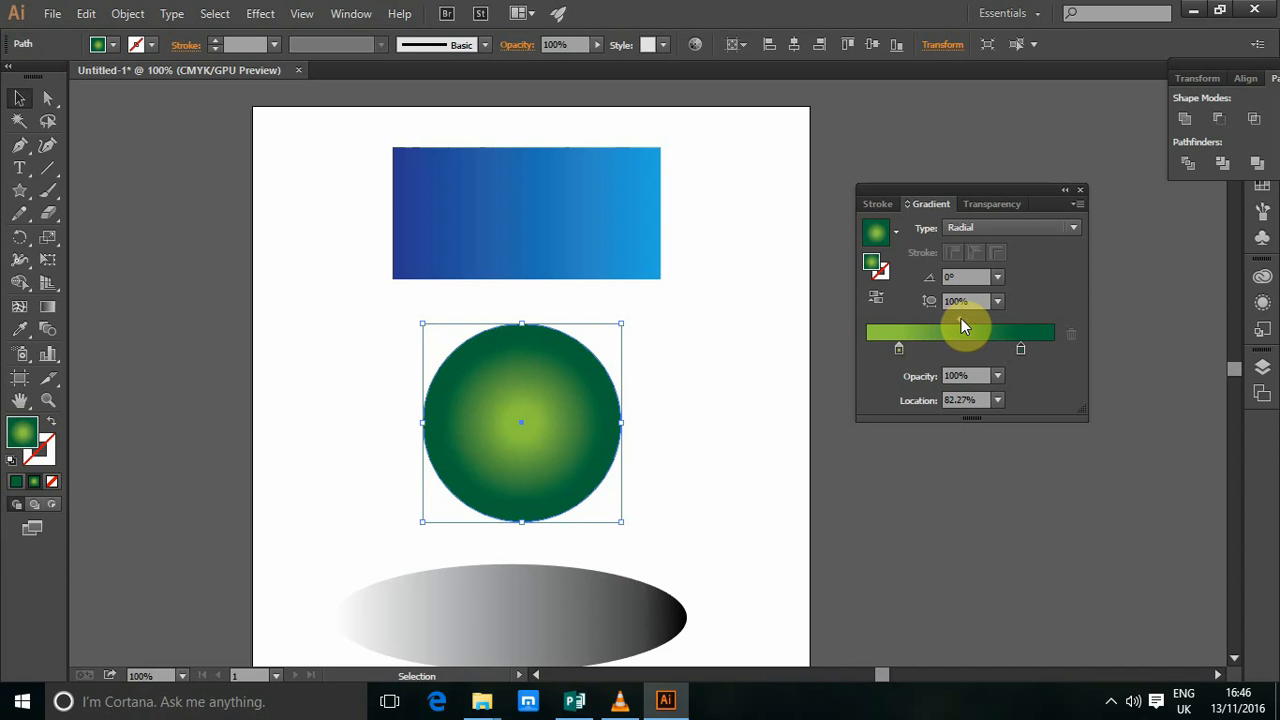
{"action": "left_click_drag", "start_coordinate": [964, 328], "coordinate": [938, 328]}
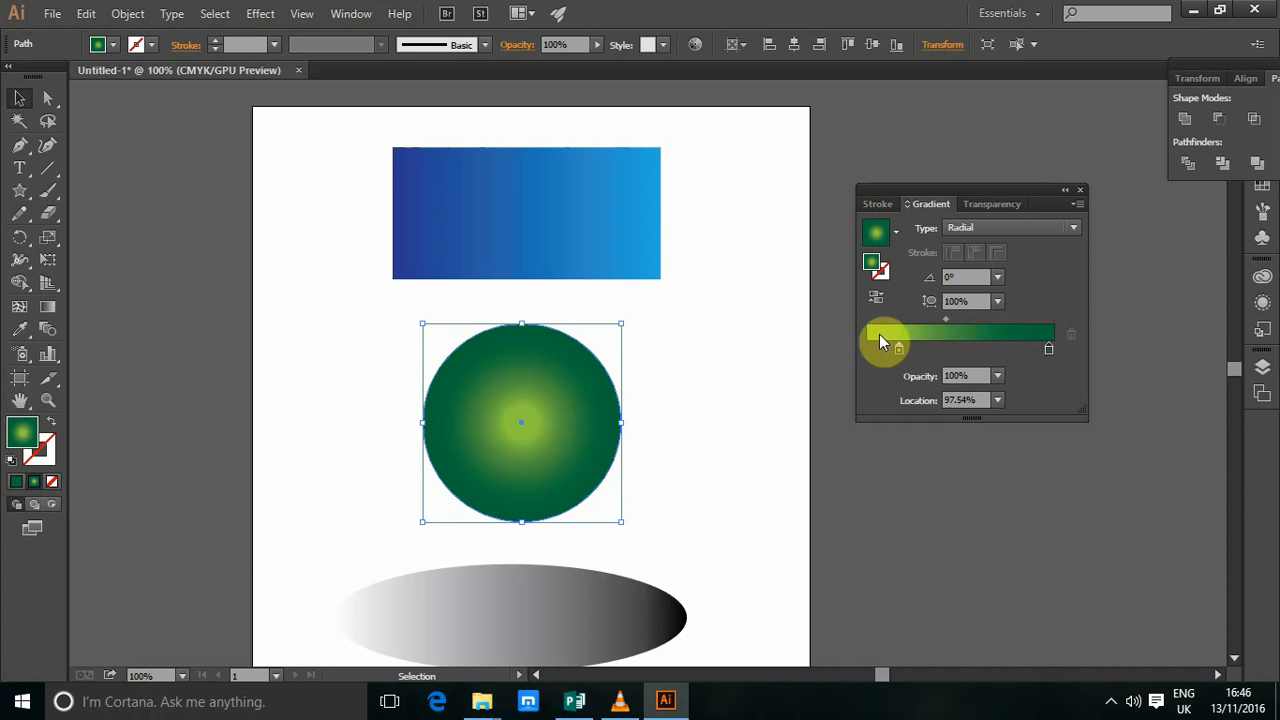
{"action": "left_click_drag", "start_coordinate": [884, 340], "coordinate": [980, 340]}
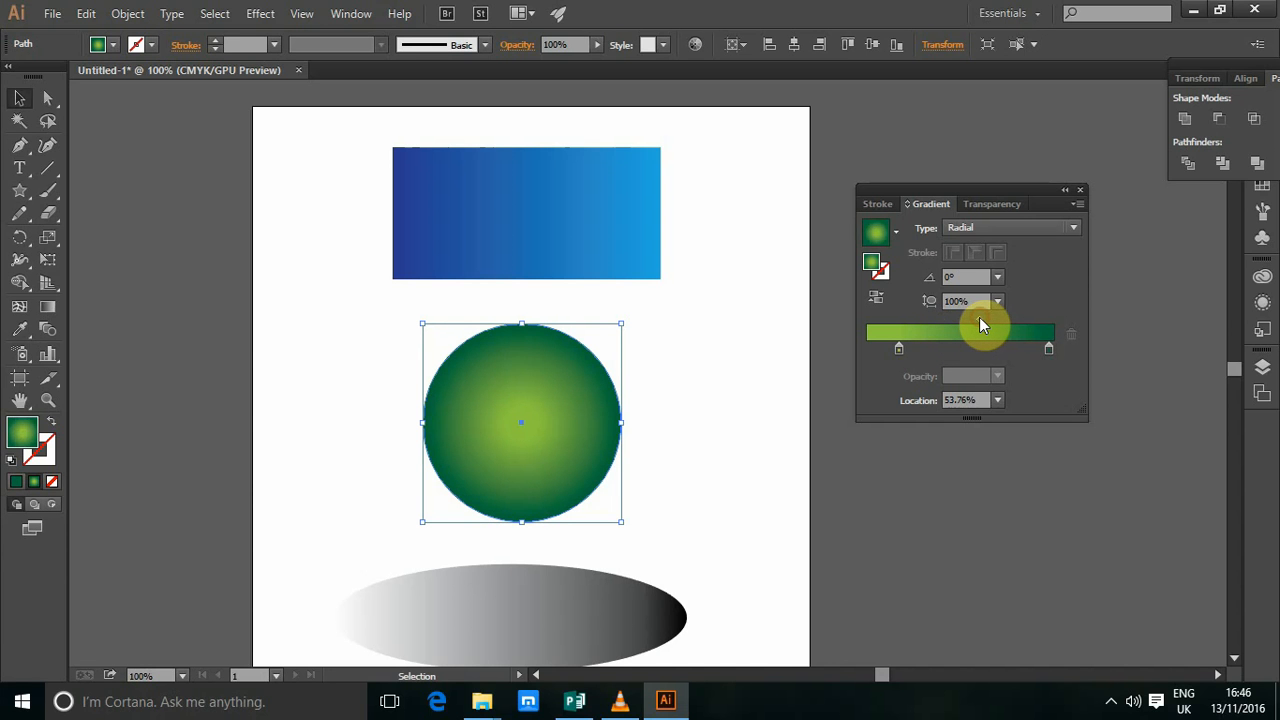
{"action": "left_click_drag", "start_coordinate": [984, 324], "coordinate": [948, 324]}
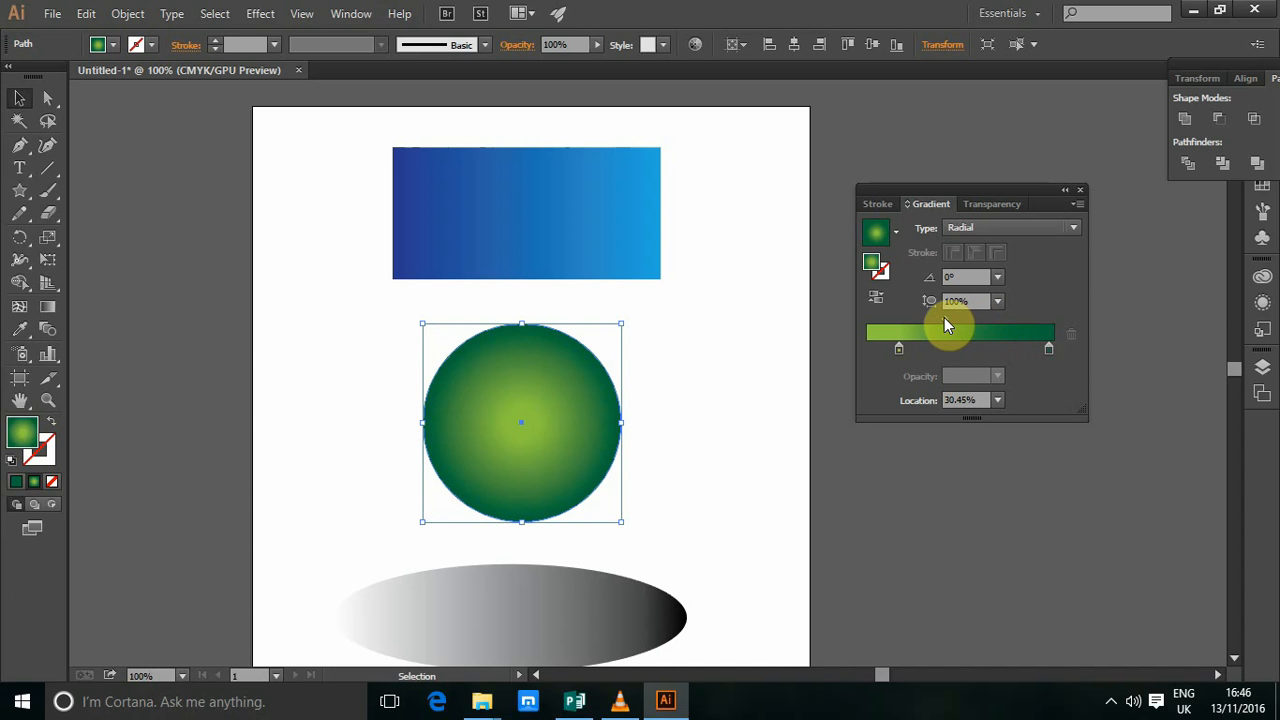
{"action": "left_click_drag", "start_coordinate": [944, 324], "coordinate": [964, 324]}
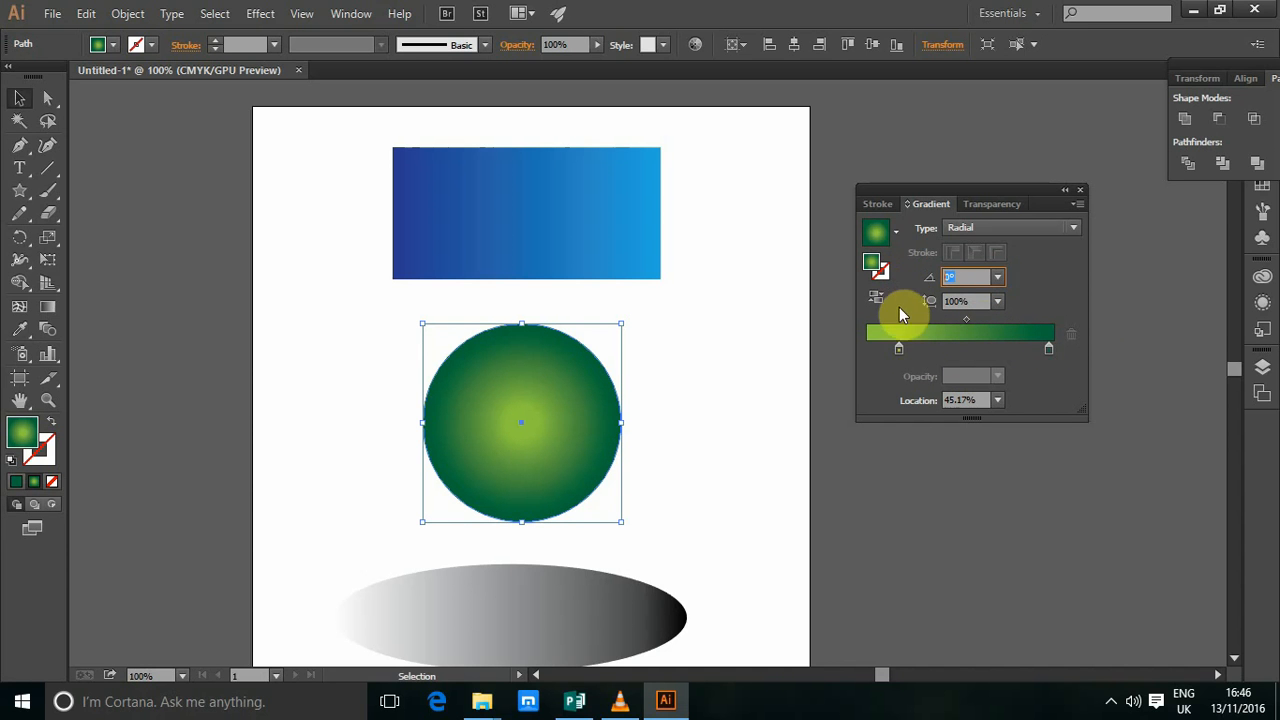
{"action": "mouse_move", "coordinate": [912, 348]}
{"action": "type", "text": "25"}
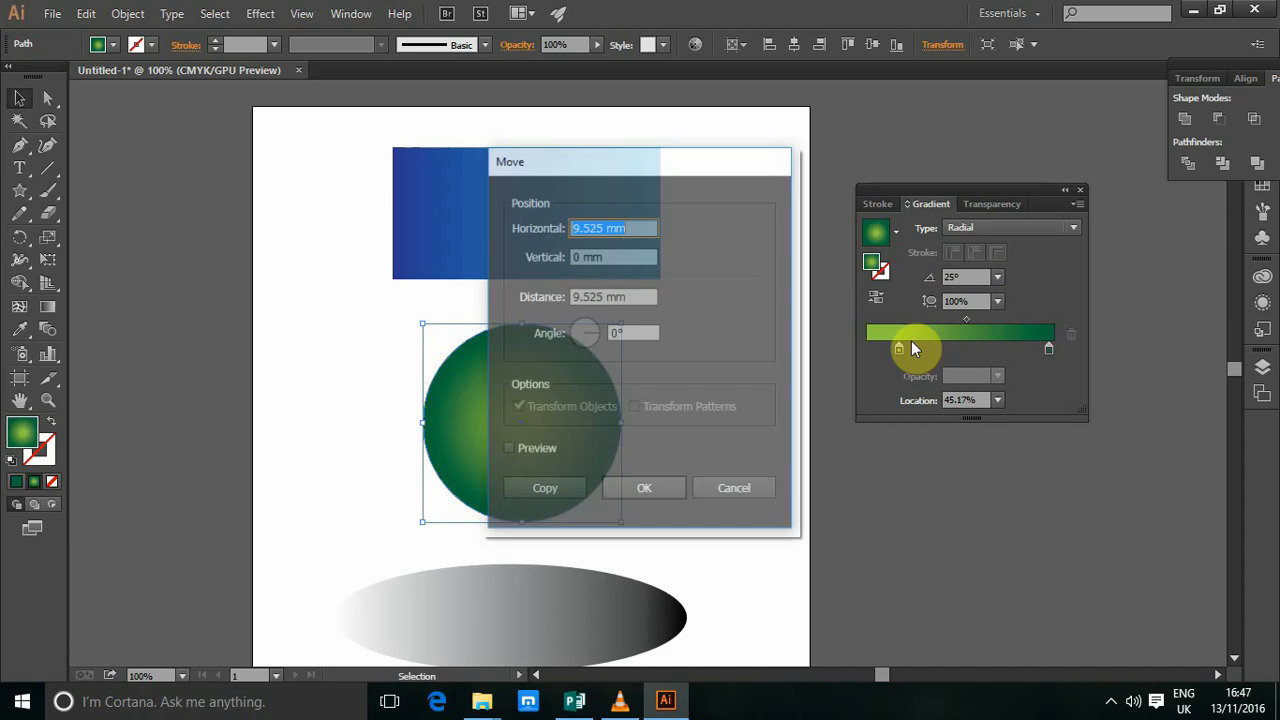
Cancel the accidental Move dialog and set the gradient angle to 60.
{"action": "left_click", "coordinate": [732, 488]}
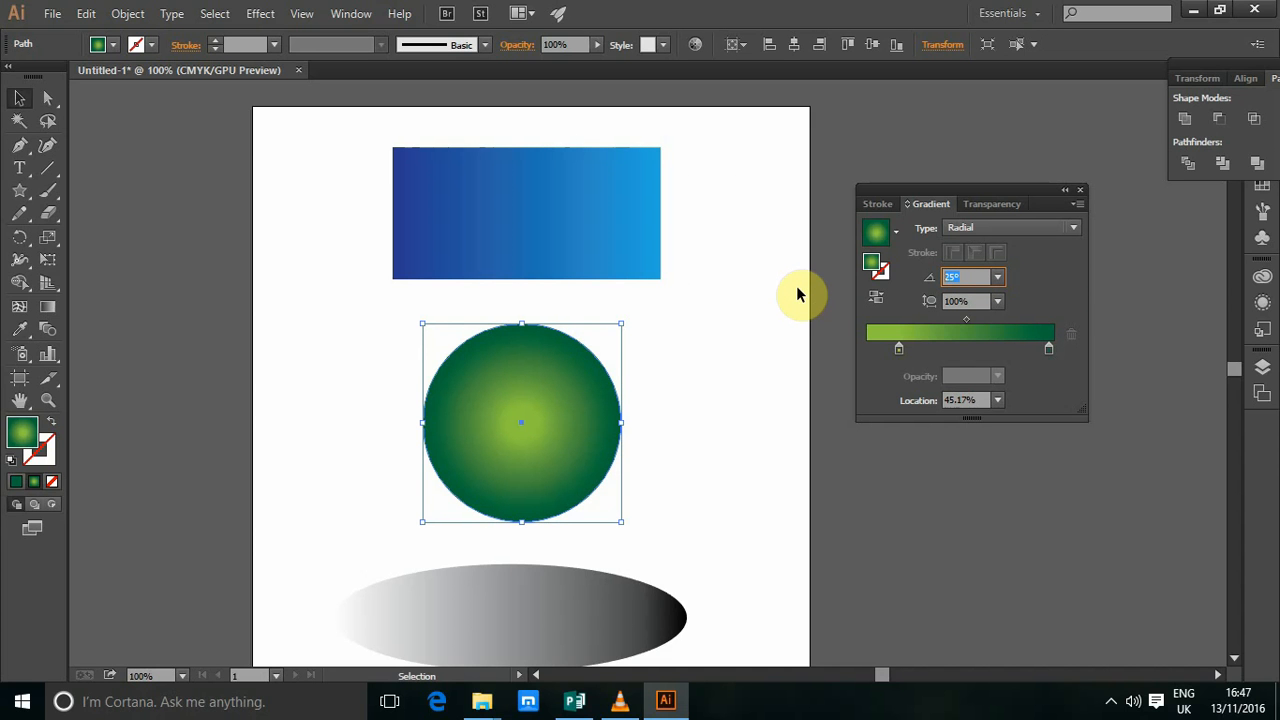
{"action": "type", "text": "60°"}
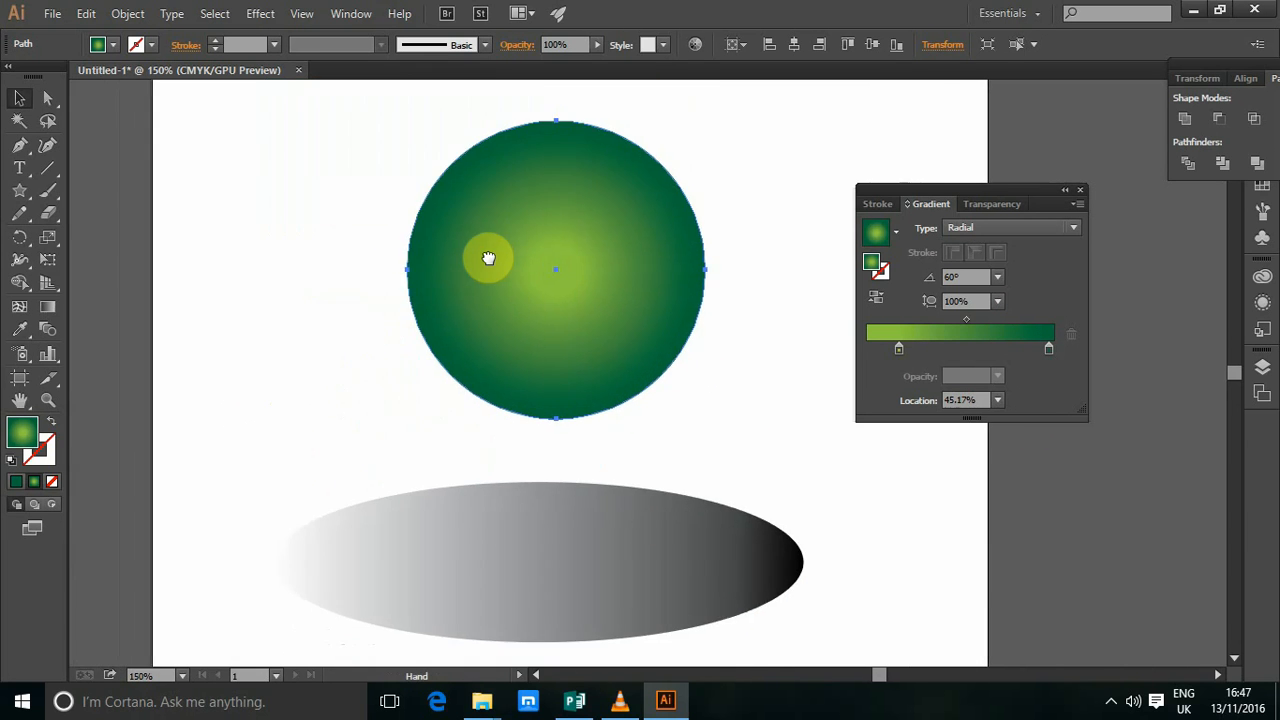
Turn the green circle's radial gradient horizontal and stretch it with a large aspect ratio preset.
{"action": "left_click", "coordinate": [996, 300]}
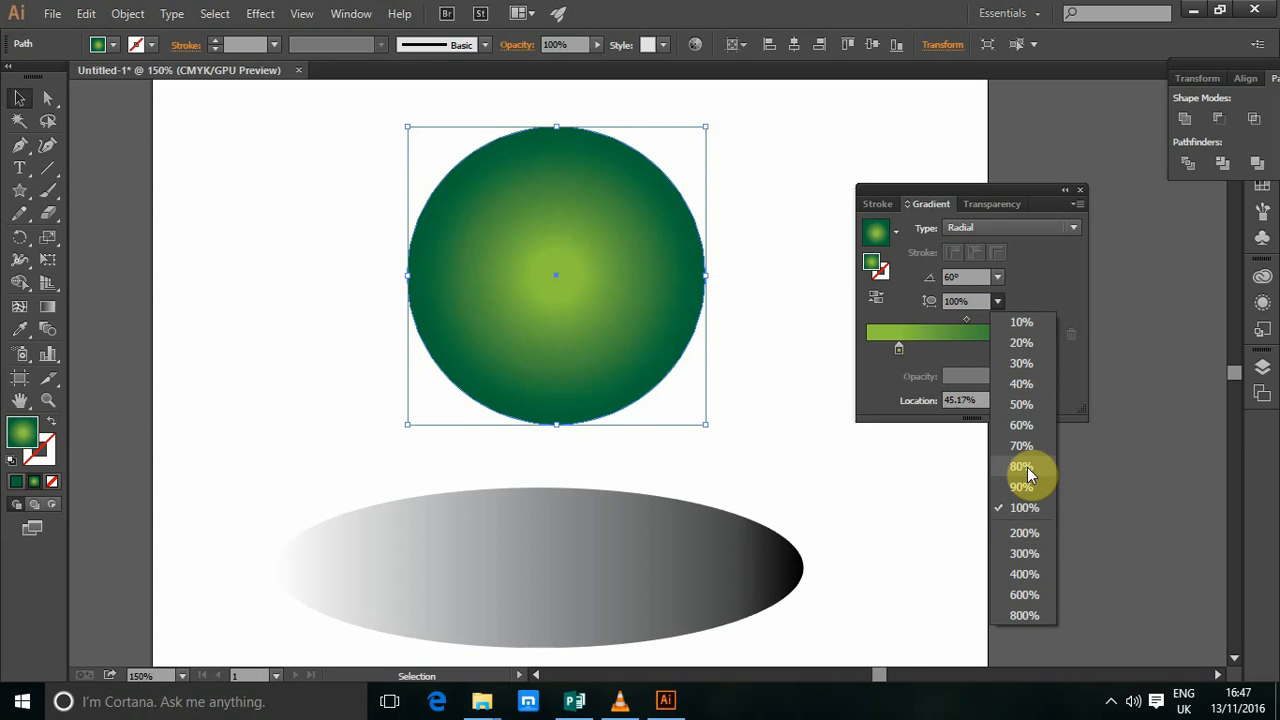
{"action": "mouse_move", "coordinate": [1036, 554]}
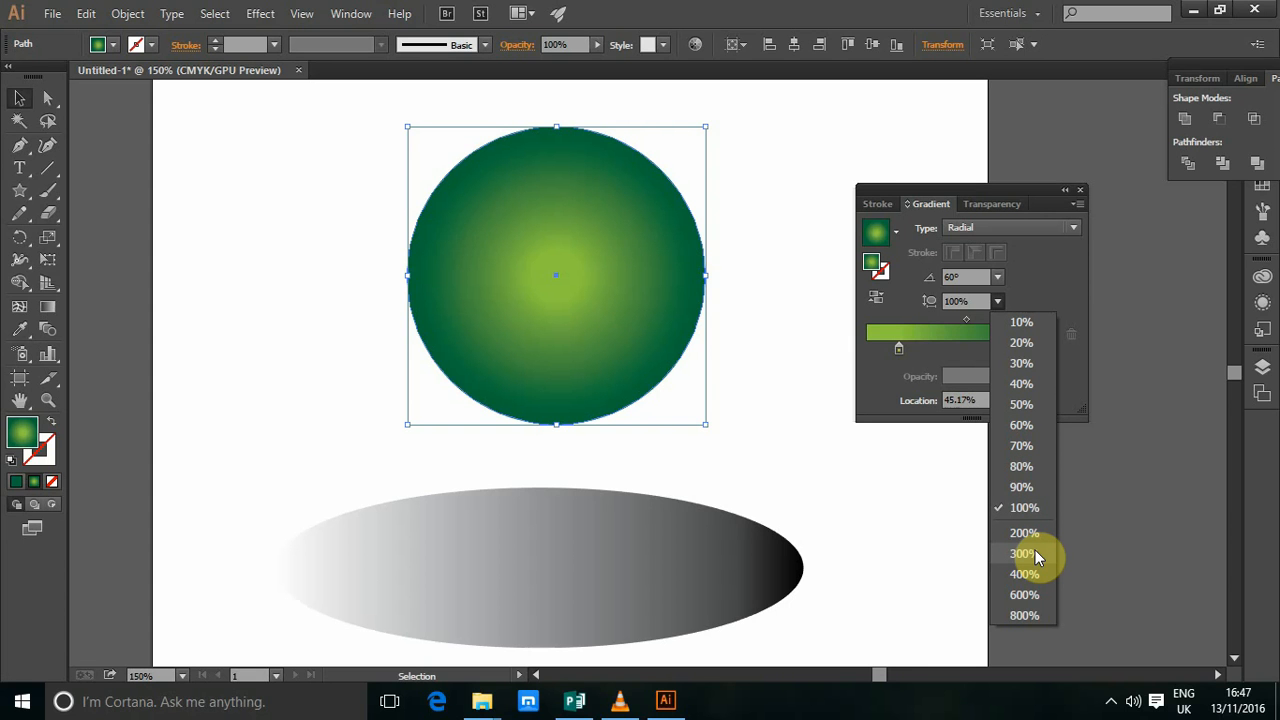
{"action": "left_click", "coordinate": [1024, 552]}
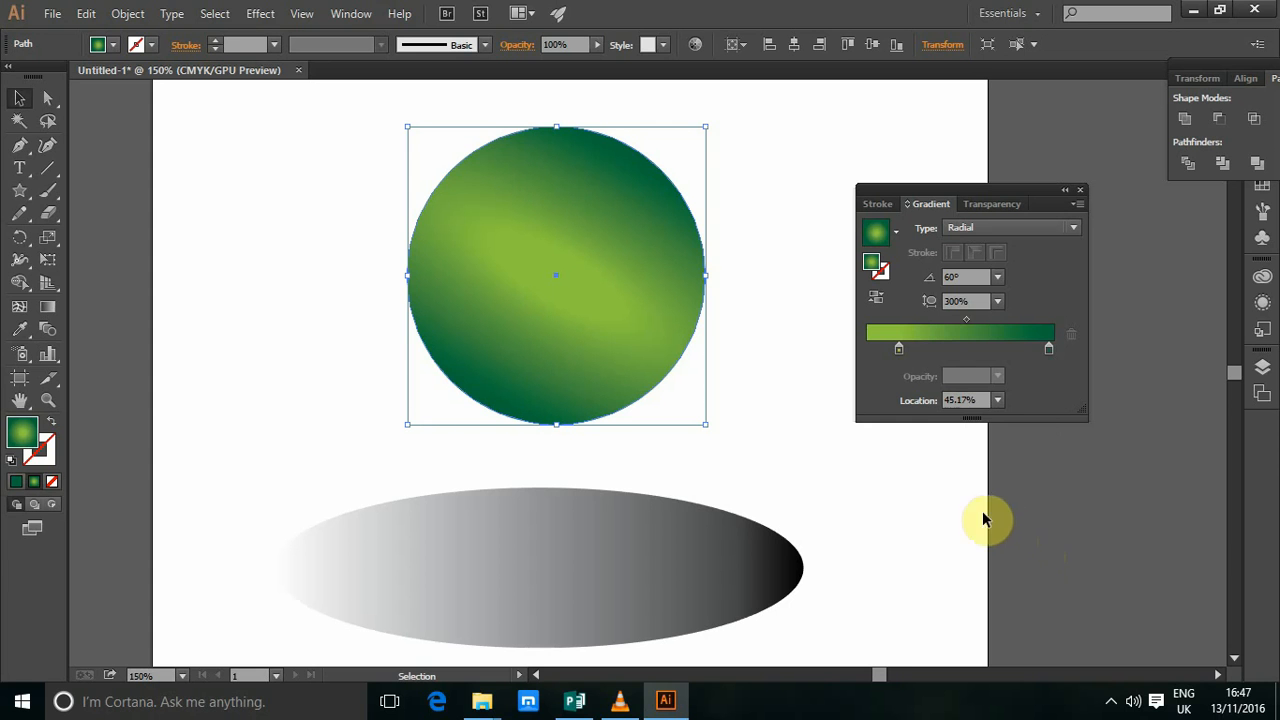
{"action": "mouse_move", "coordinate": [1000, 292]}
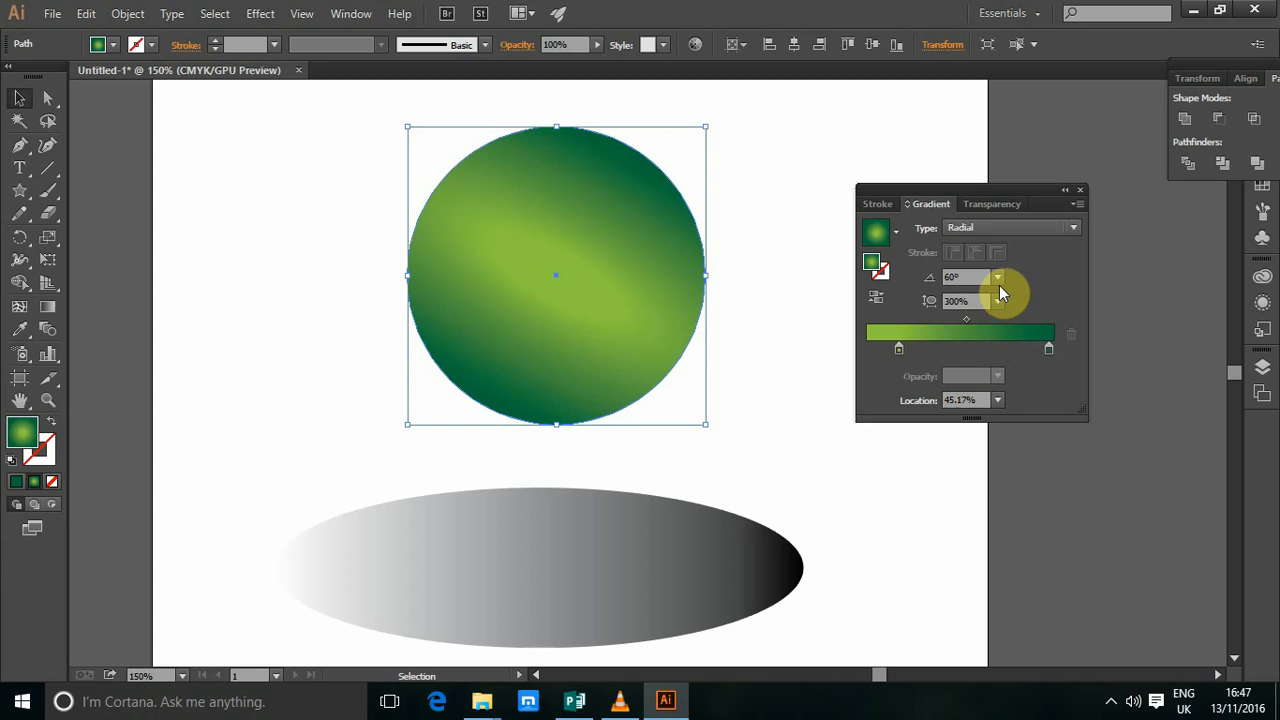
{"action": "mouse_move", "coordinate": [998, 288]}
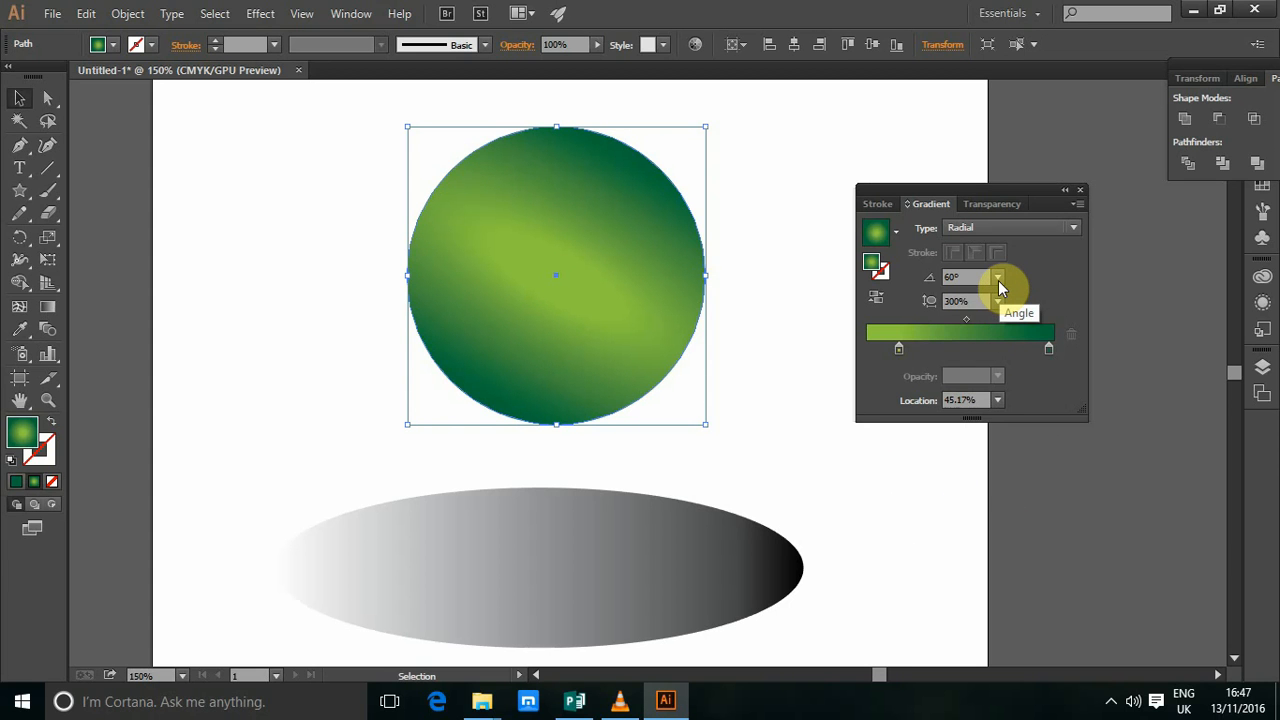
{"action": "left_click", "coordinate": [996, 276]}
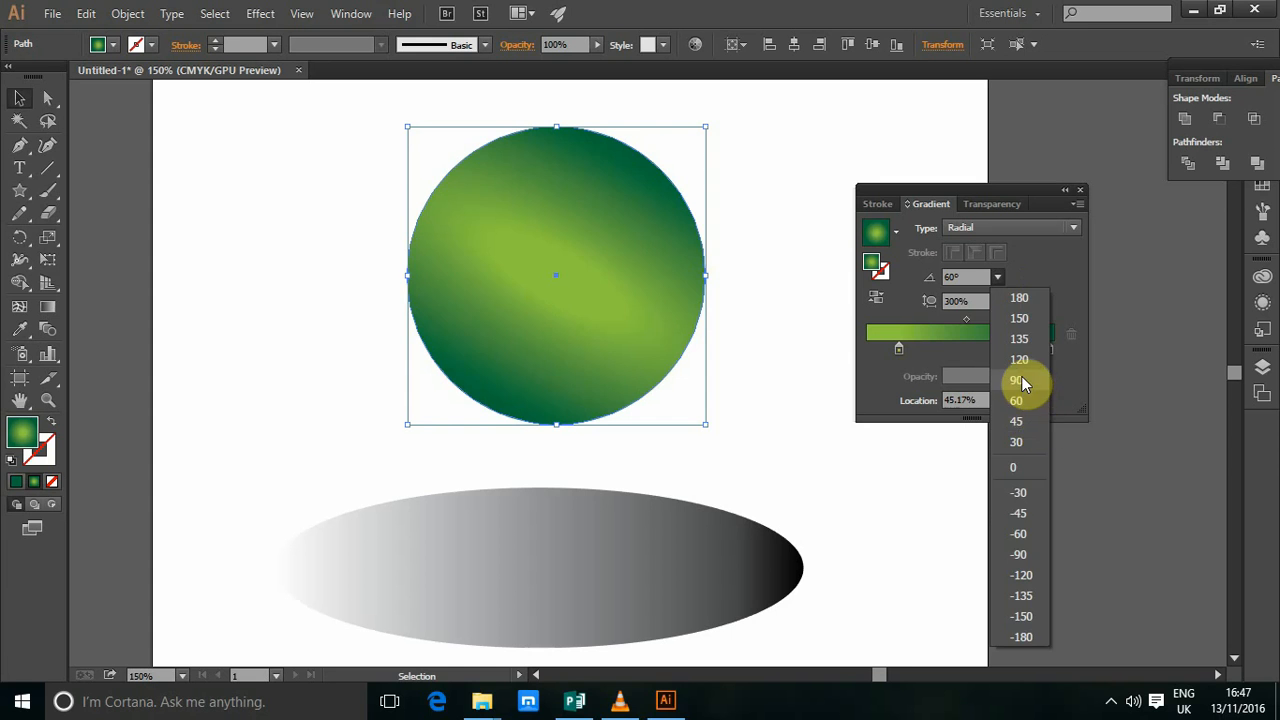
{"action": "left_click", "coordinate": [1016, 380]}
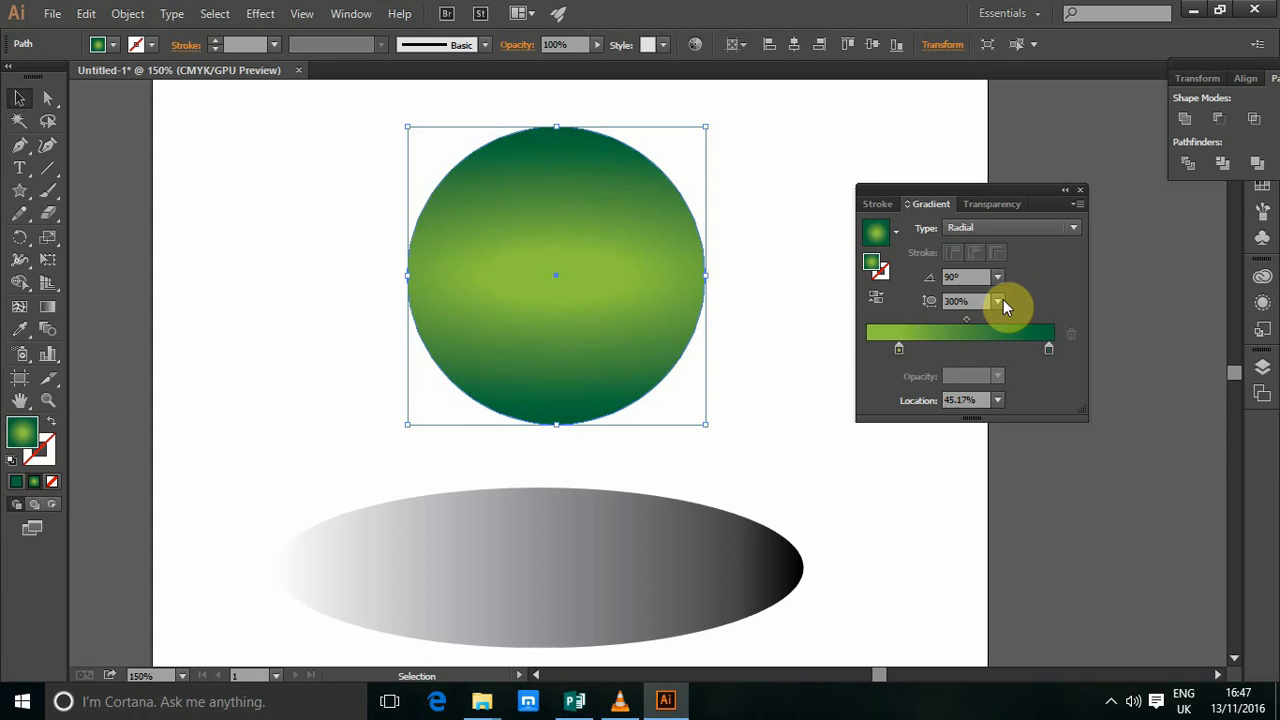
{"action": "left_click", "coordinate": [996, 300]}
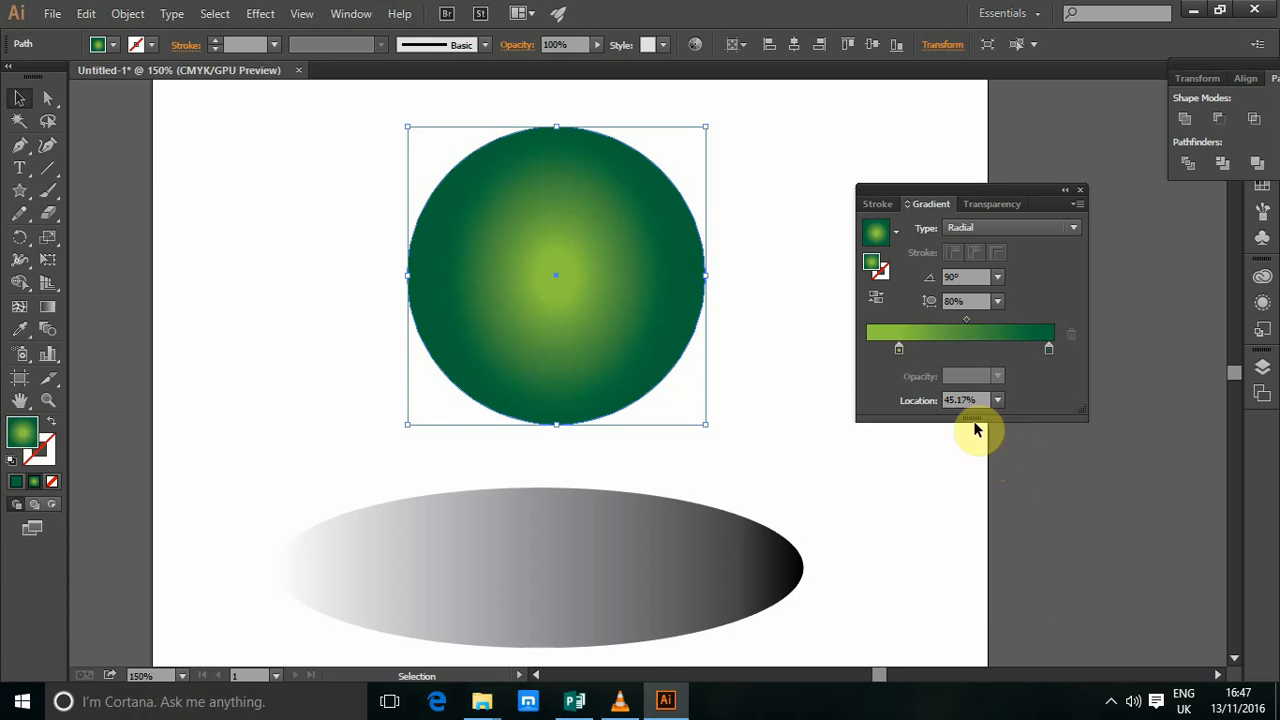
{"action": "left_click", "coordinate": [996, 300]}
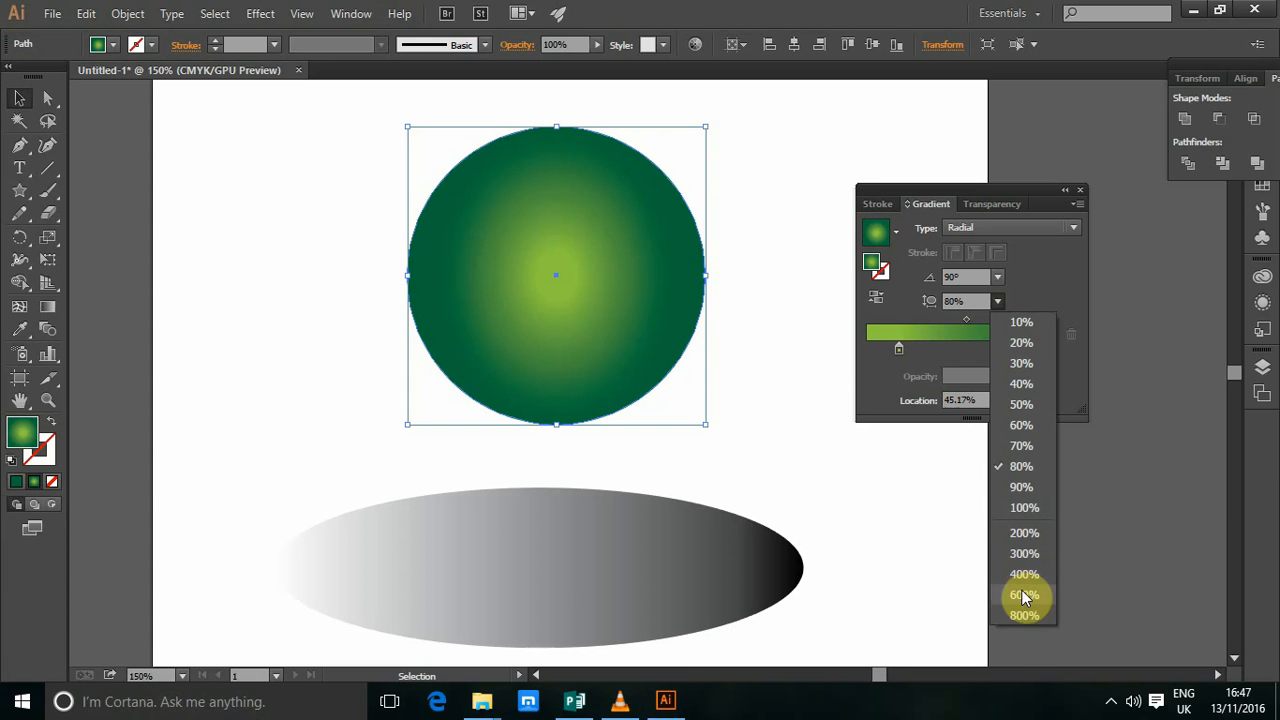
{"action": "left_click", "coordinate": [1024, 596]}
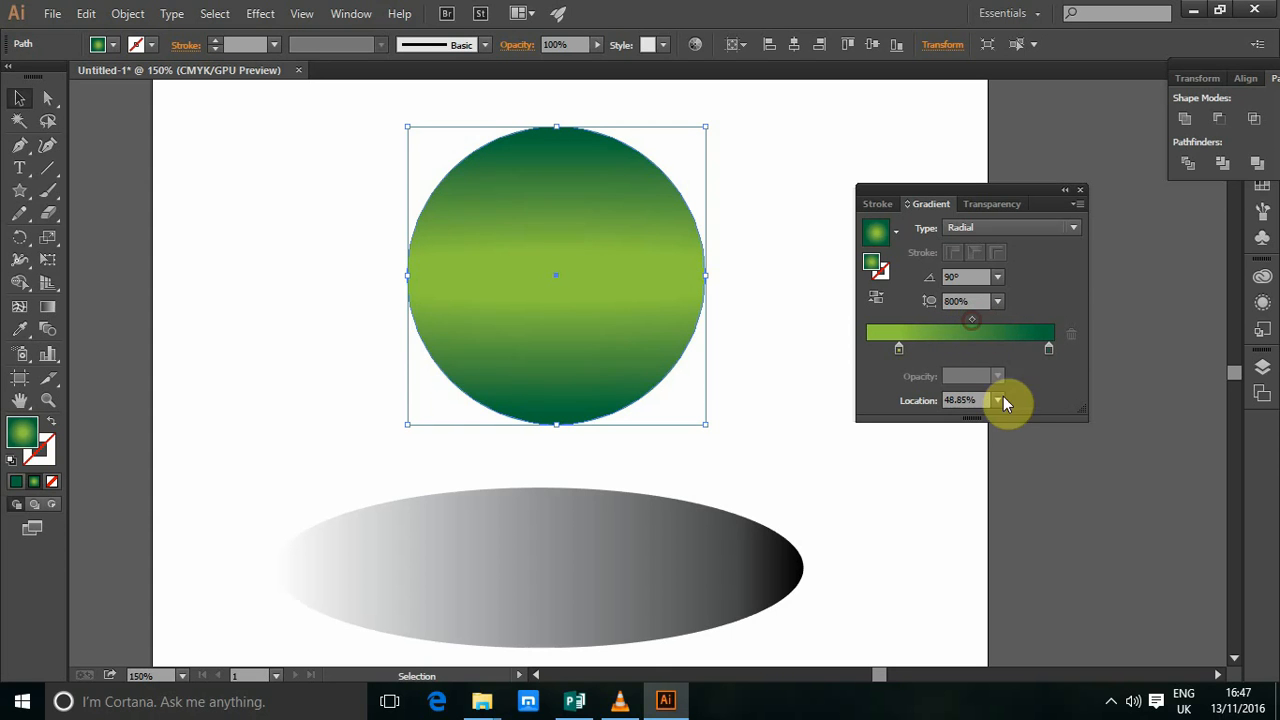
Set the gradient midpoint Location to 50% and deselect the circle.
{"action": "left_click", "coordinate": [998, 400]}
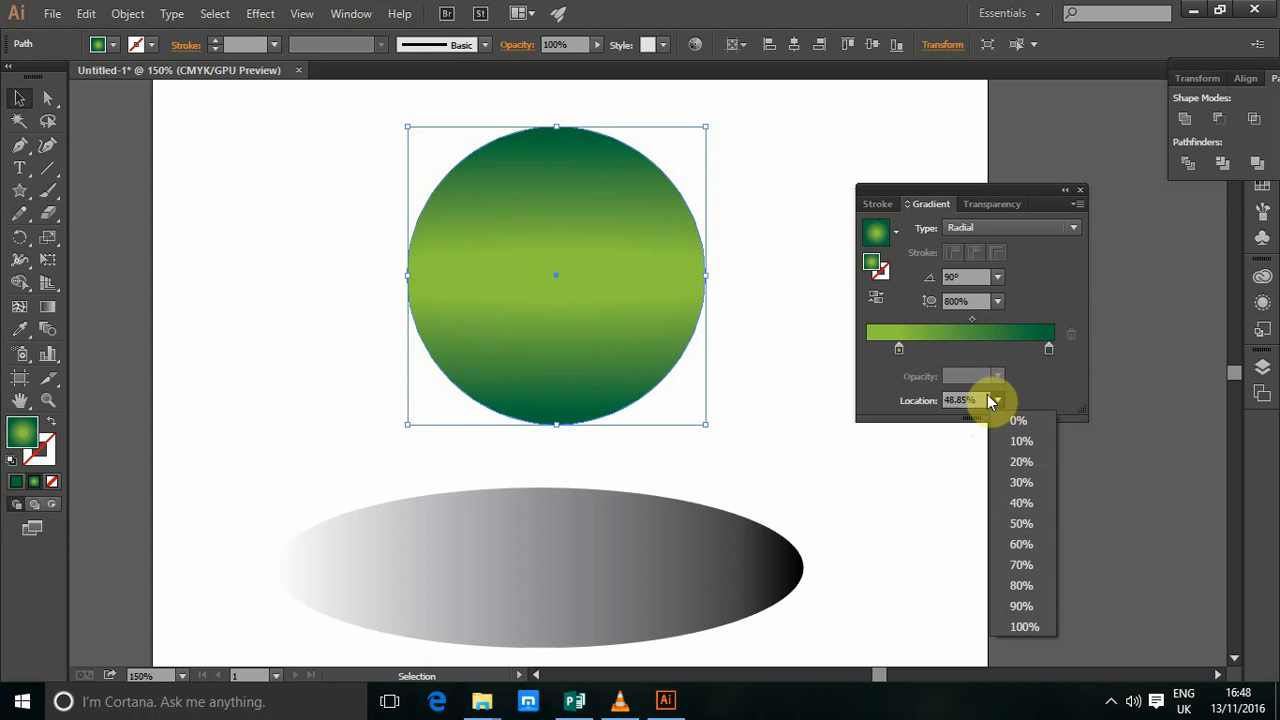
{"action": "left_click", "coordinate": [996, 400]}
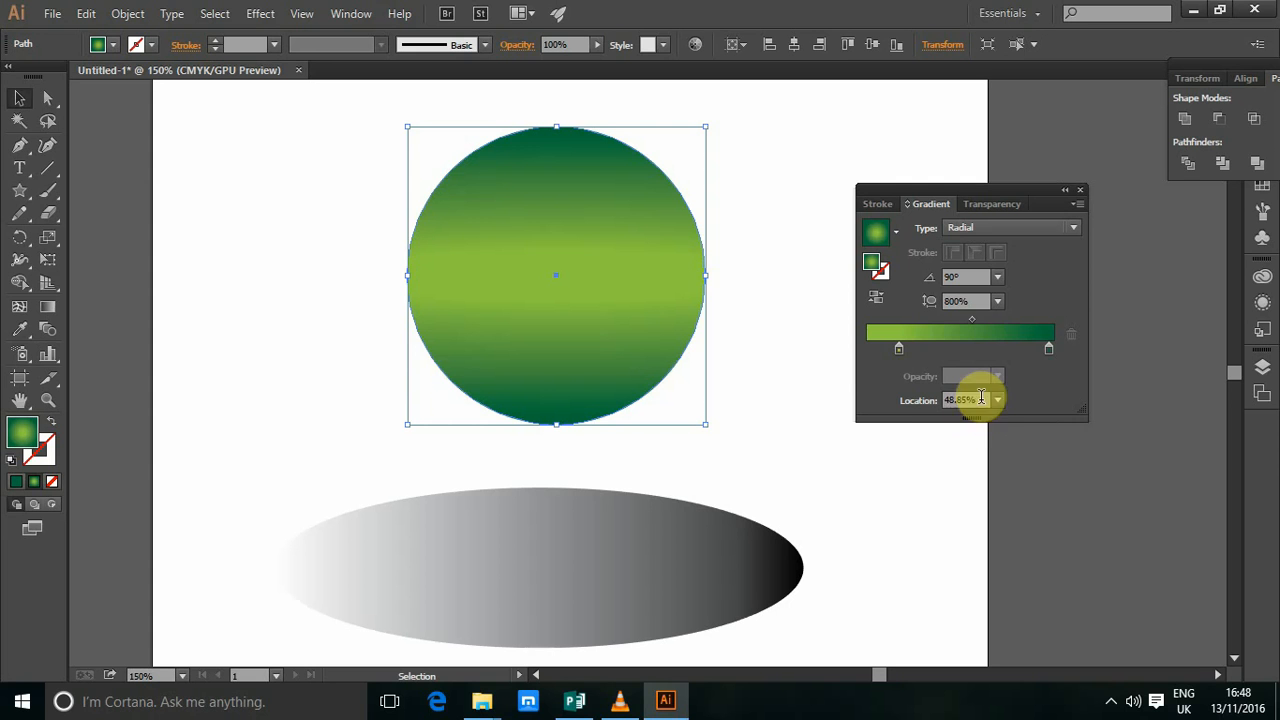
{"action": "type", "text": "50%"}
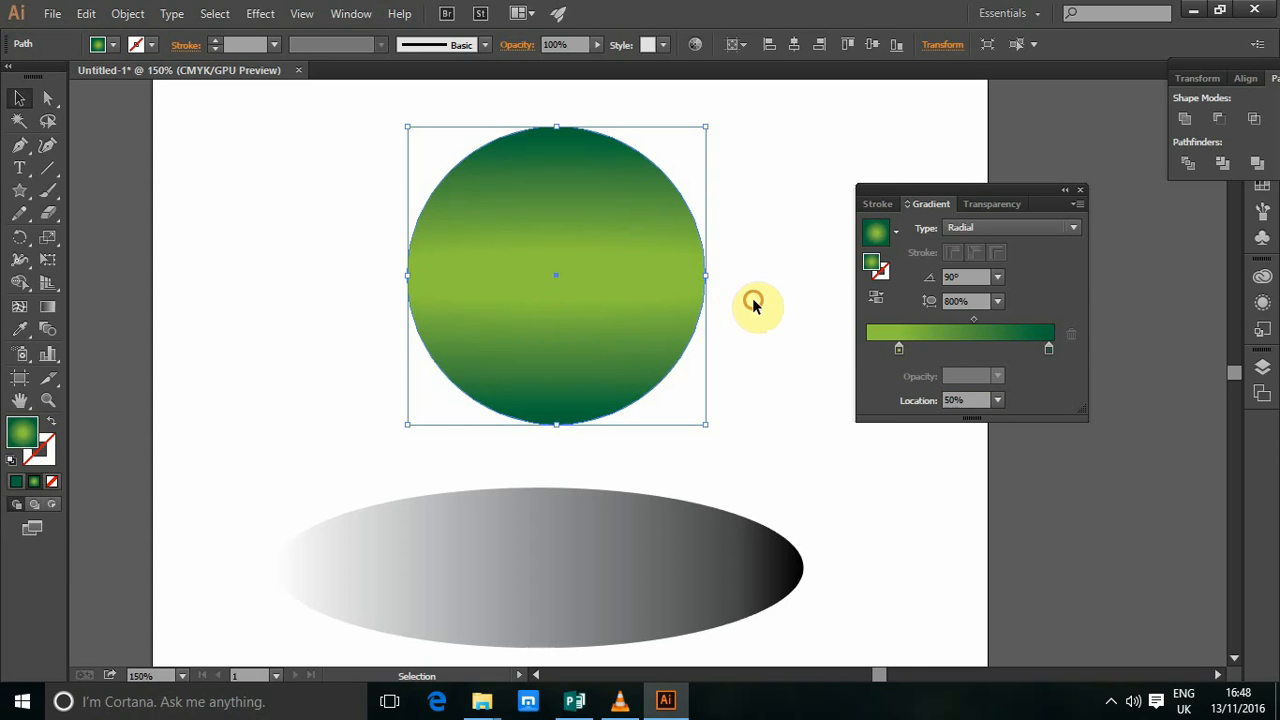
{"action": "left_click", "coordinate": [756, 304]}
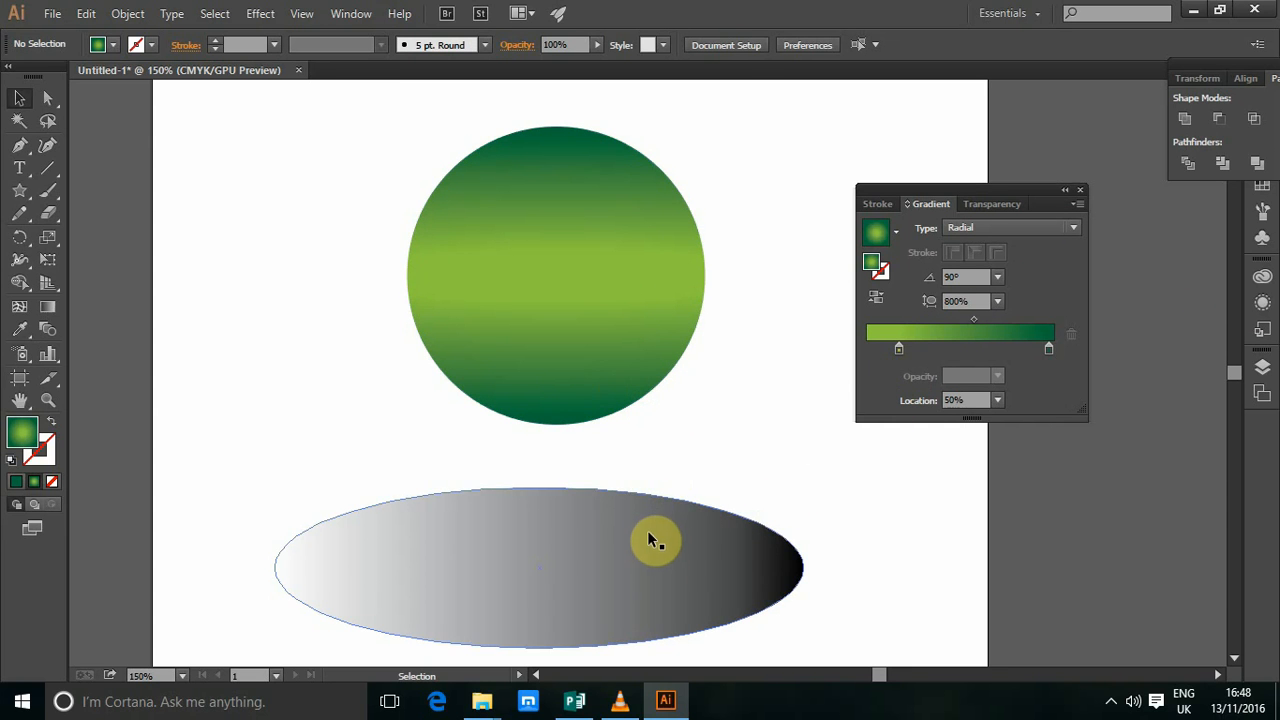
Select the grey-to-black gradient ellipse and recentre the view on it.
{"action": "scroll", "scroll_direction": "down", "scroll_amount": 3}
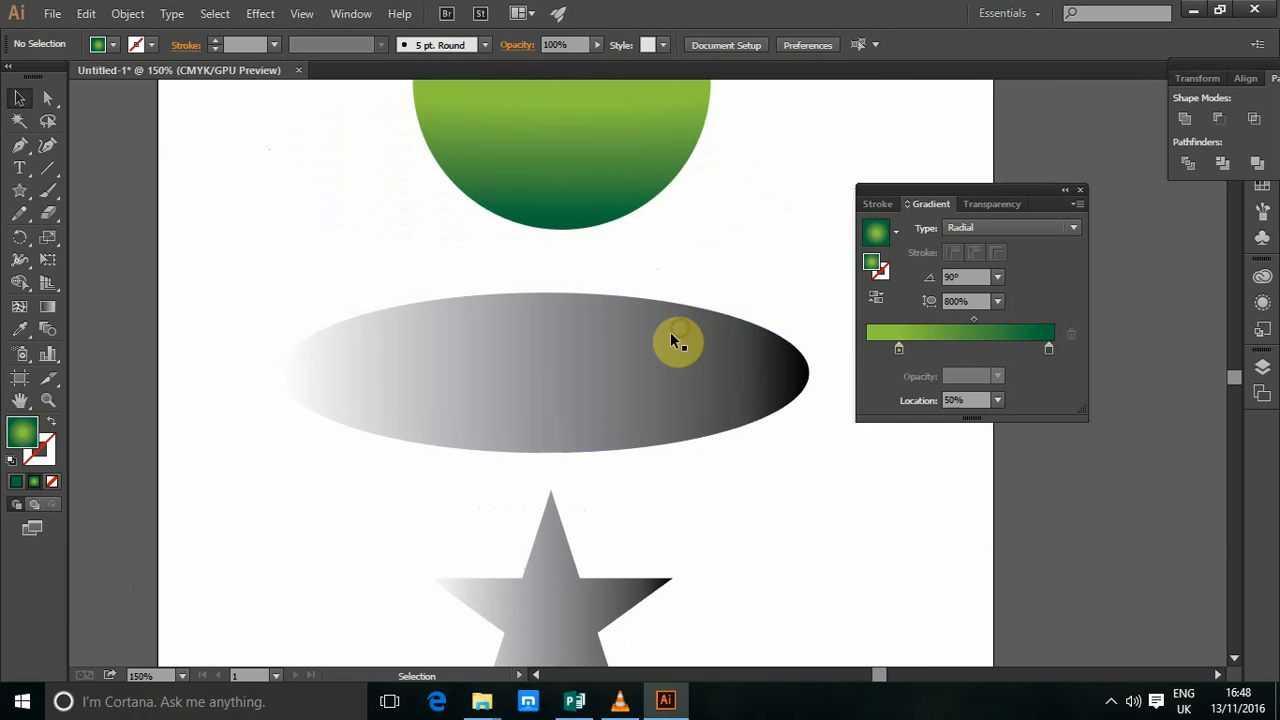
{"action": "left_click", "coordinate": [544, 374]}
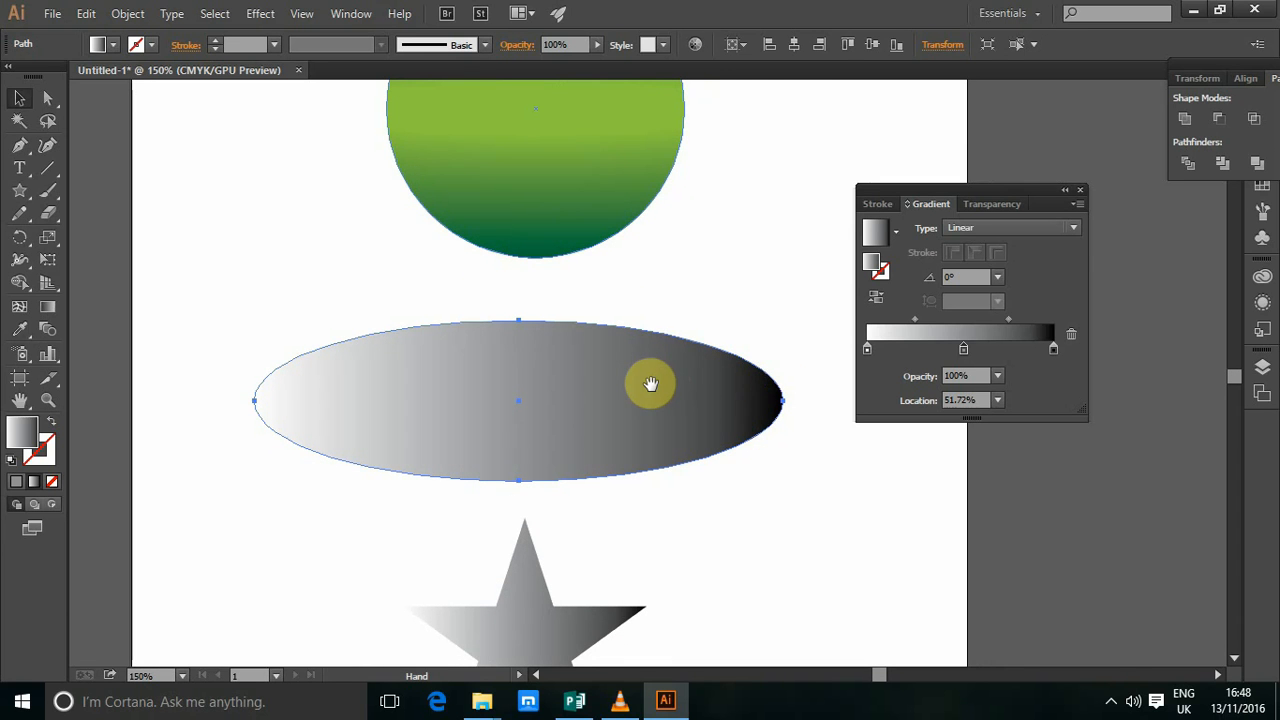
{"action": "mouse_move", "coordinate": [604, 396]}
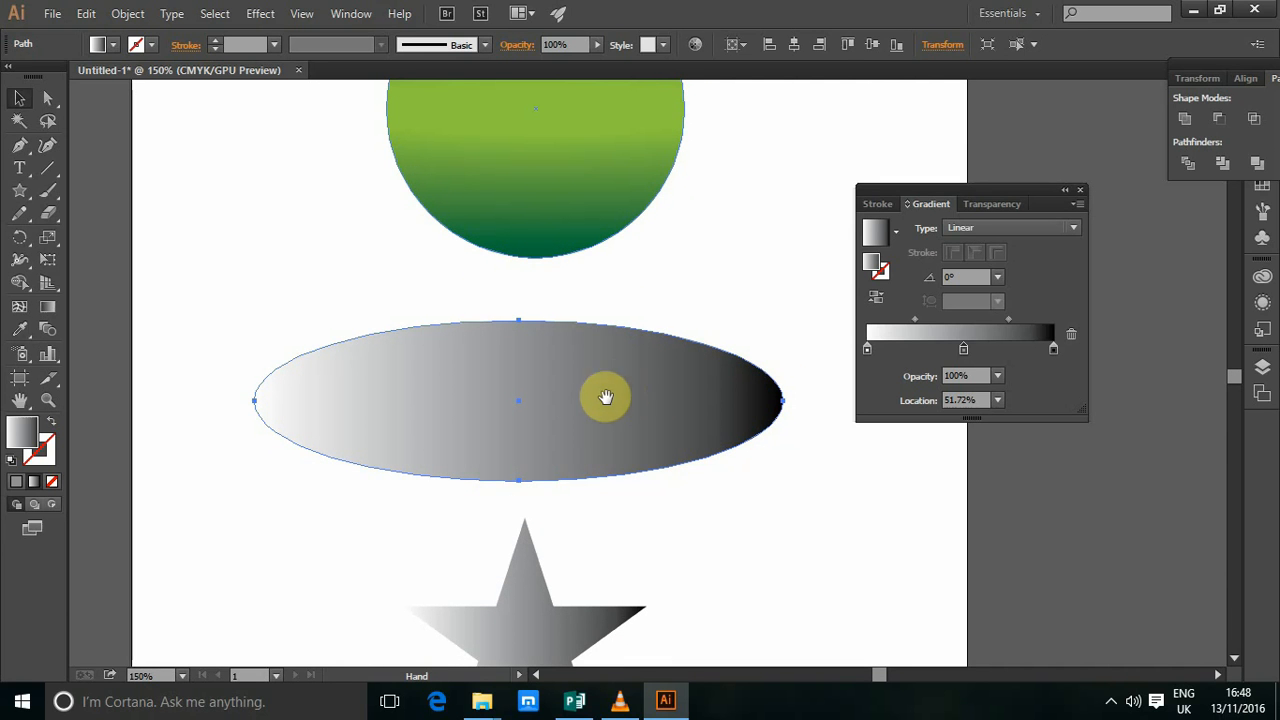
{"action": "left_click_drag", "start_coordinate": [604, 400], "coordinate": [604, 364]}
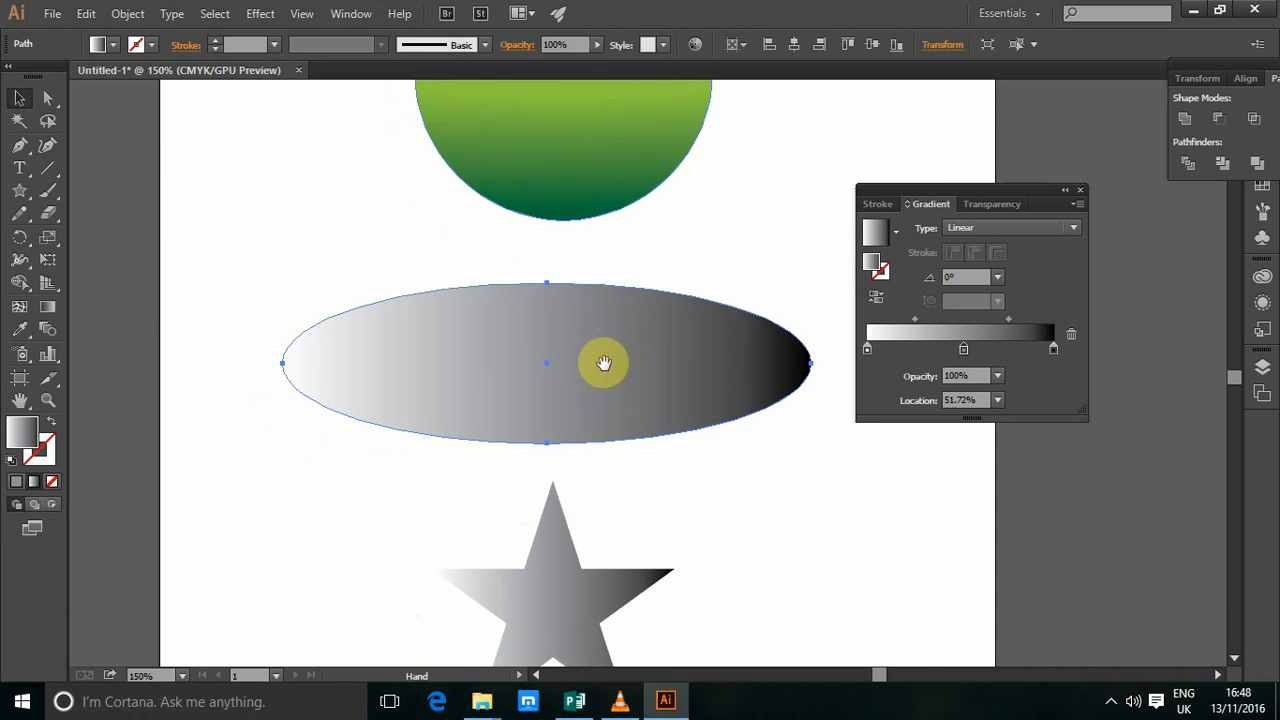
{"action": "left_click_drag", "start_coordinate": [604, 362], "coordinate": [554, 376]}
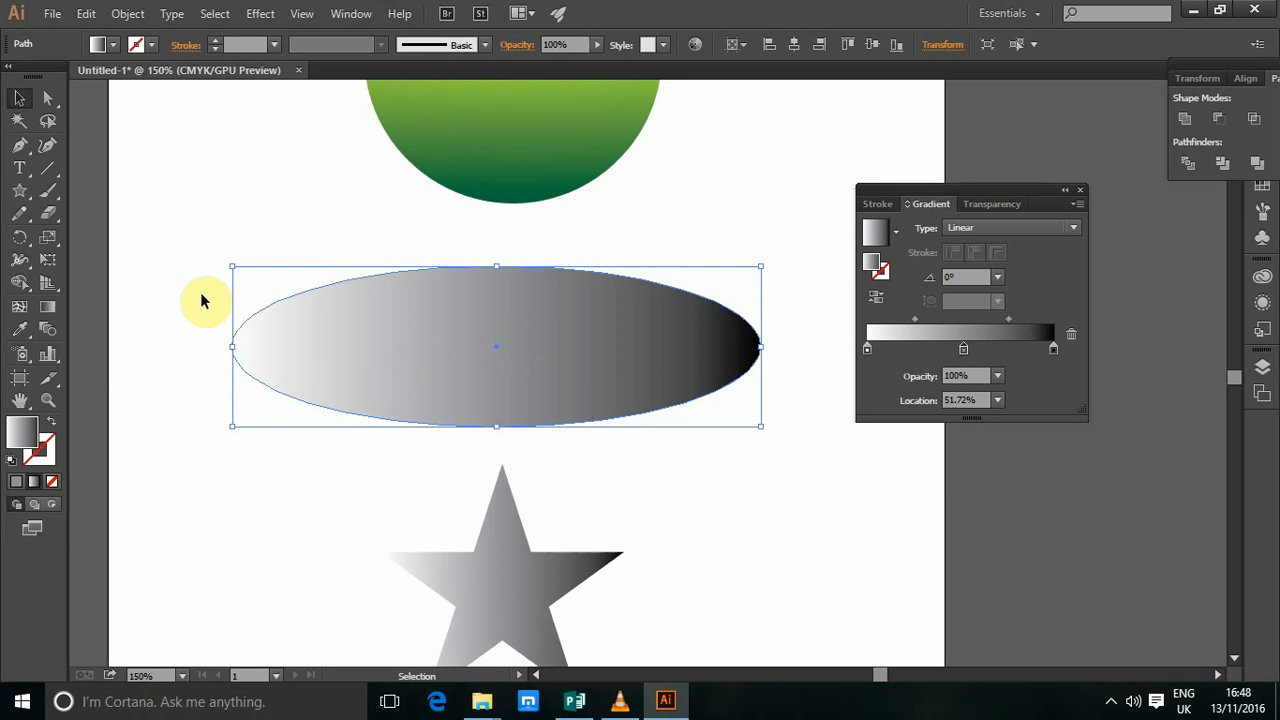
{"action": "mouse_move", "coordinate": [88, 360]}
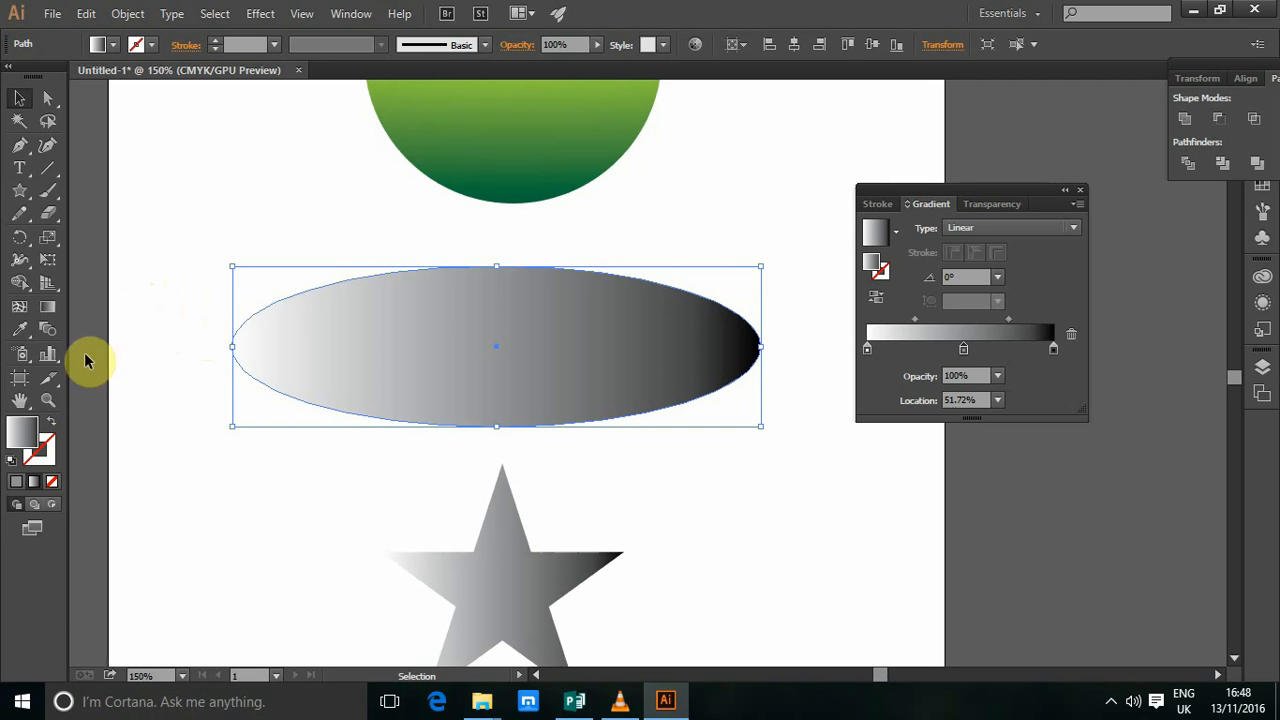
{"action": "mouse_move", "coordinate": [48, 312]}
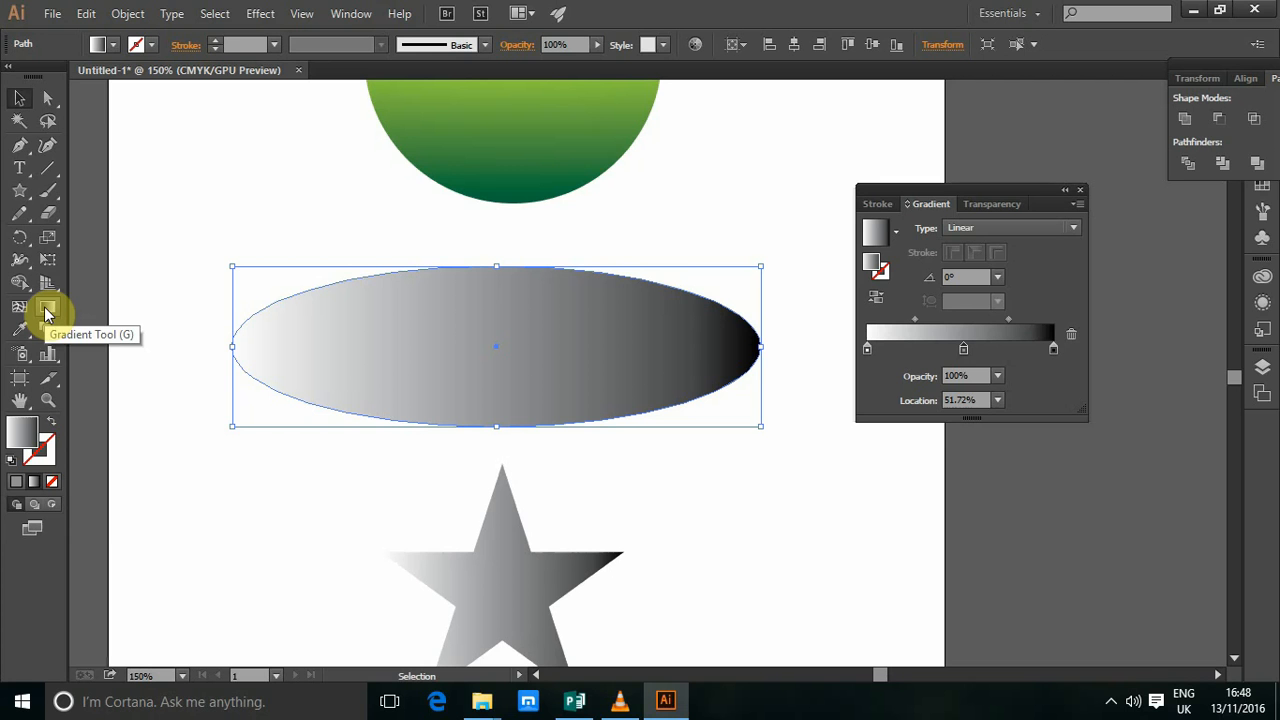
{"action": "mouse_move", "coordinate": [1144, 388]}
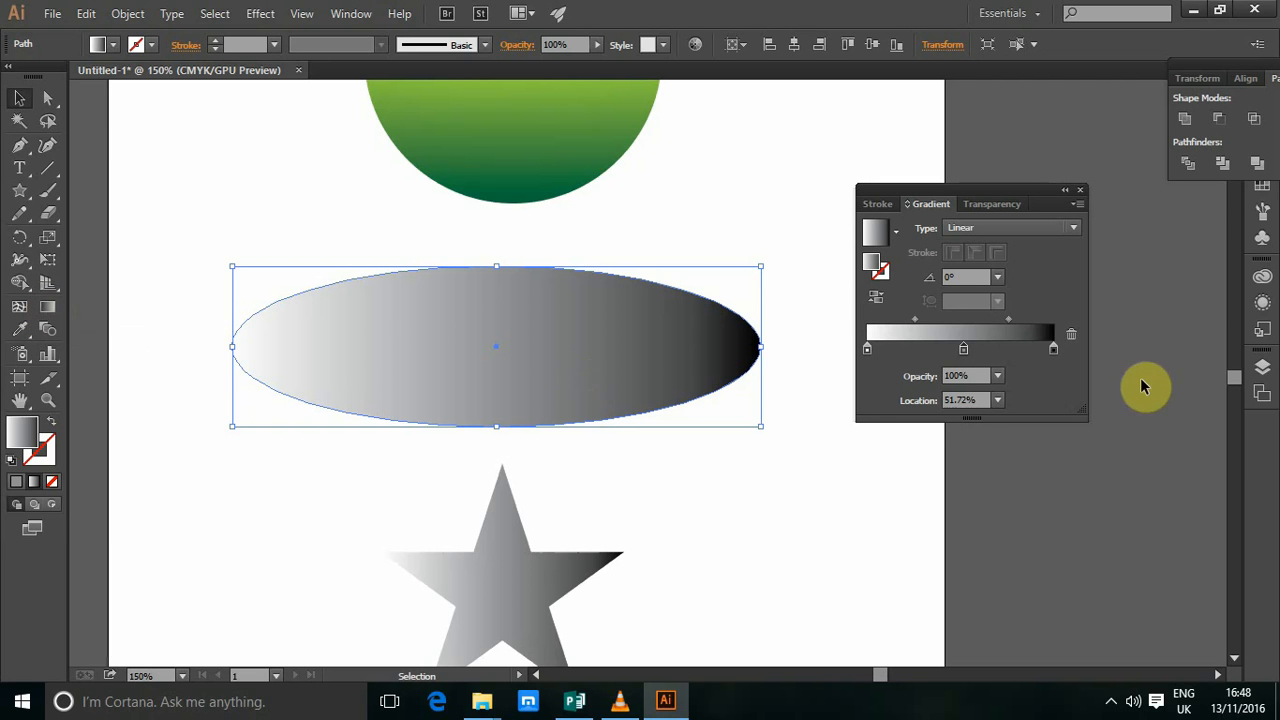
{"action": "mouse_move", "coordinate": [1024, 196]}
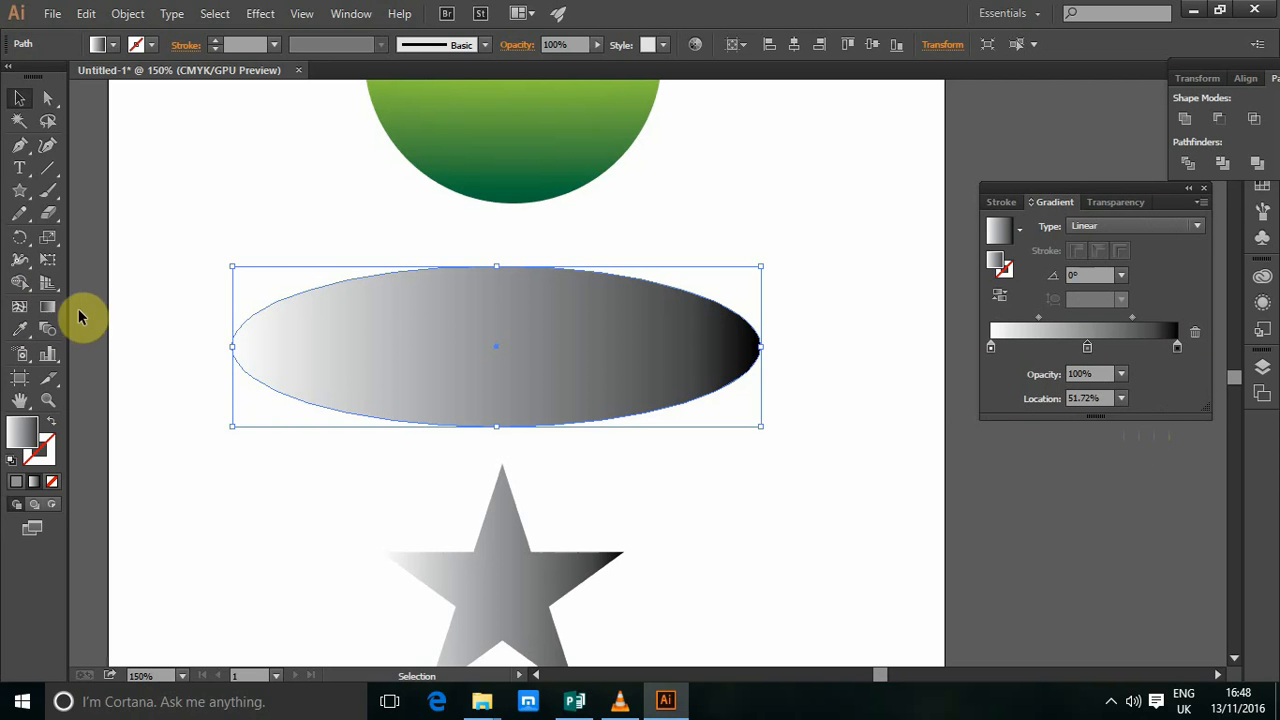
With the Gradient tool, move the ellipse's black stop inward toward the centre.
{"action": "left_click", "coordinate": [48, 308]}
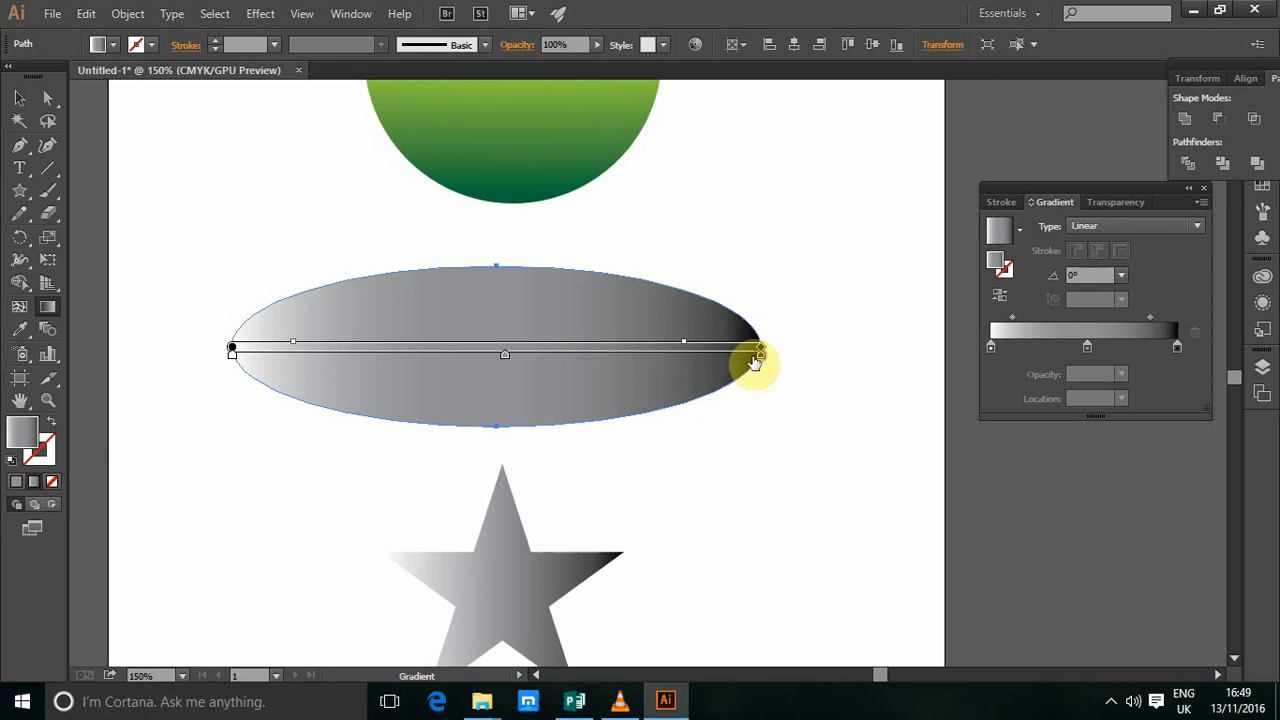
{"action": "left_click_drag", "start_coordinate": [758, 362], "coordinate": [644, 348]}
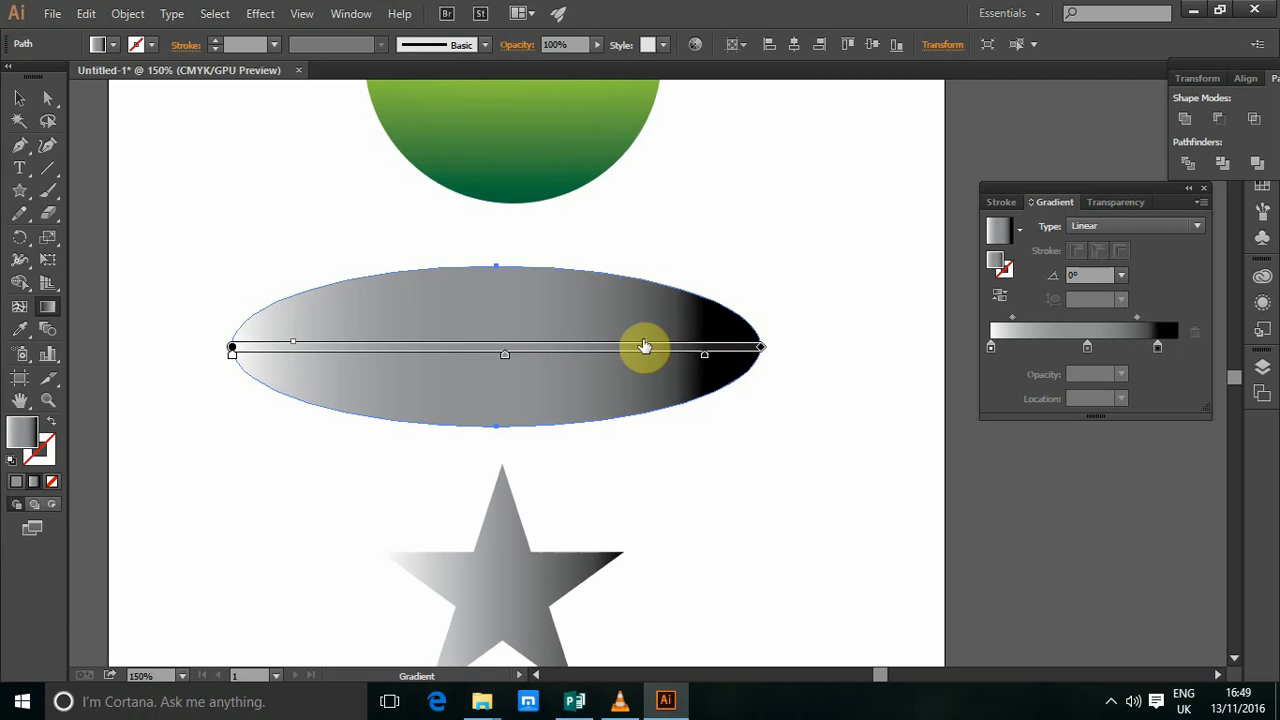
{"action": "left_click_drag", "start_coordinate": [644, 348], "coordinate": [572, 348]}
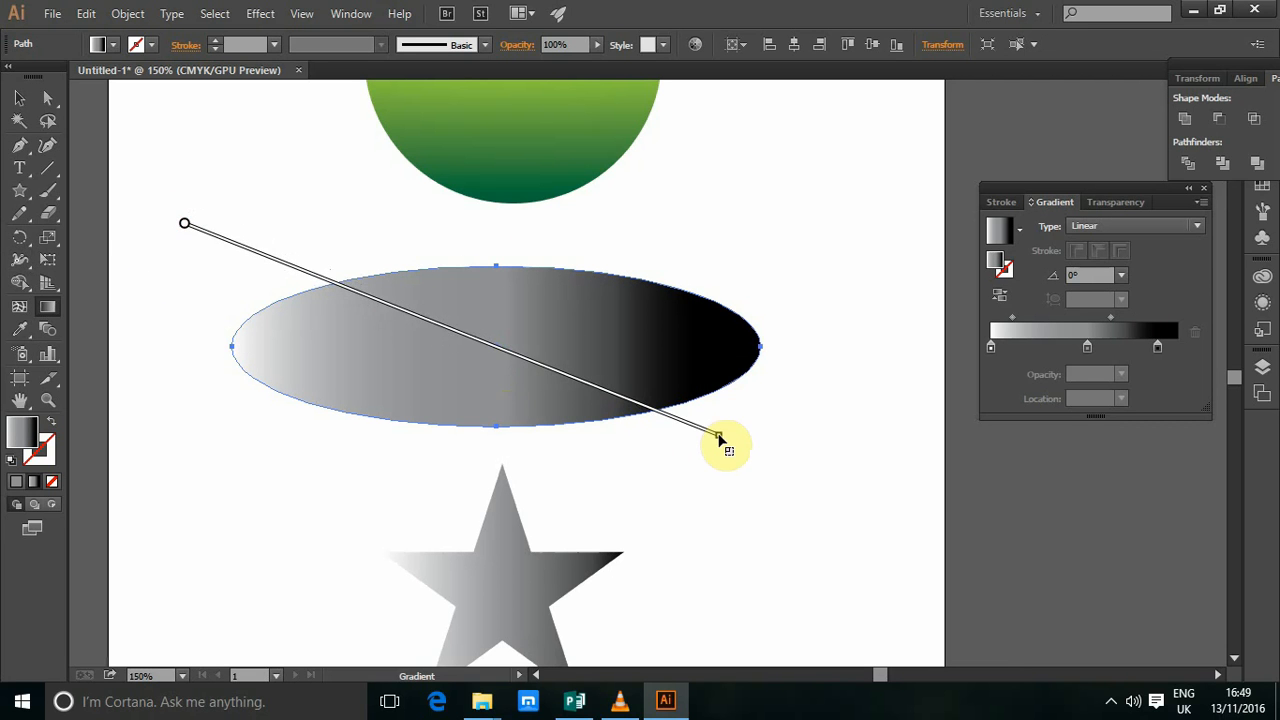
Redraw the gradient across the ellipse diagonally, then nearly vertically.
{"action": "left_click_drag", "start_coordinate": [720, 440], "coordinate": [808, 492]}
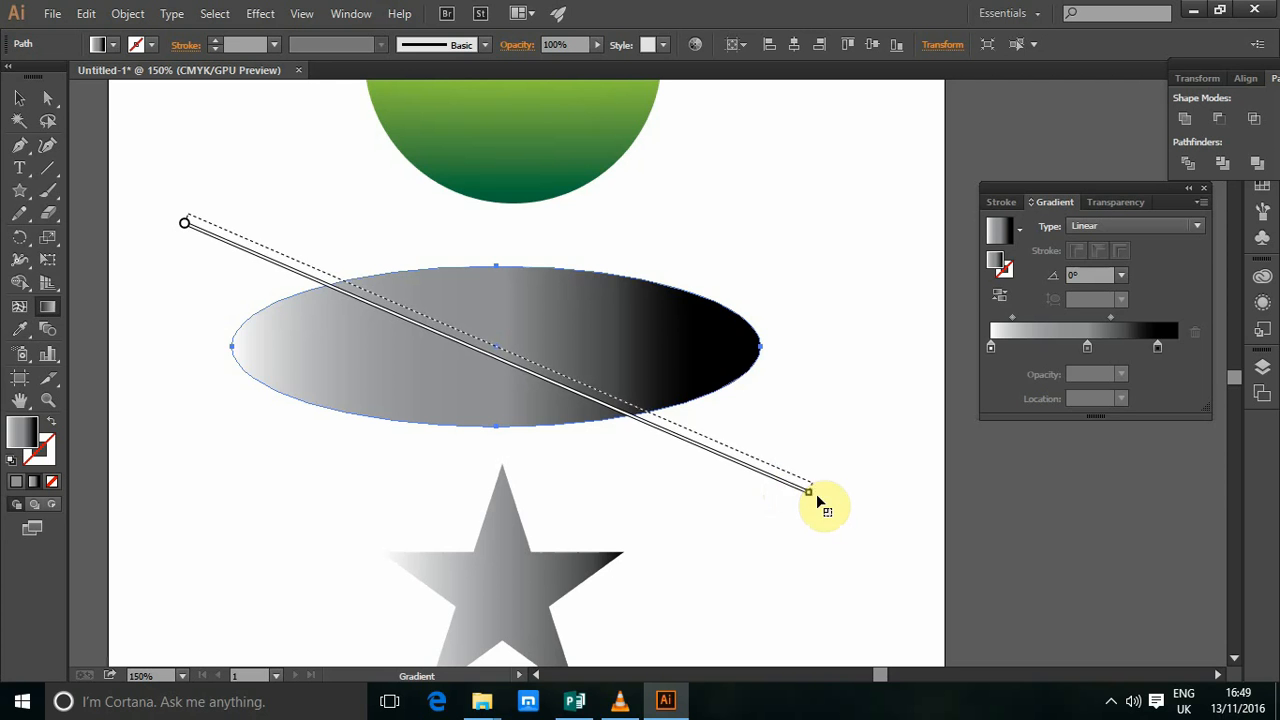
{"action": "left_click_drag", "start_coordinate": [810, 490], "coordinate": [604, 350]}
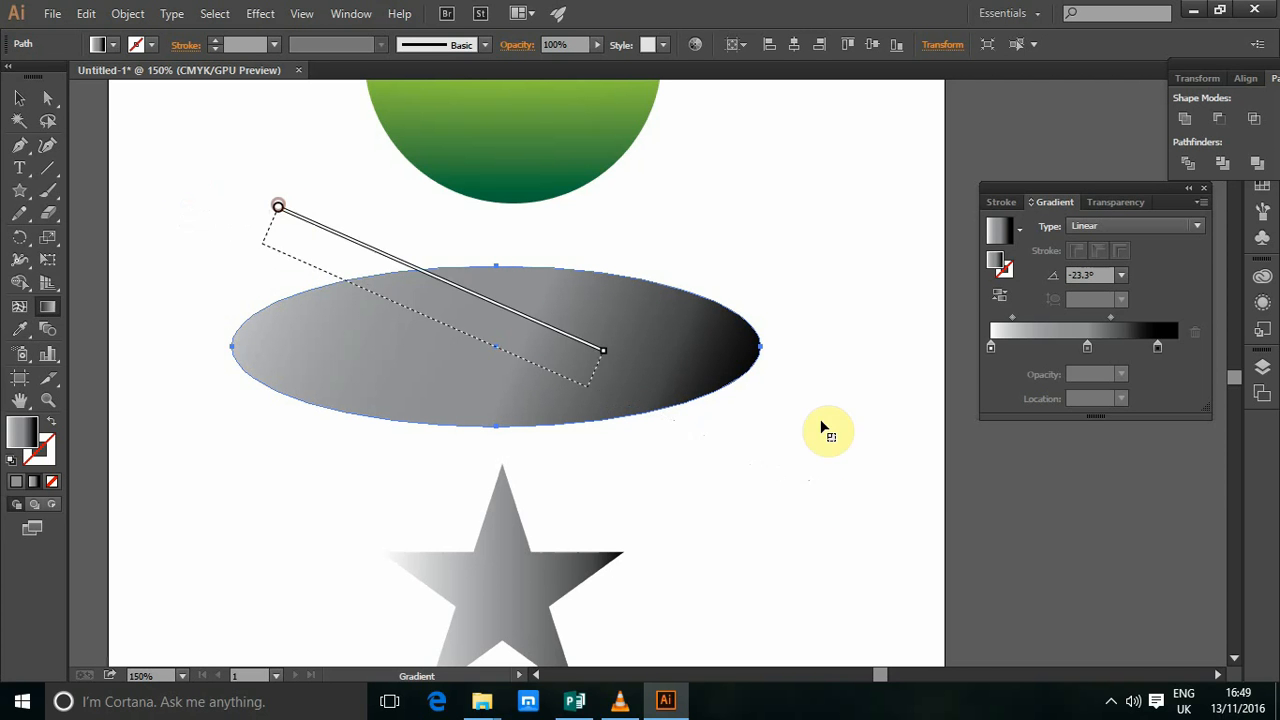
{"action": "left_click_drag", "start_coordinate": [604, 350], "coordinate": [630, 410]}
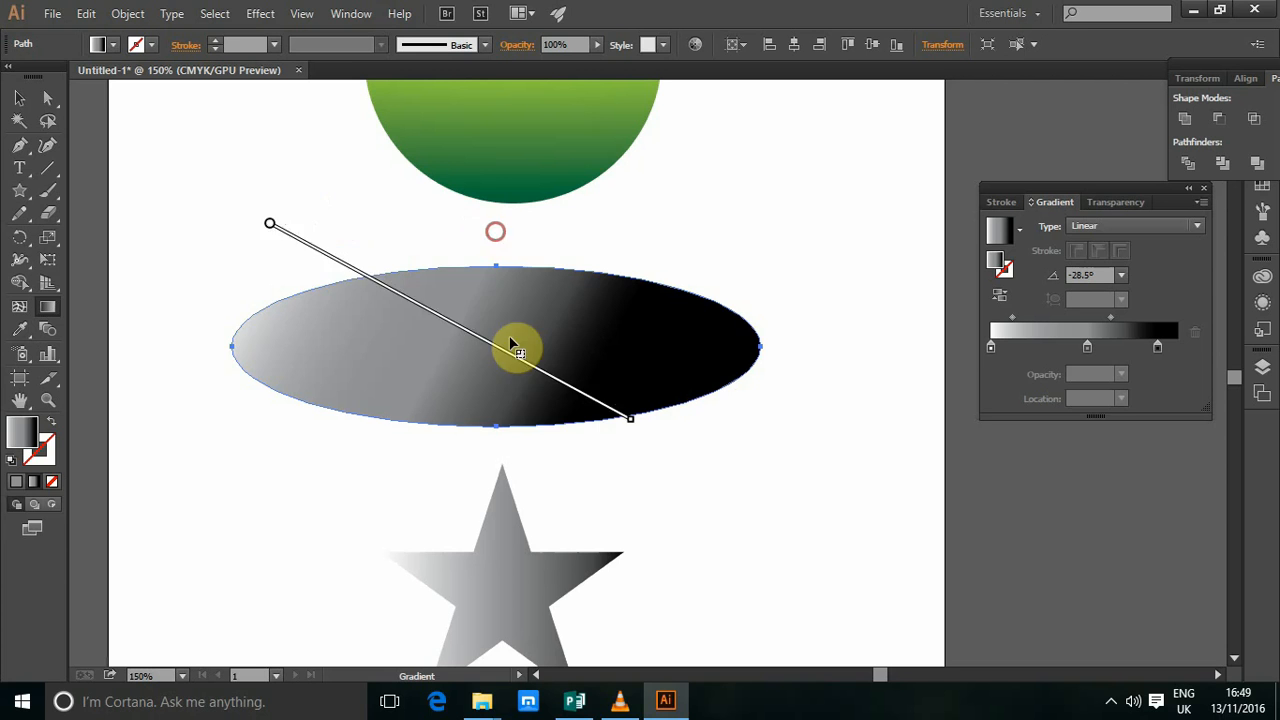
{"action": "left_click_drag", "start_coordinate": [270, 224], "coordinate": [484, 264]}
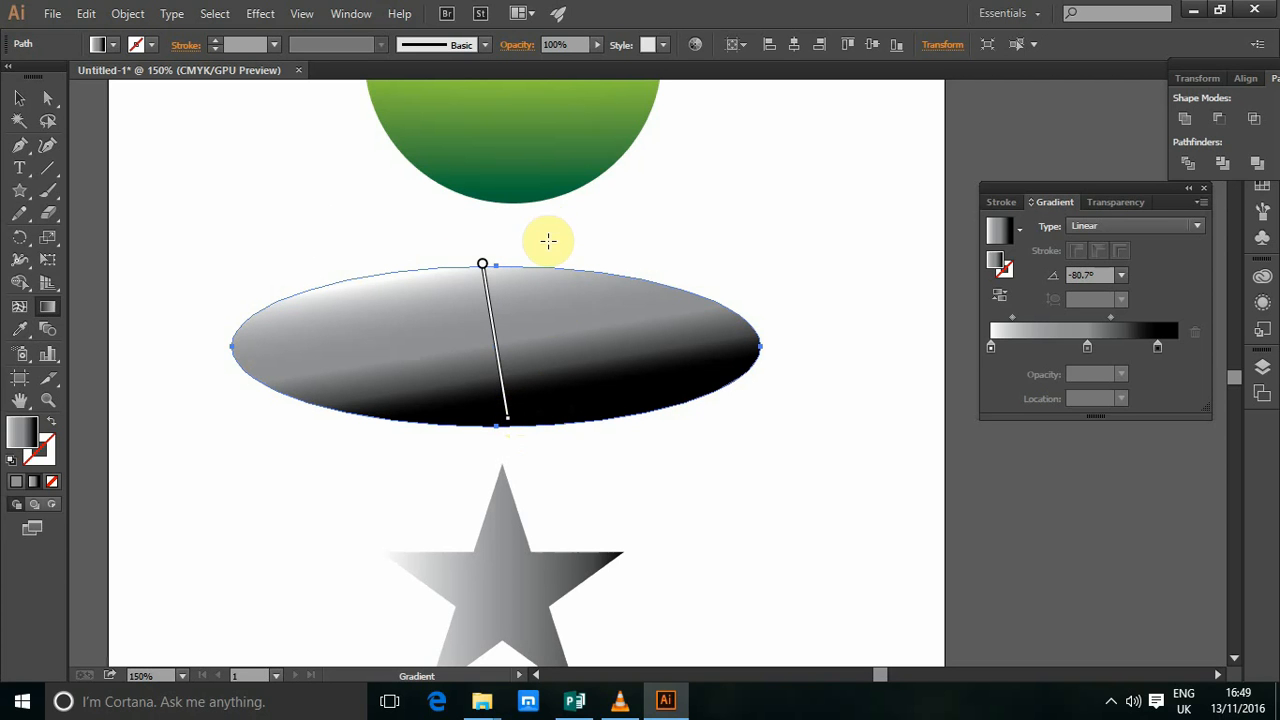
{"action": "left_click_drag", "start_coordinate": [504, 420], "coordinate": [490, 440]}
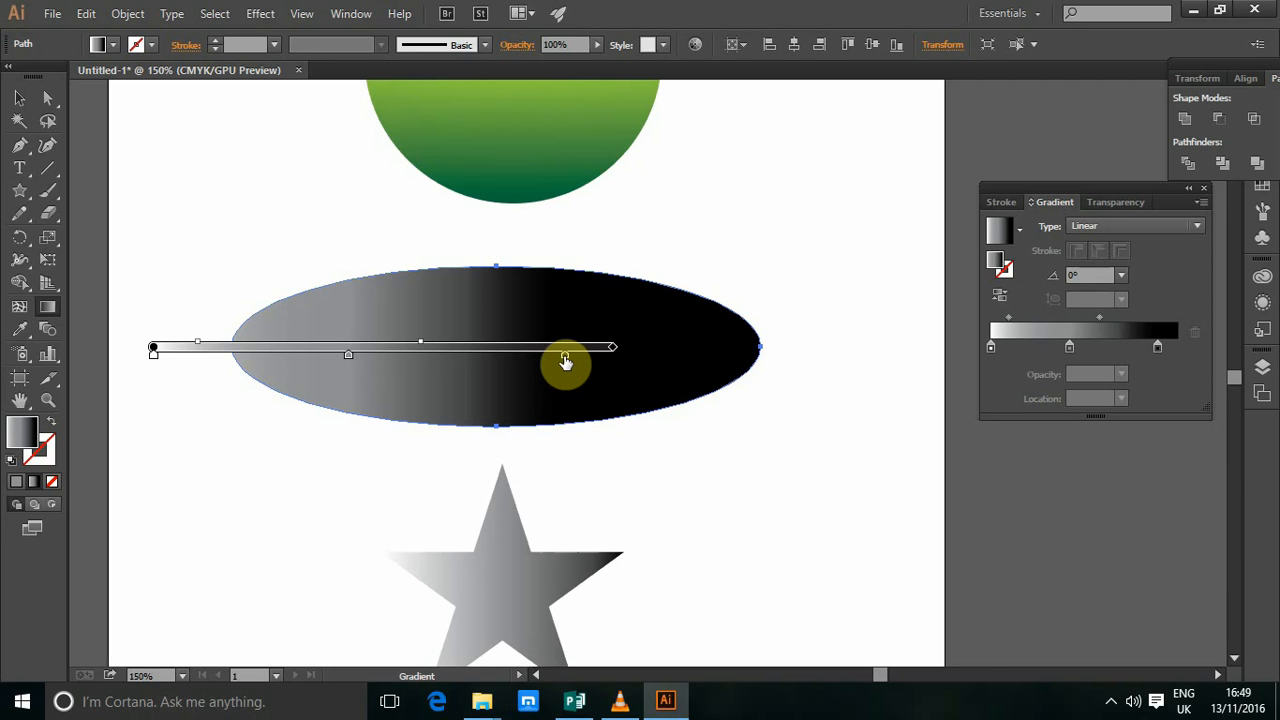
Recolor the ellipse gradient's end stop dark green and its start stop dark blue.
{"action": "double_click", "coordinate": [564, 360]}
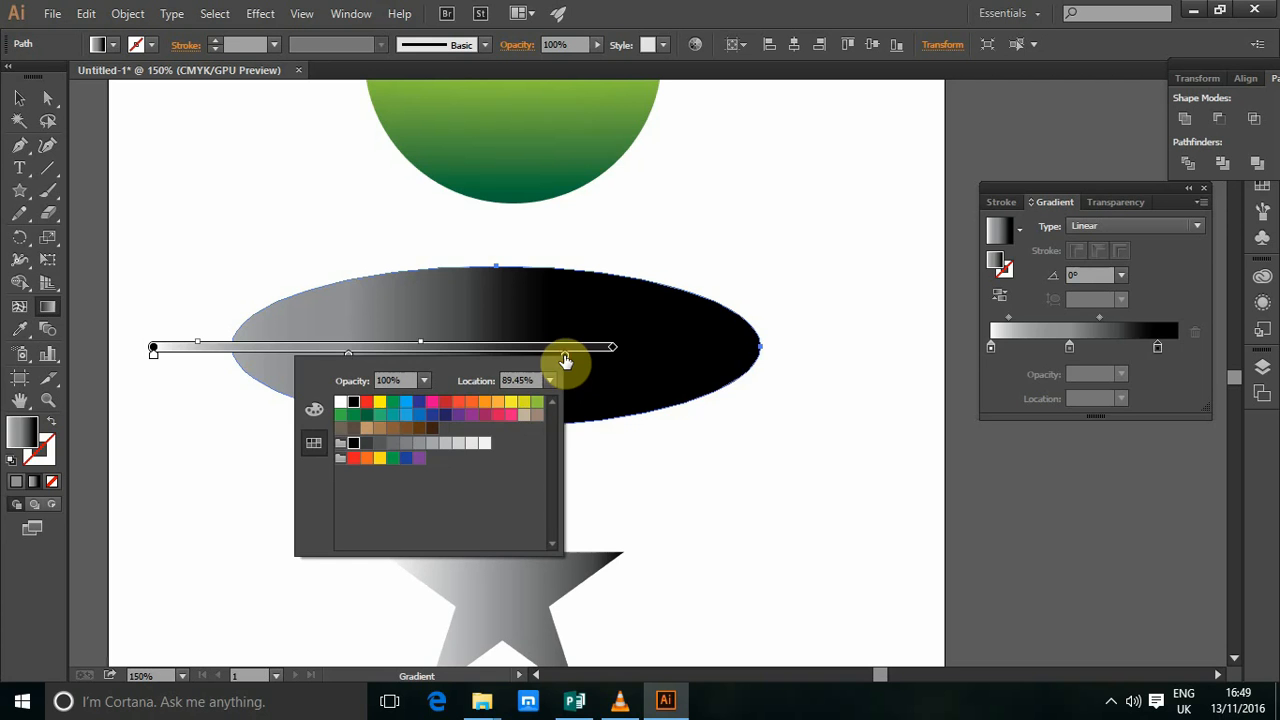
{"action": "left_click", "coordinate": [366, 414]}
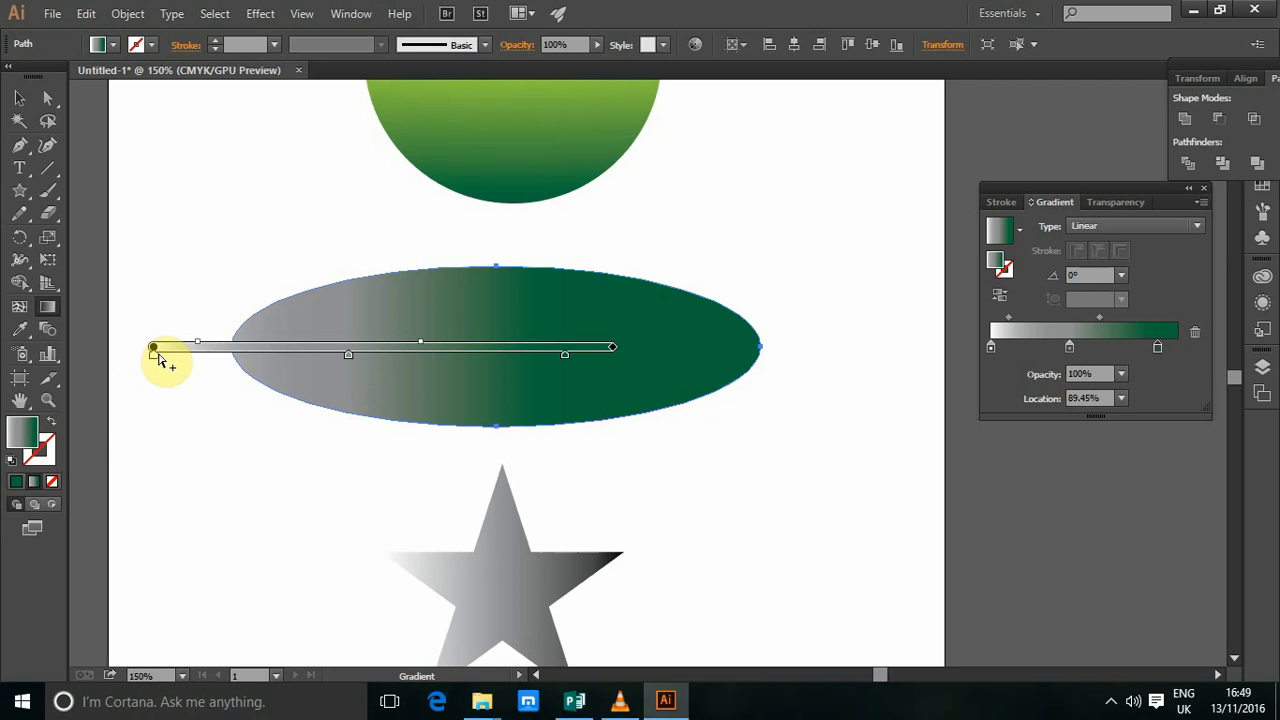
{"action": "double_click", "coordinate": [152, 348]}
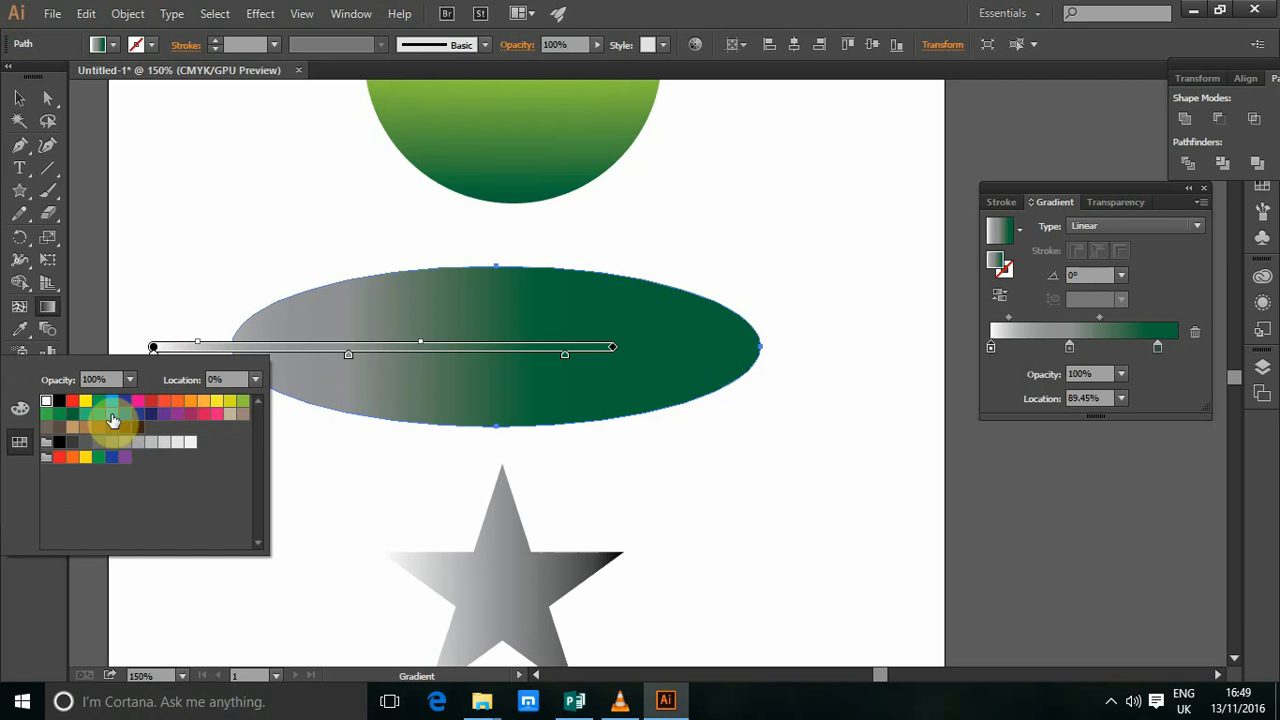
{"action": "left_click", "coordinate": [112, 414]}
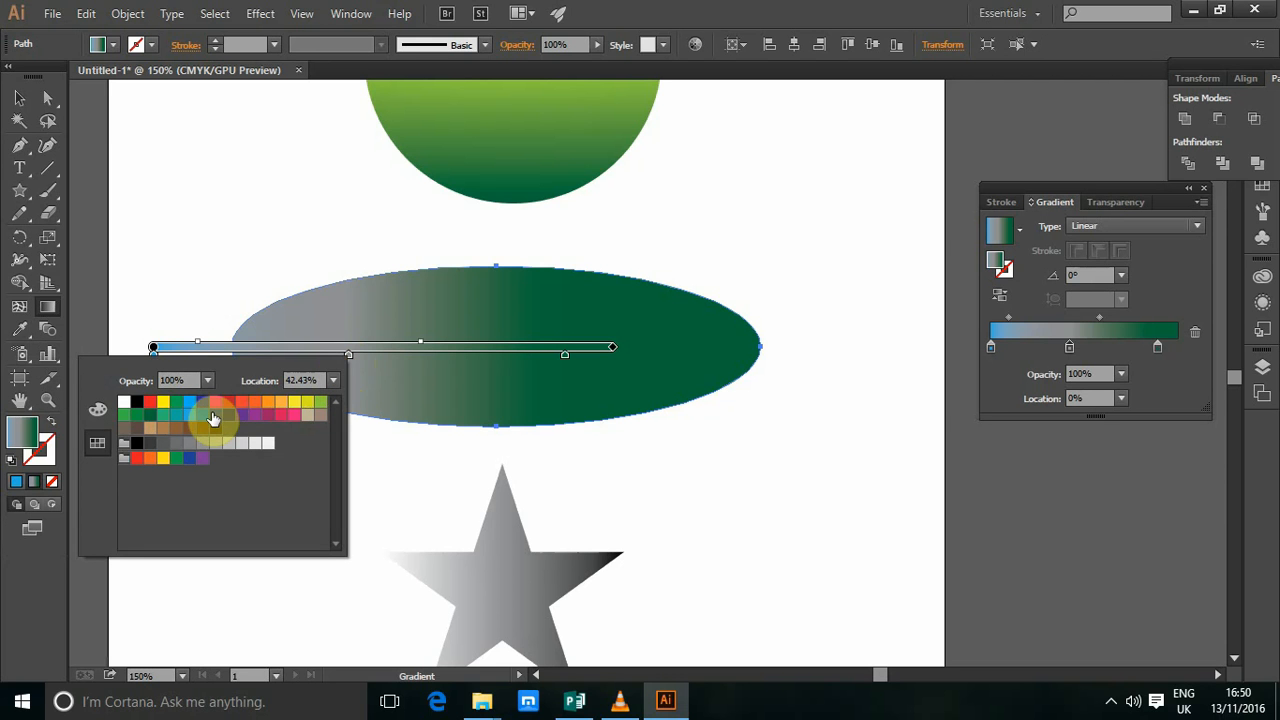
{"action": "left_click", "coordinate": [216, 414]}
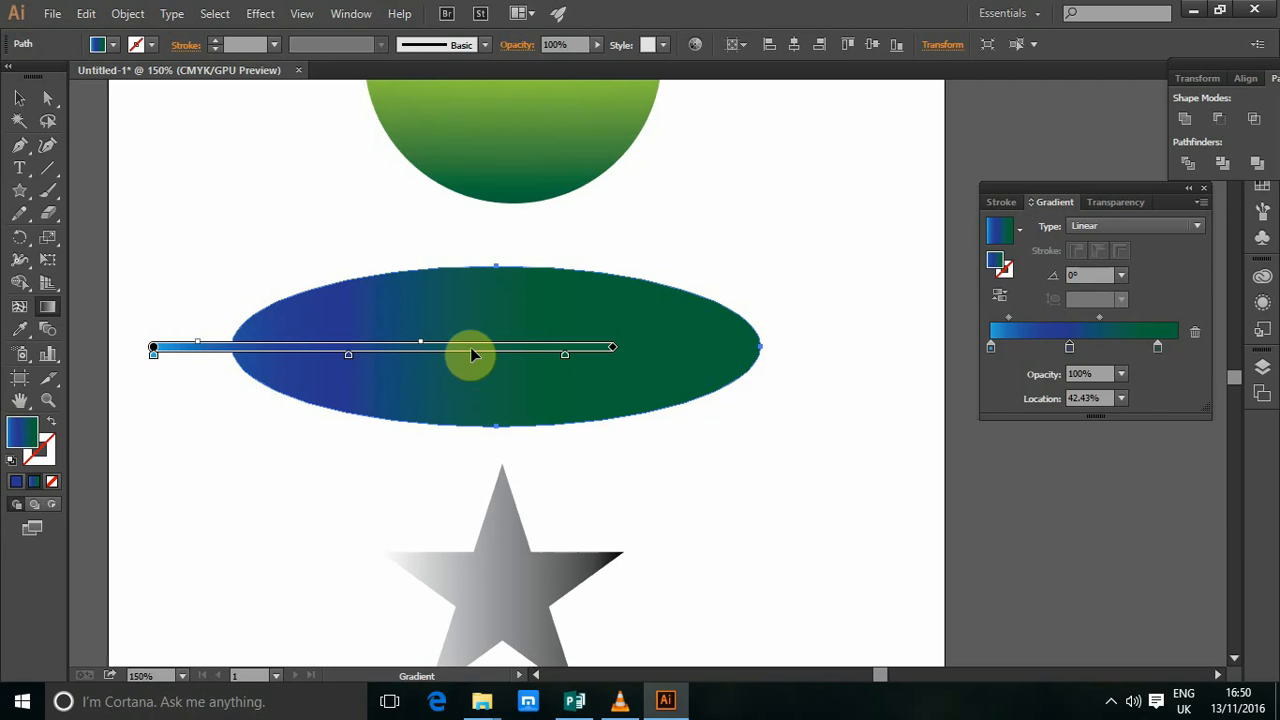
Add a middle stop to the gradient and color it yellow.
{"action": "left_click_drag", "start_coordinate": [472, 356], "coordinate": [404, 362]}
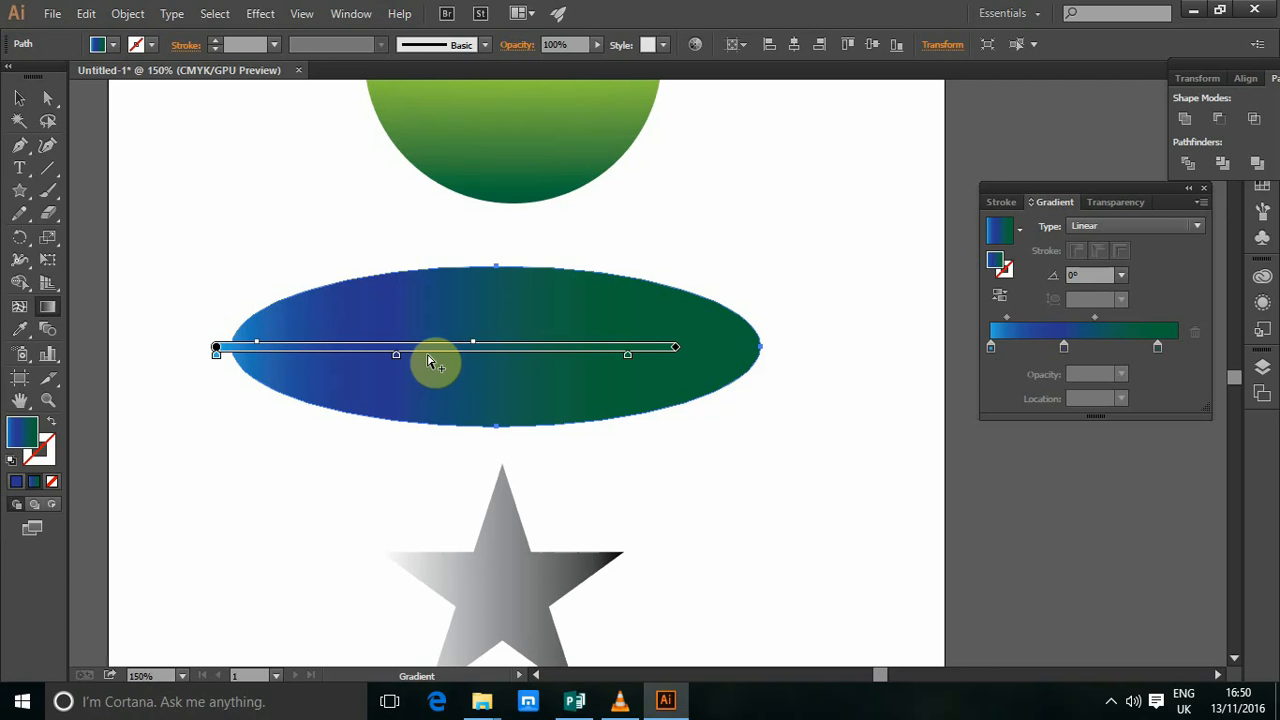
{"action": "left_click_drag", "start_coordinate": [472, 356], "coordinate": [404, 356]}
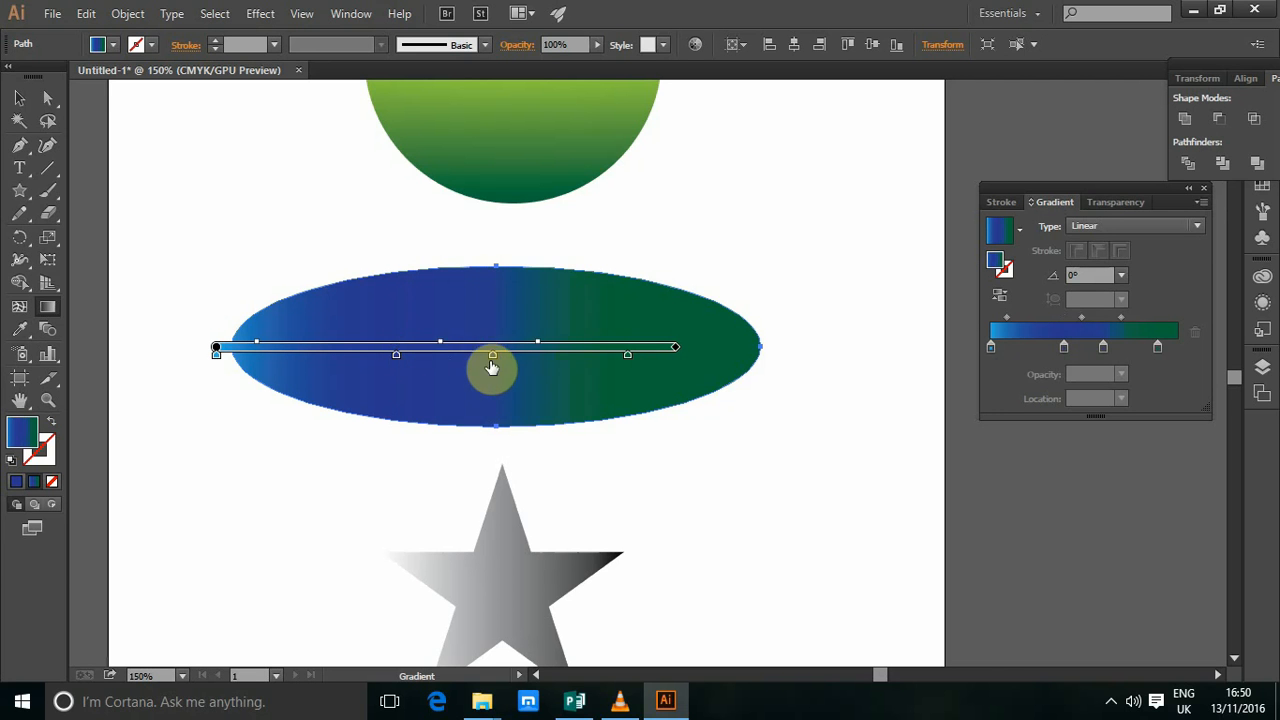
{"action": "double_click", "coordinate": [492, 356]}
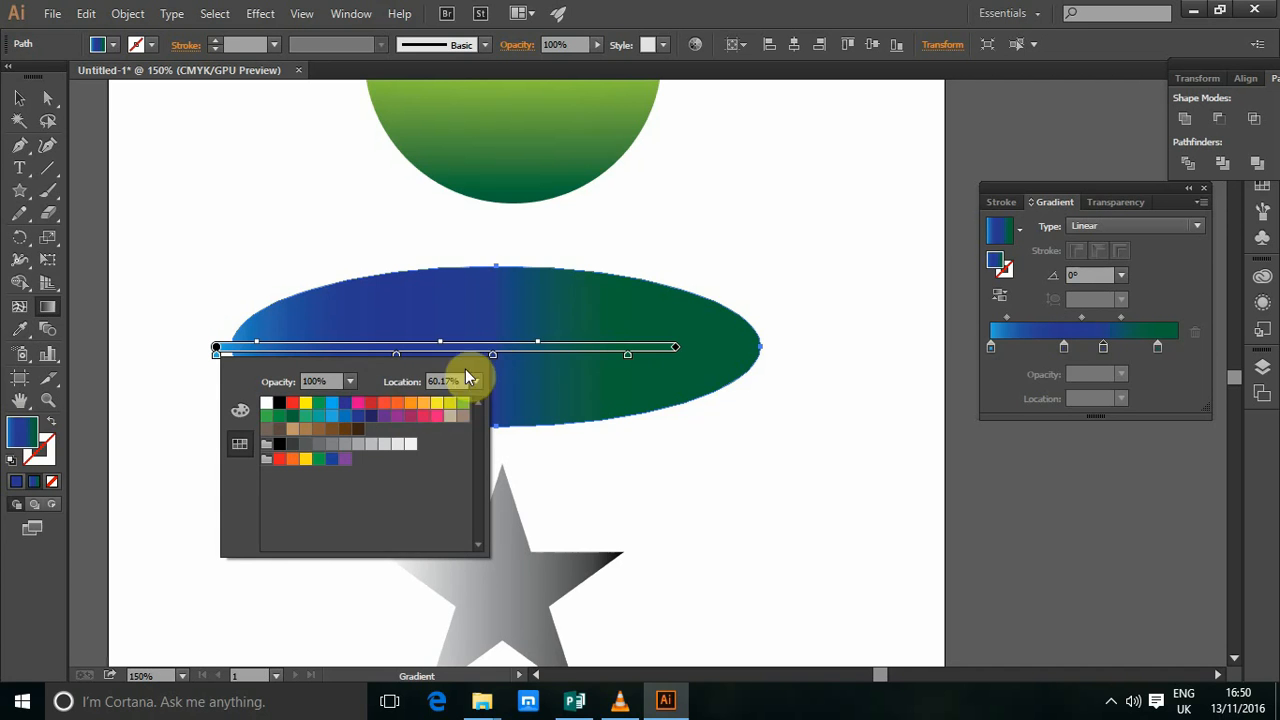
{"action": "left_click", "coordinate": [452, 404]}
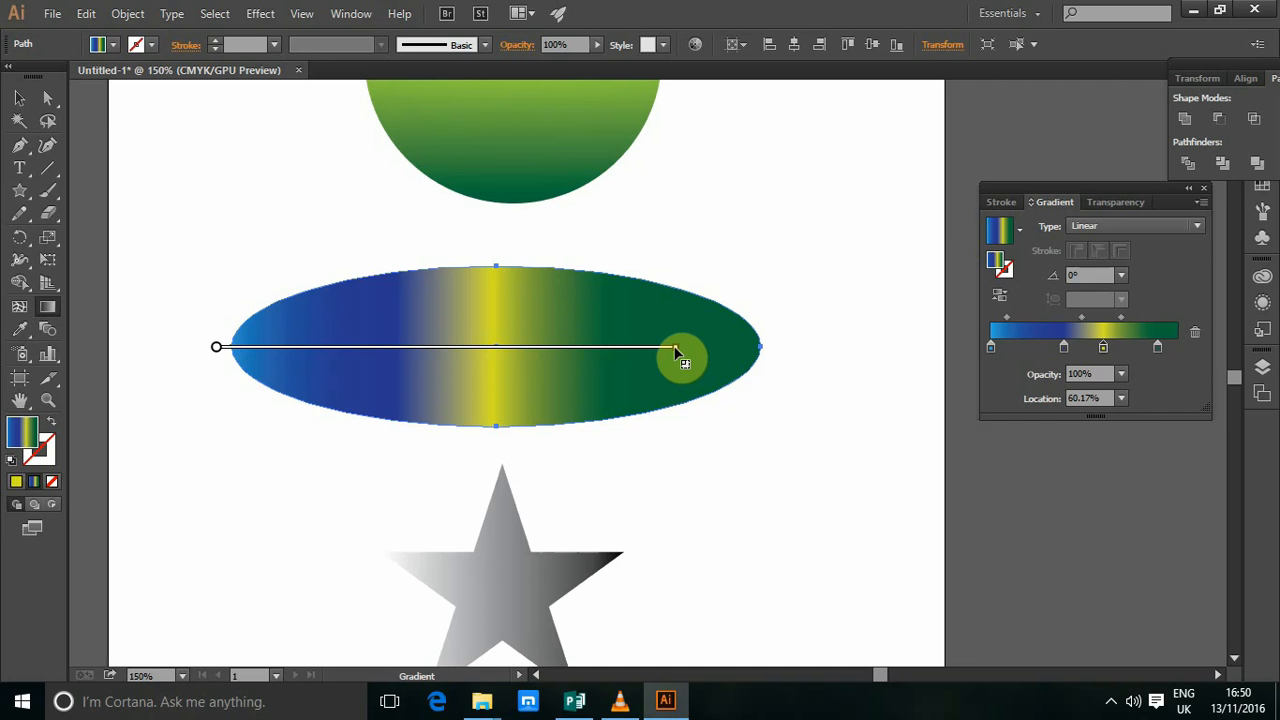
Tilt the blue-yellow-green gradient to about 36.8° across the ellipse and return to the Selection tool.
{"action": "left_click_drag", "start_coordinate": [684, 348], "coordinate": [678, 288]}
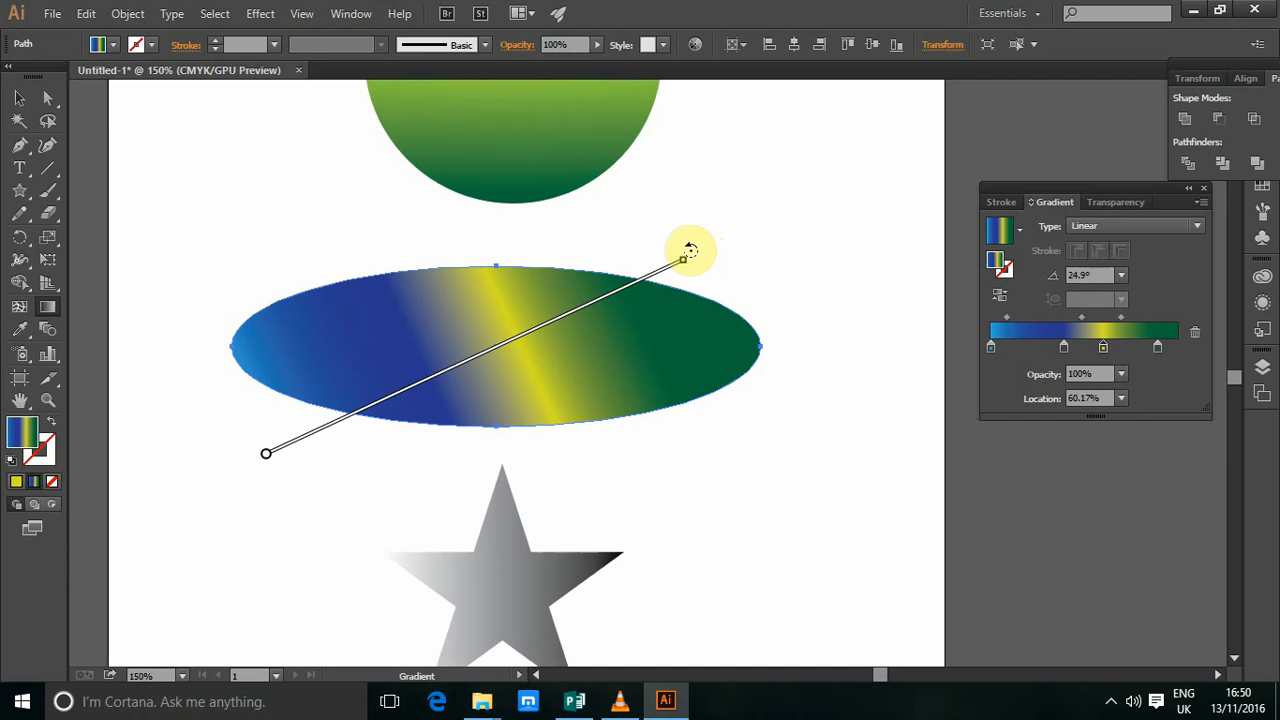
{"action": "left_click_drag", "start_coordinate": [684, 258], "coordinate": [628, 184]}
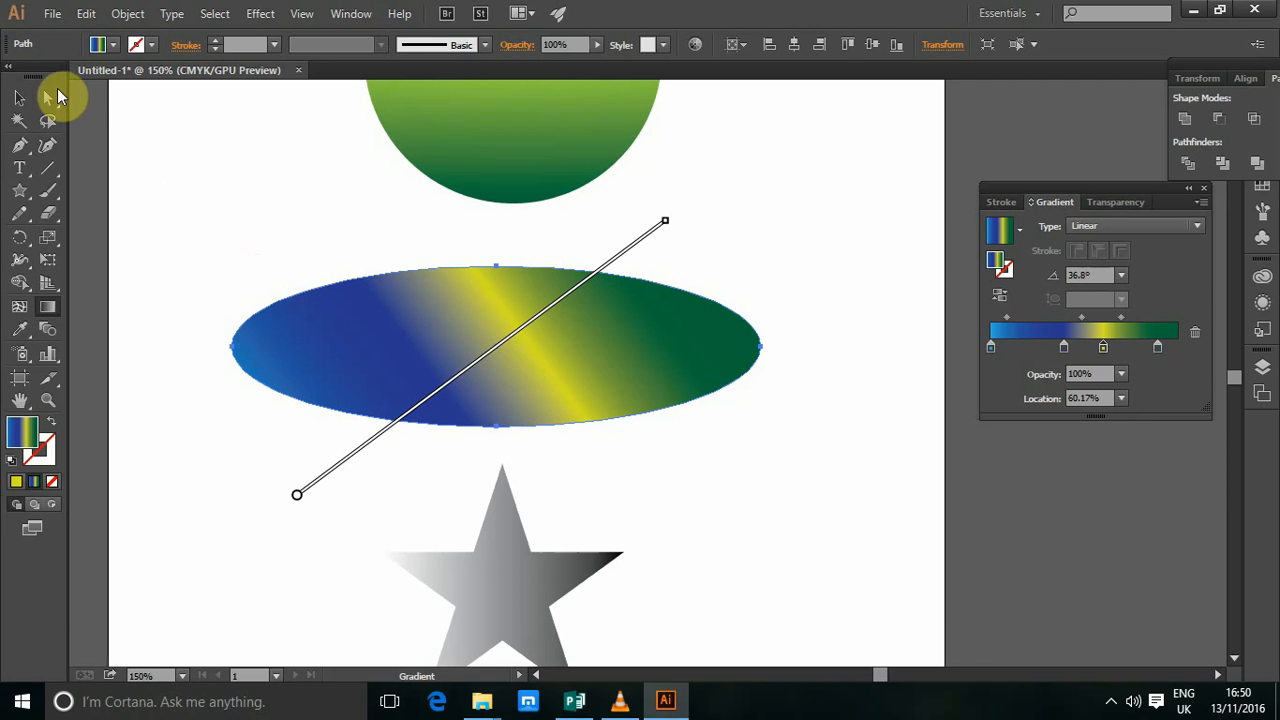
{"action": "left_click", "coordinate": [16, 96]}
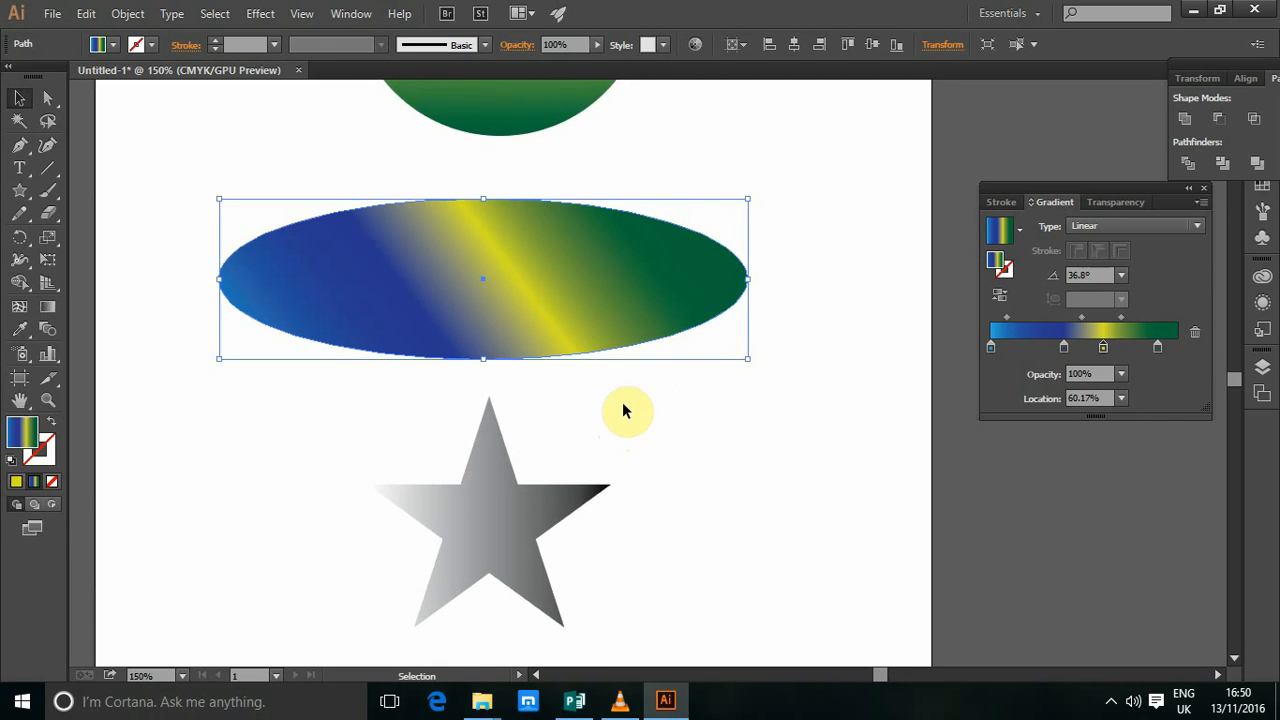
{"action": "mouse_move", "coordinate": [572, 244]}
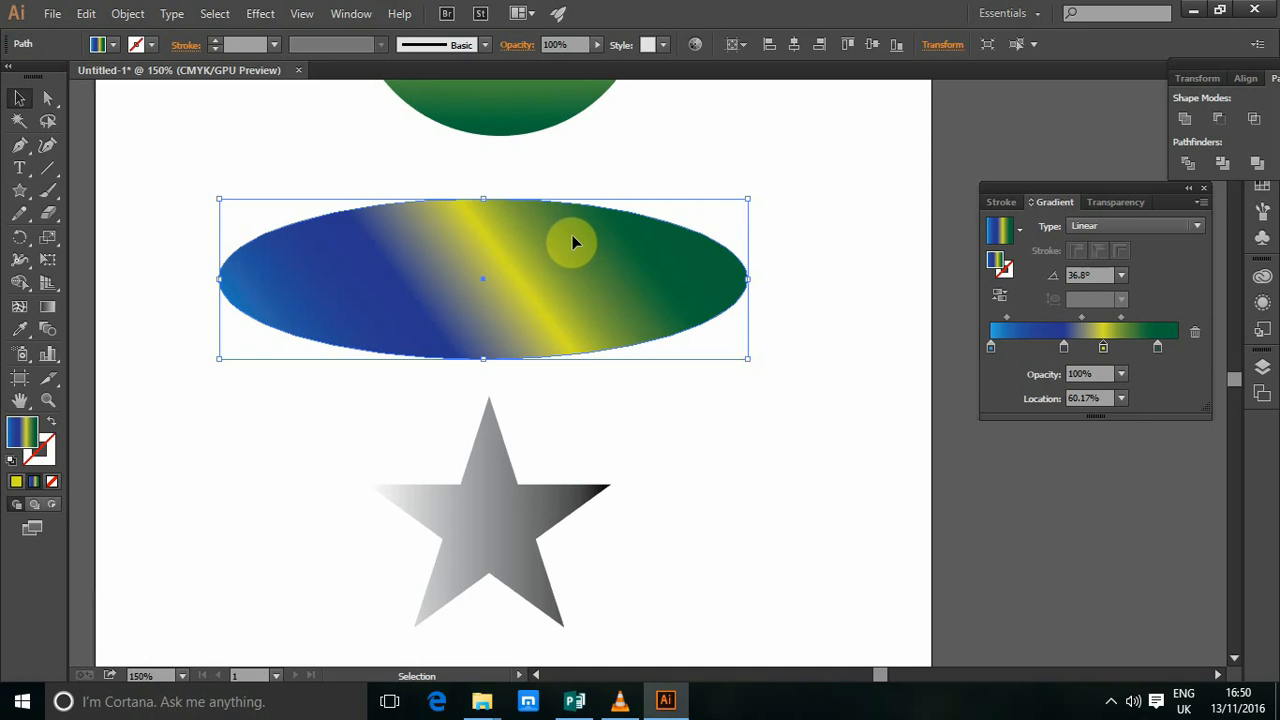
{"action": "mouse_move", "coordinate": [628, 286]}
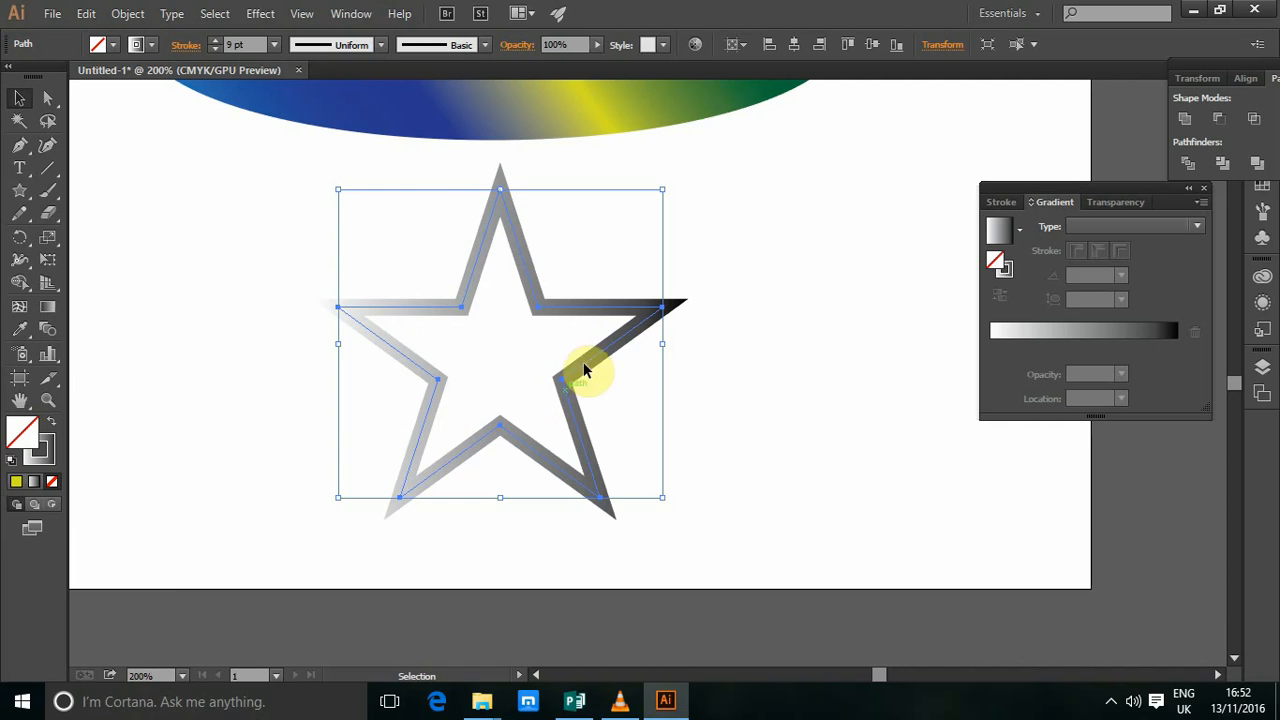
{"action": "mouse_move", "coordinate": [476, 236]}
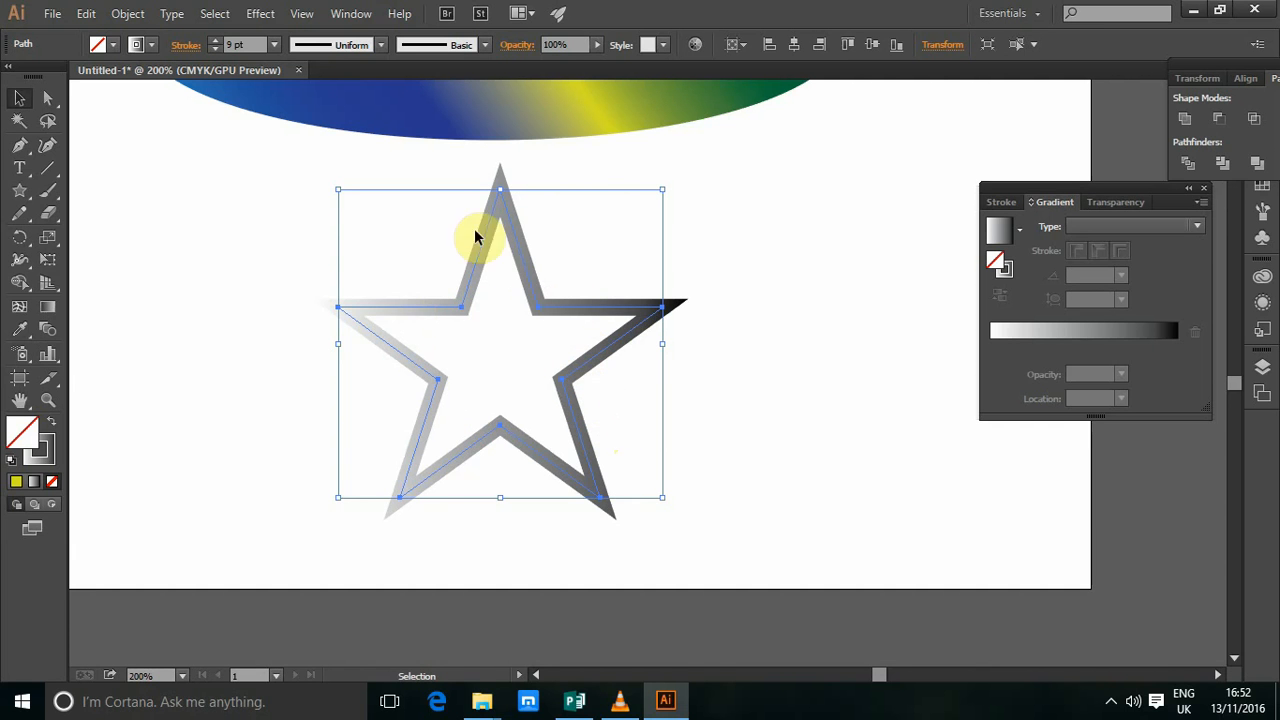
{"action": "mouse_move", "coordinate": [564, 336]}
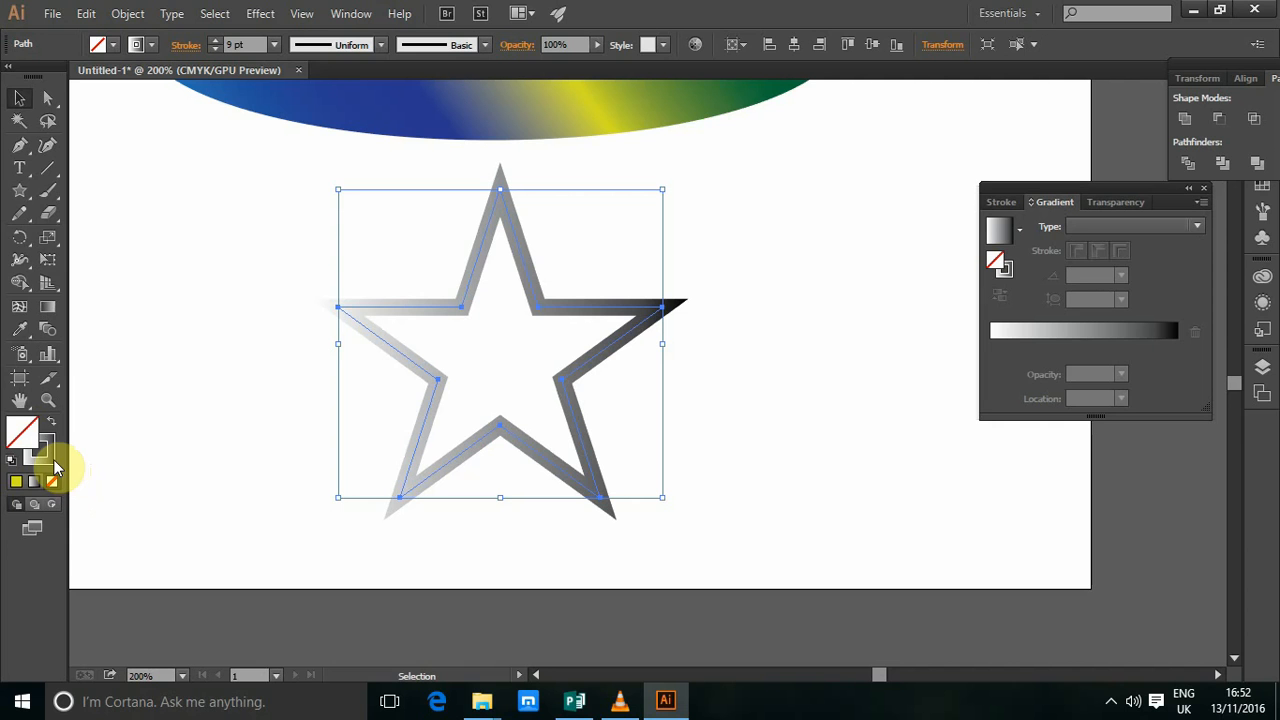
{"action": "mouse_move", "coordinate": [44, 456]}
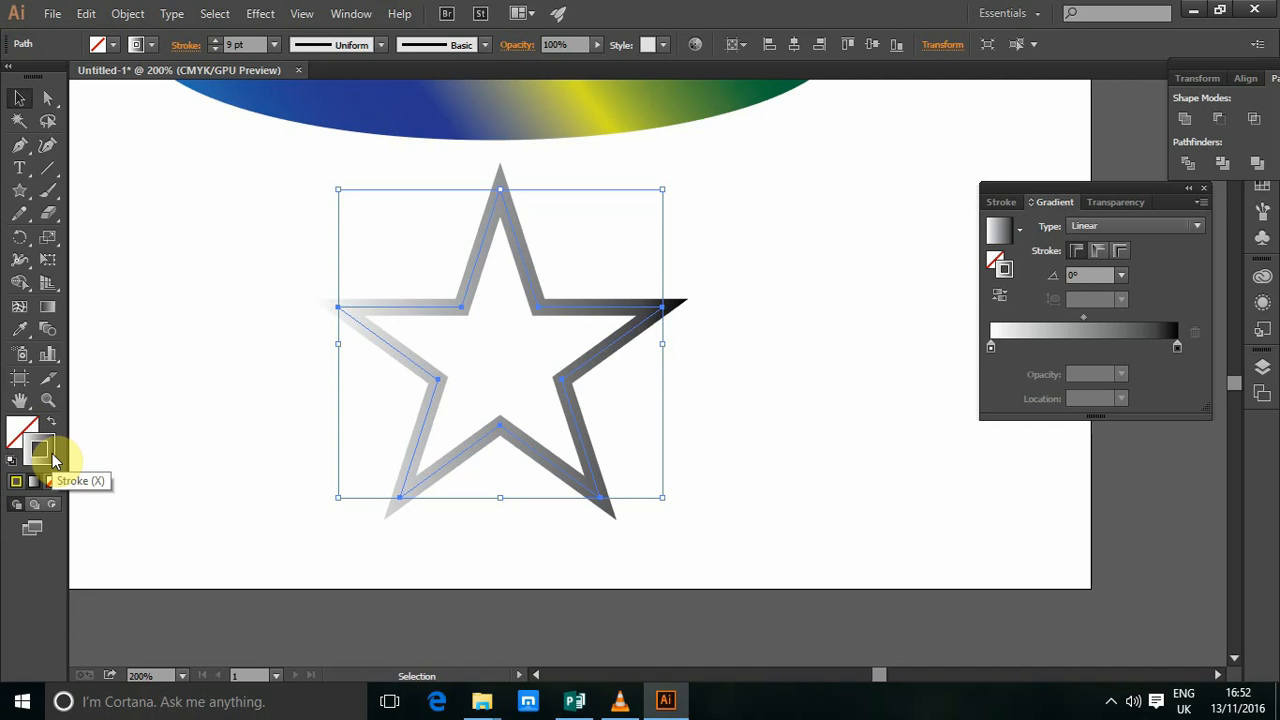
{"action": "mouse_move", "coordinate": [688, 432]}
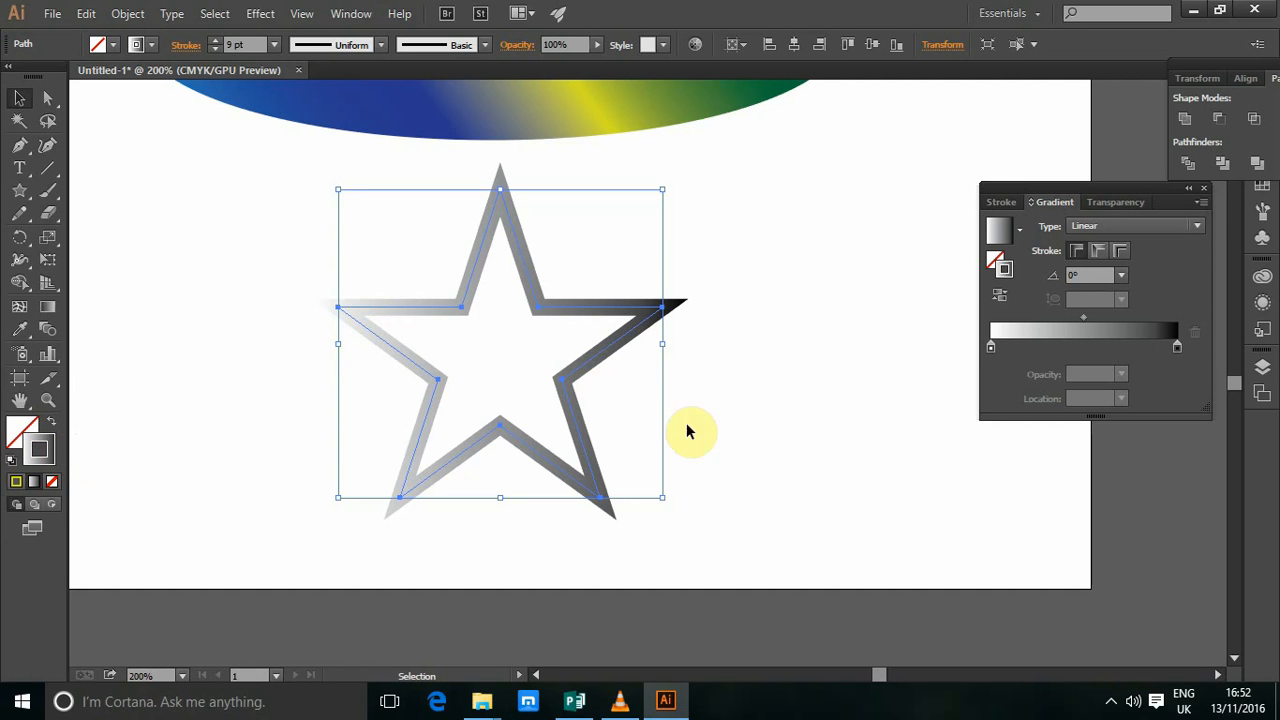
{"action": "mouse_move", "coordinate": [1076, 340]}
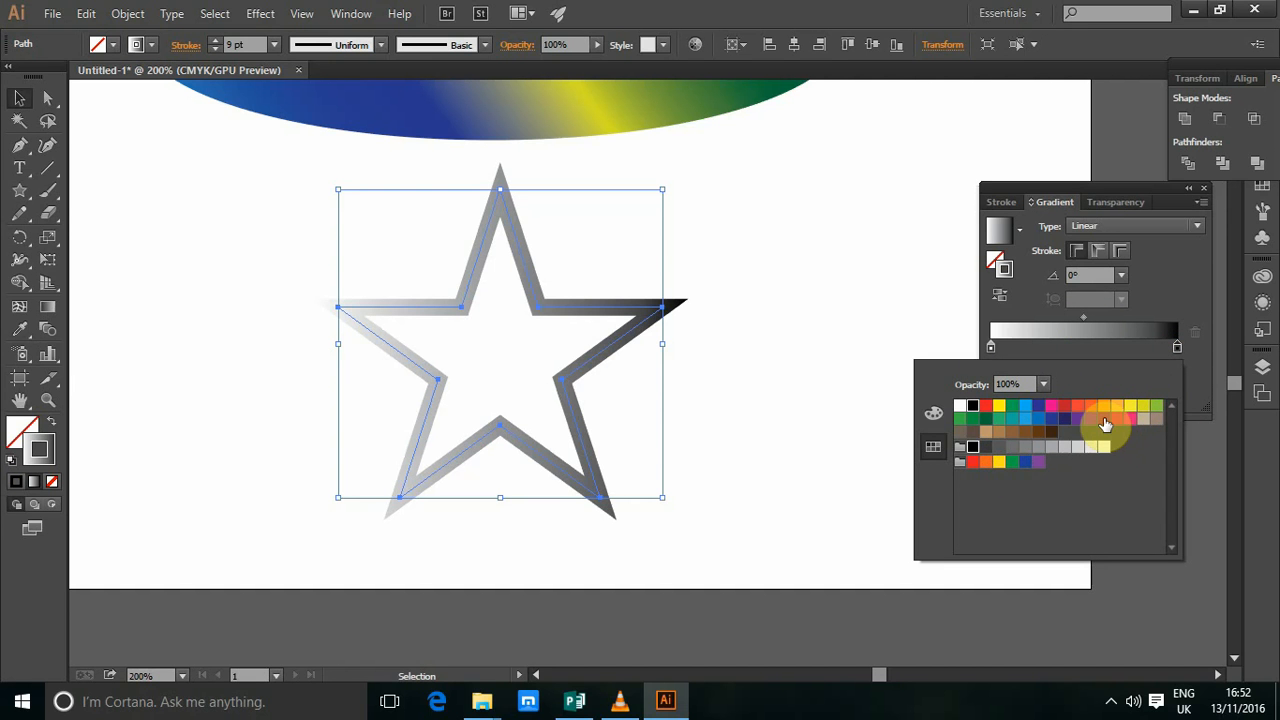
Color the star's stroke gradient stops pink and purple.
{"action": "left_click", "coordinate": [1116, 418]}
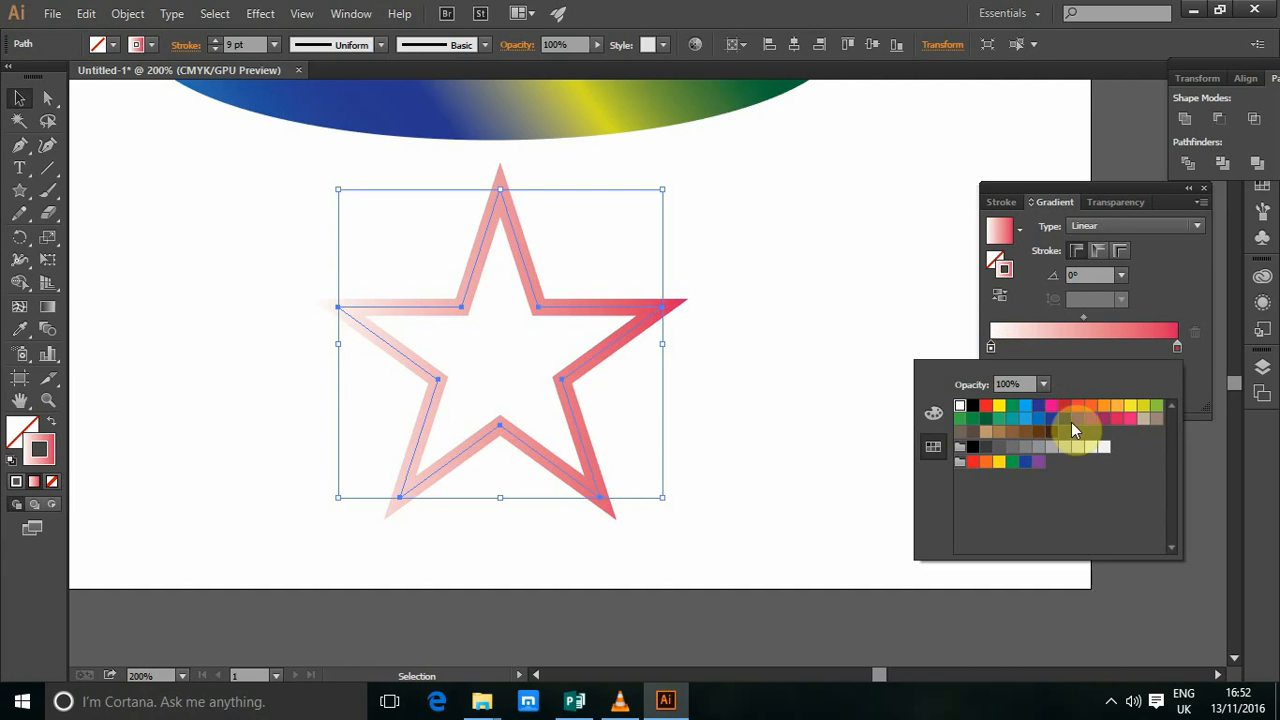
{"action": "left_click", "coordinate": [1064, 418]}
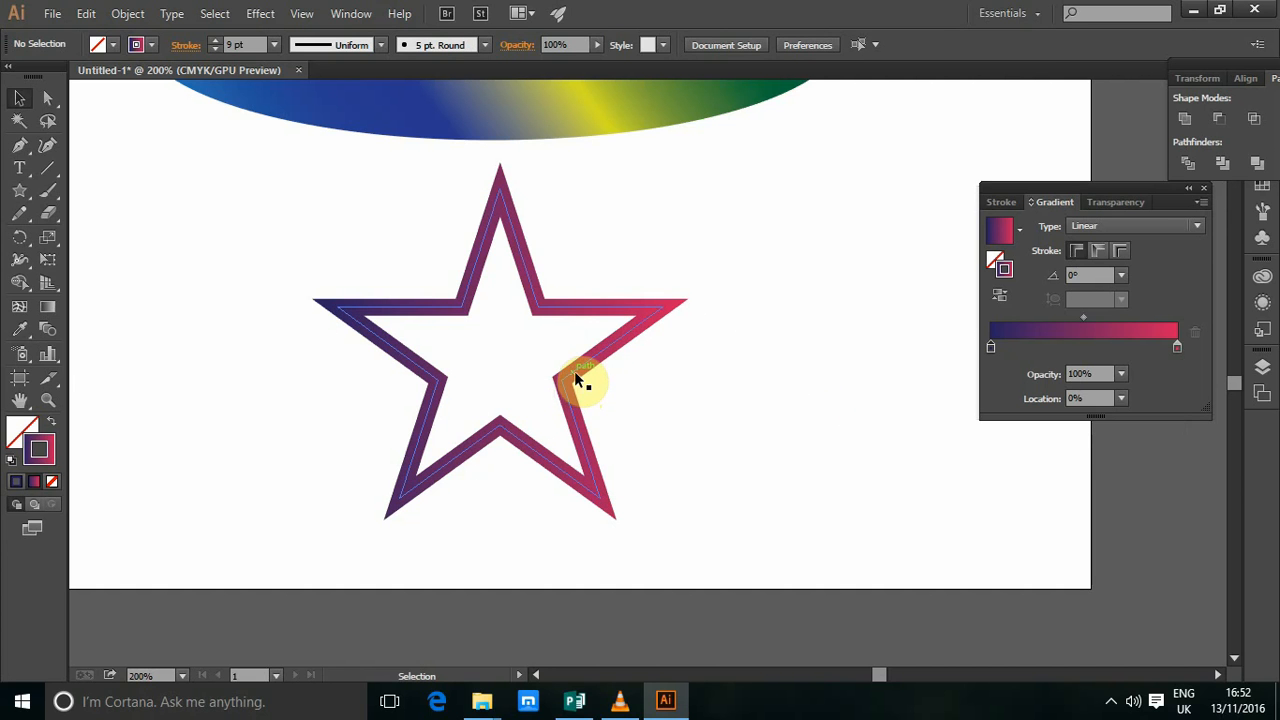
{"action": "left_click", "coordinate": [580, 380]}
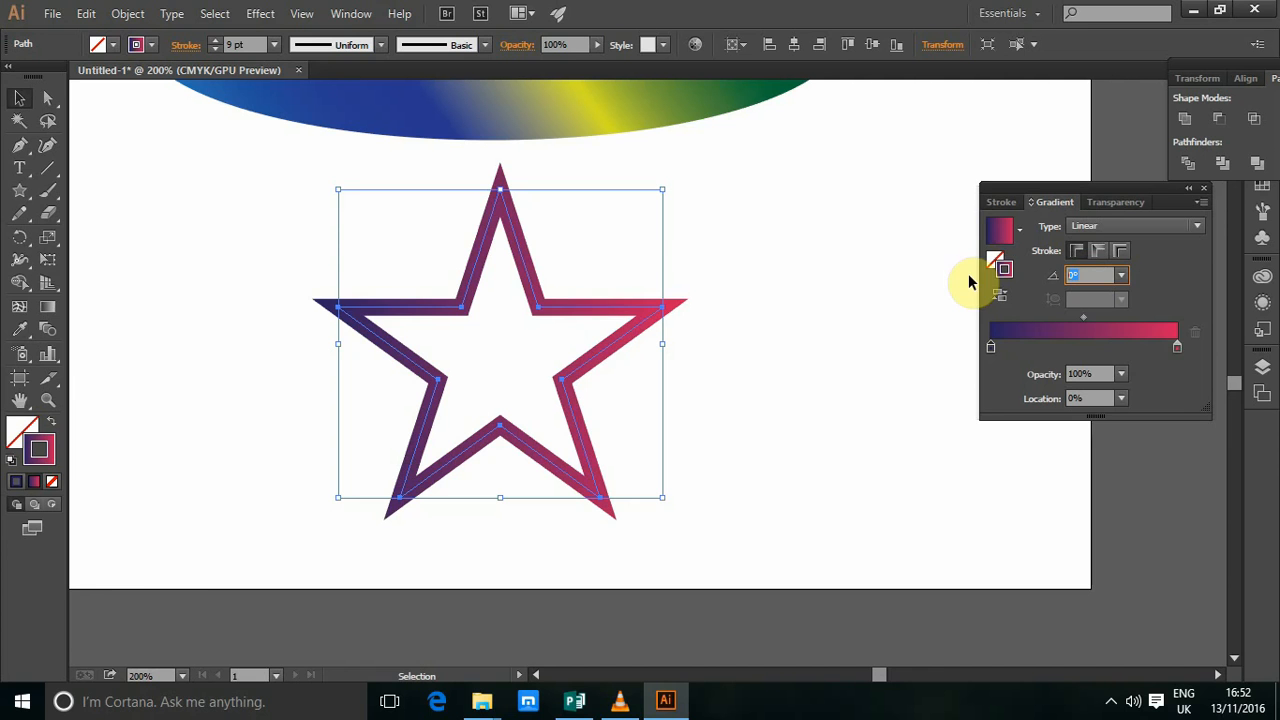
{"action": "left_click", "coordinate": [990, 348]}
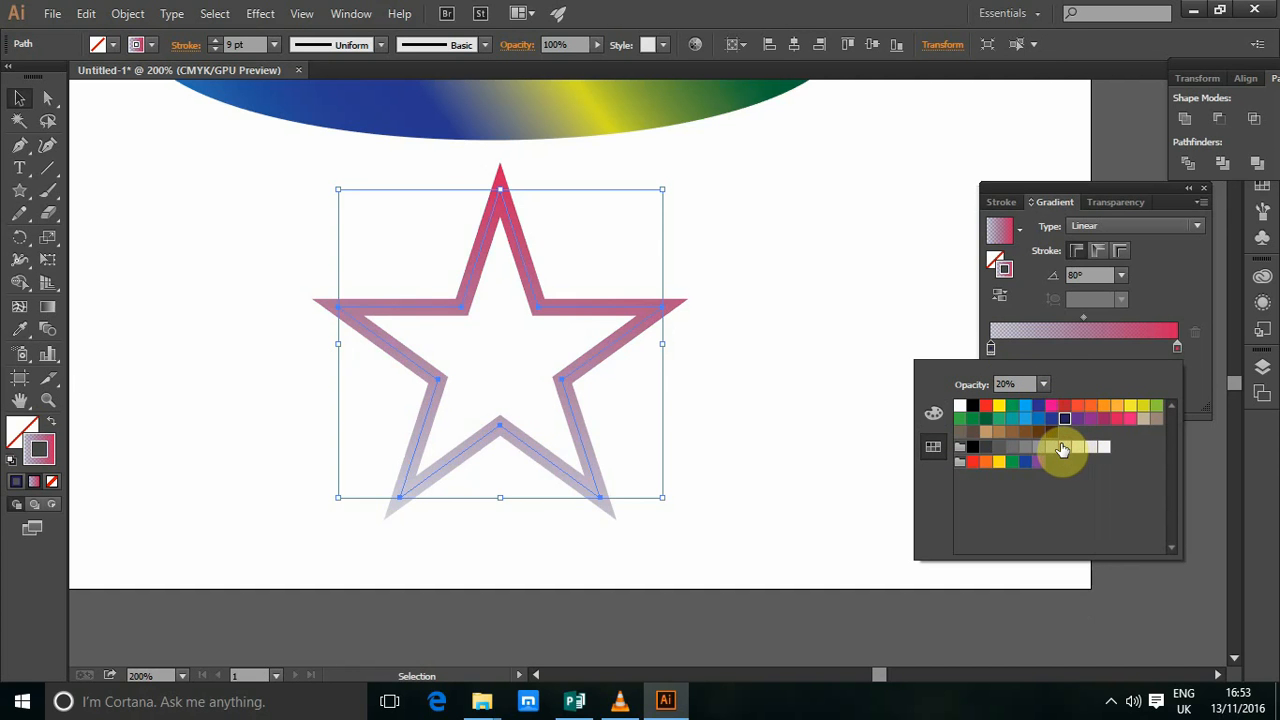
{"action": "mouse_move", "coordinate": [1048, 388]}
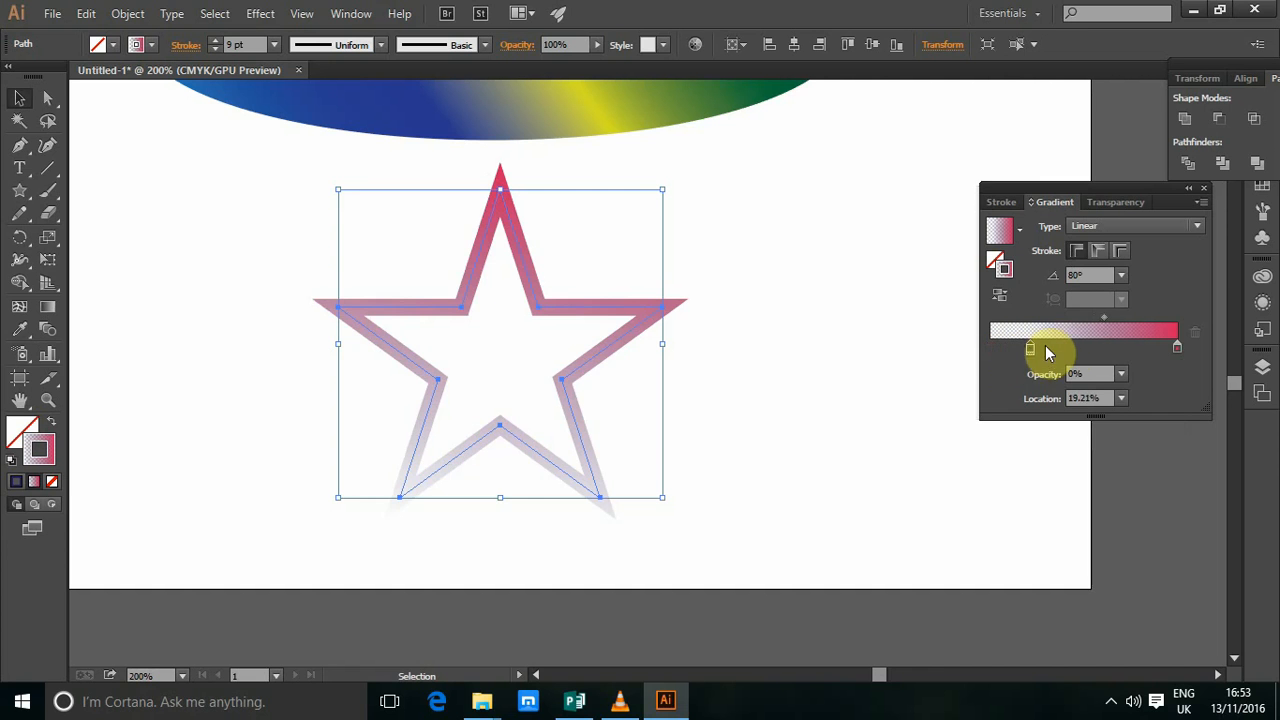
Reposition the transparent stop so the pink stroke fades out toward the bottom.
{"action": "left_click_drag", "start_coordinate": [1030, 348], "coordinate": [1062, 348]}
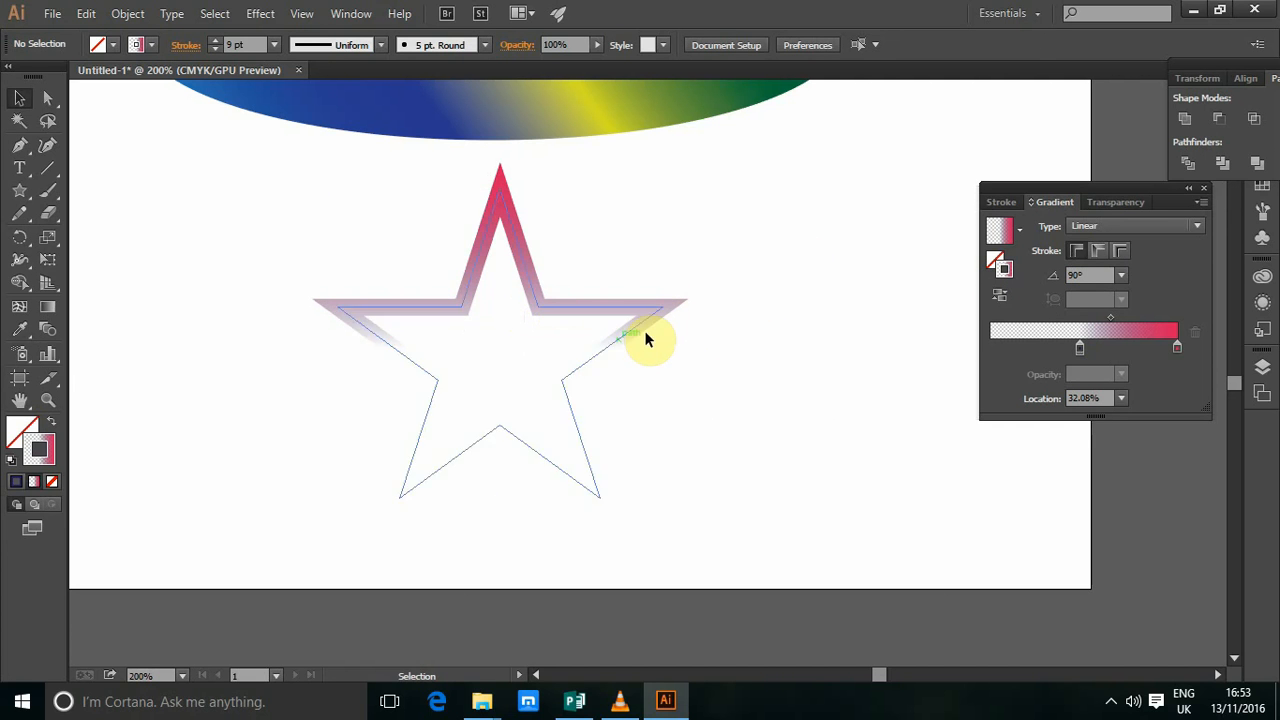
{"action": "left_click", "coordinate": [630, 332]}
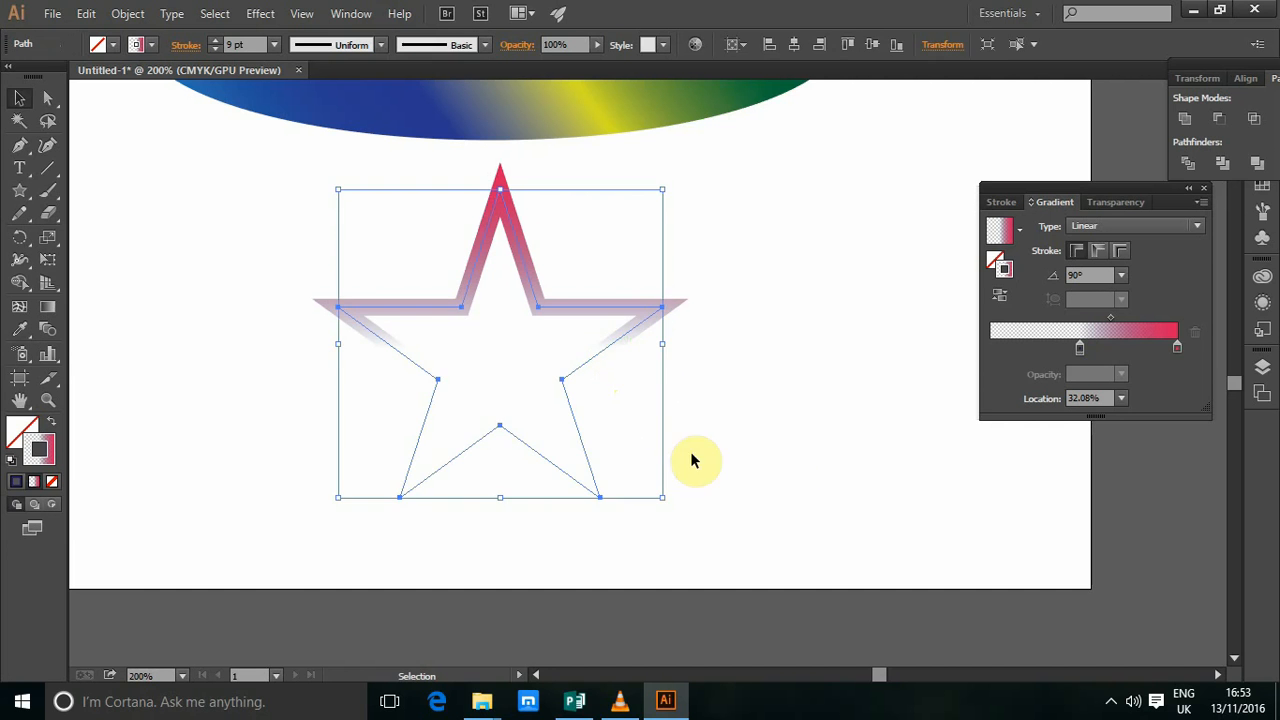